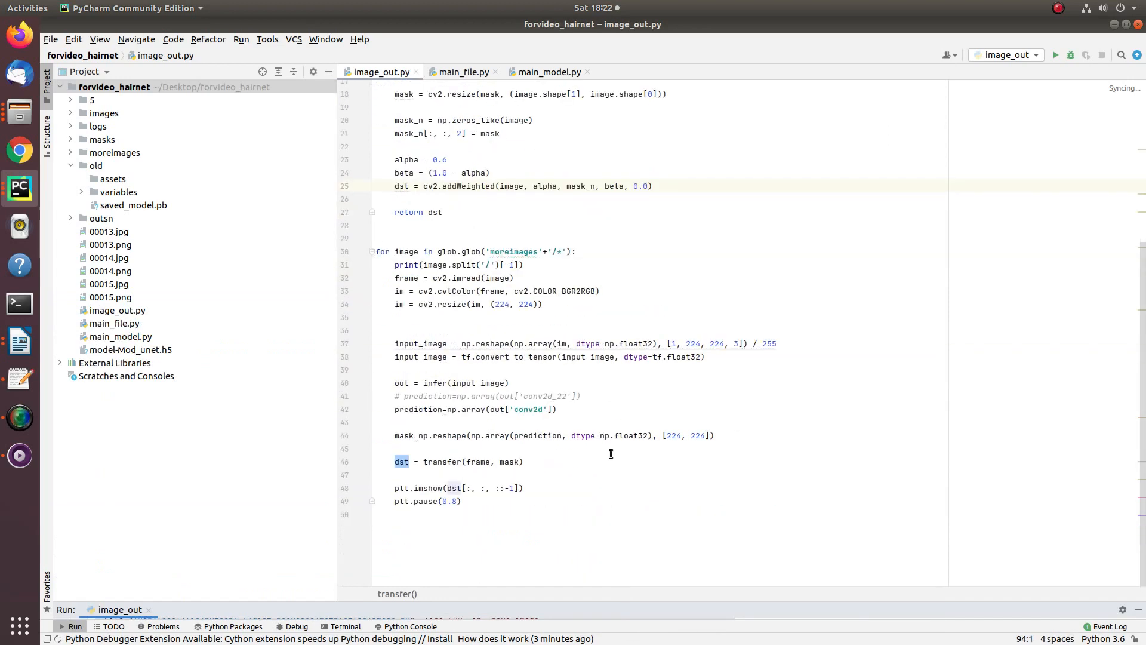
mouse_move(290, 168)
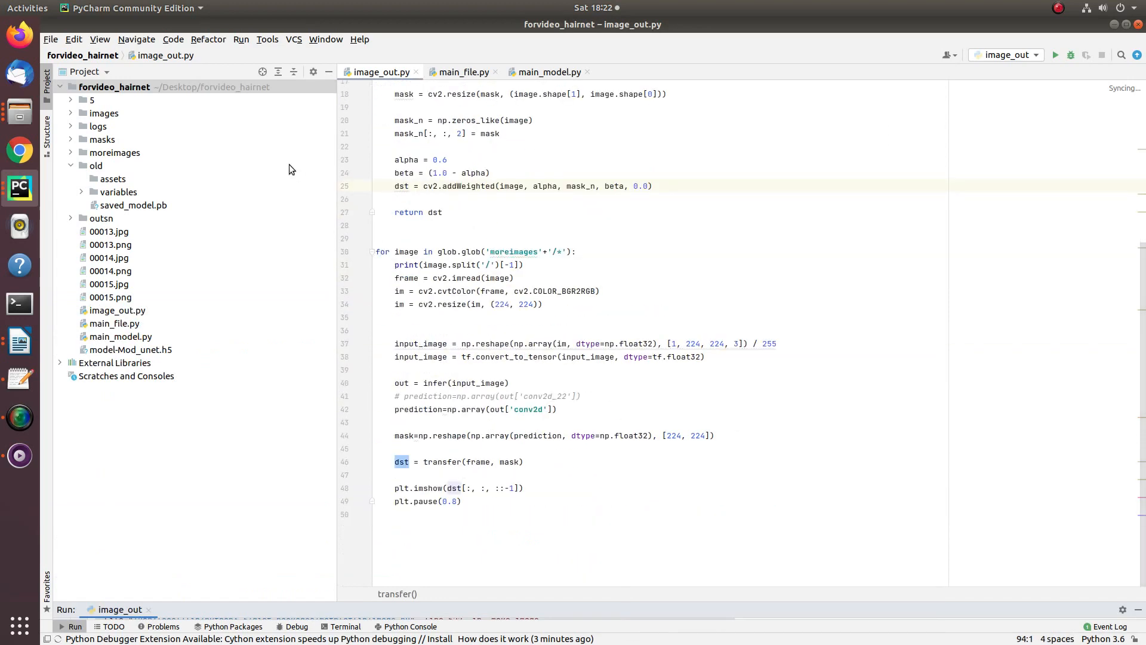
Step: Open the forvideo_hairnet folder in Files from the Project panel's context menu
right_click(114, 86)
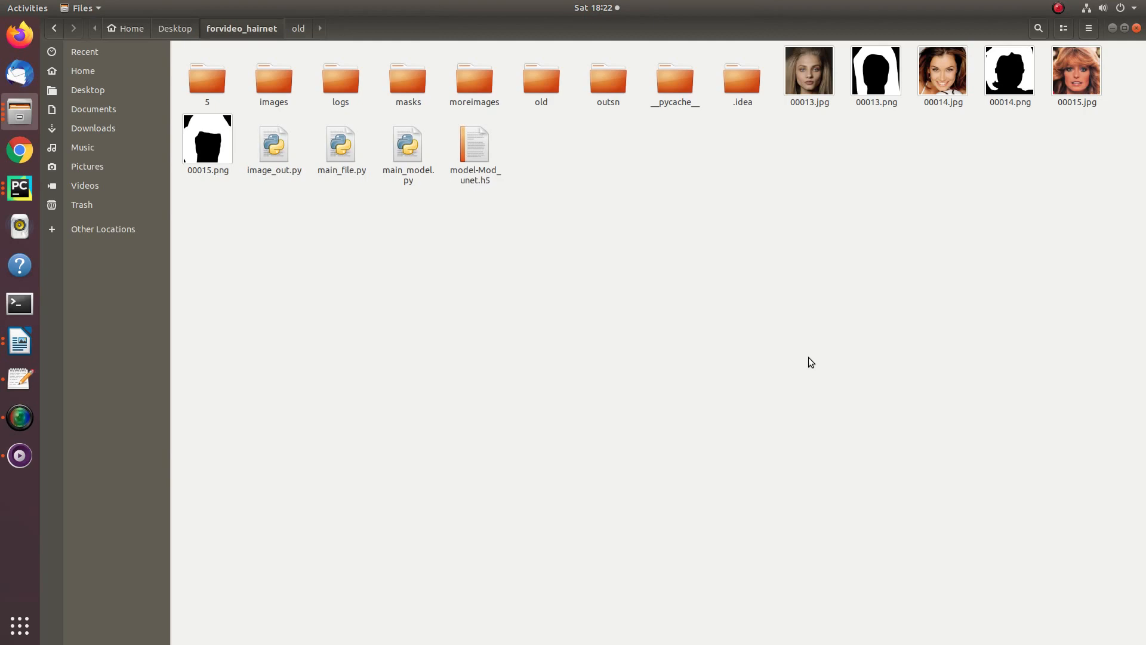
mouse_move(833, 297)
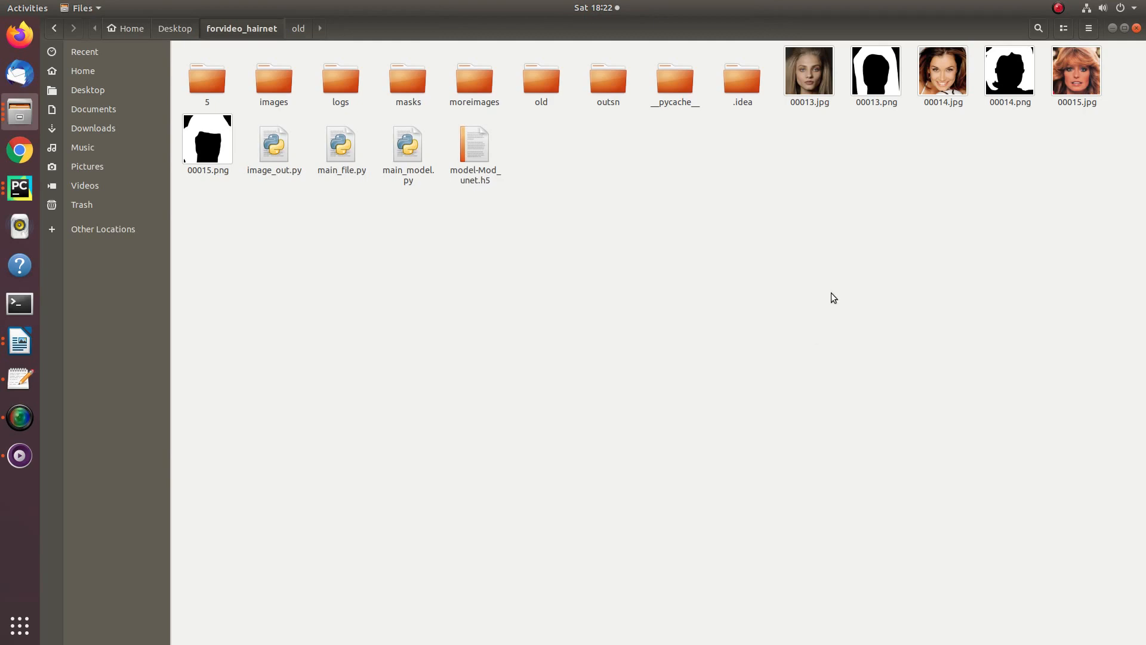
double_click(808, 78)
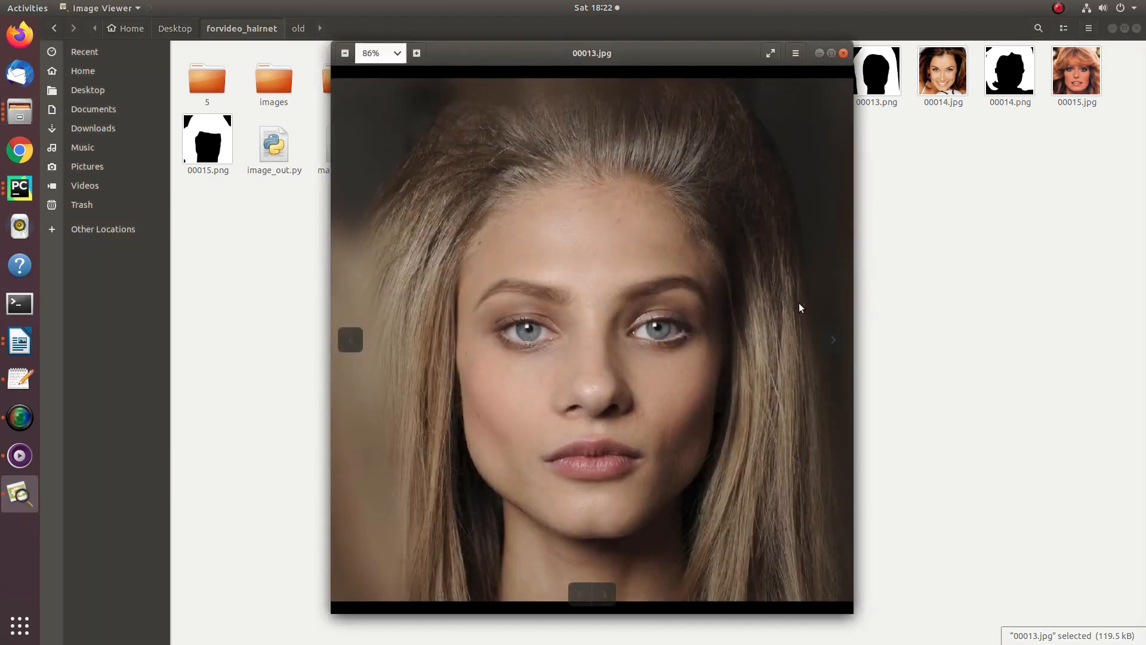
click(833, 340)
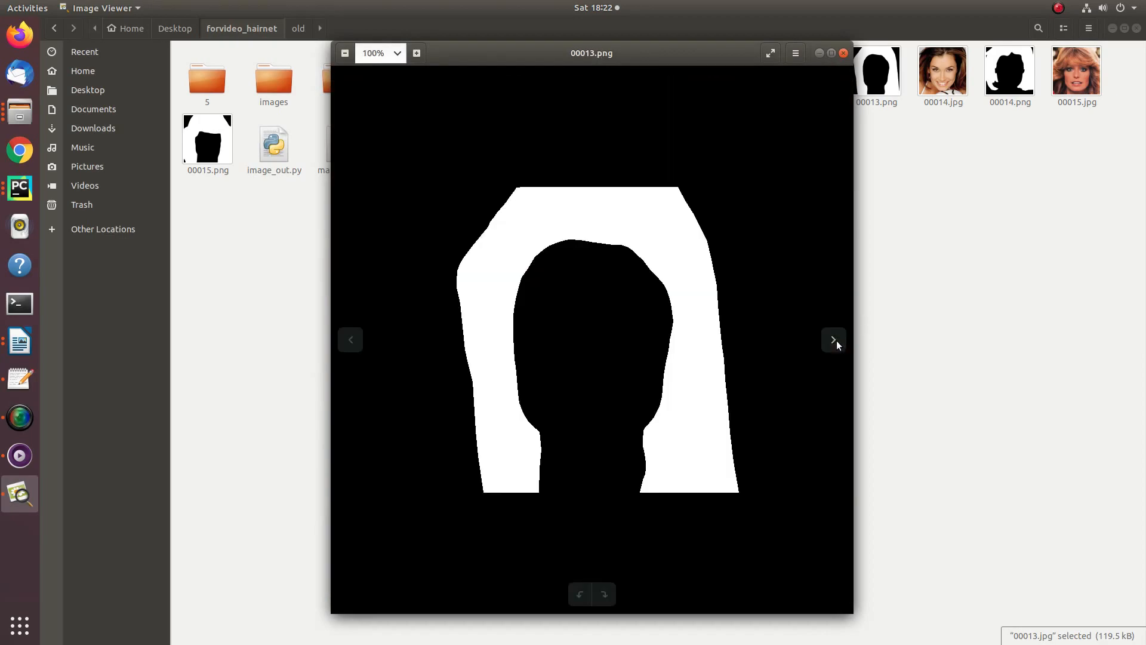
click(832, 340)
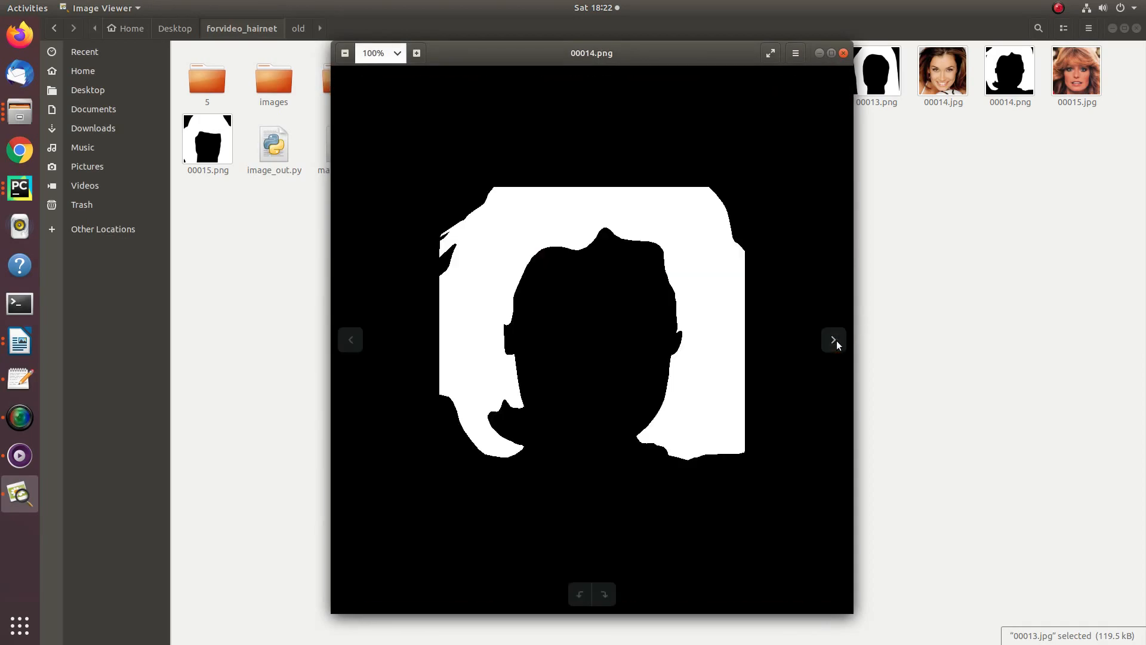
click(832, 339)
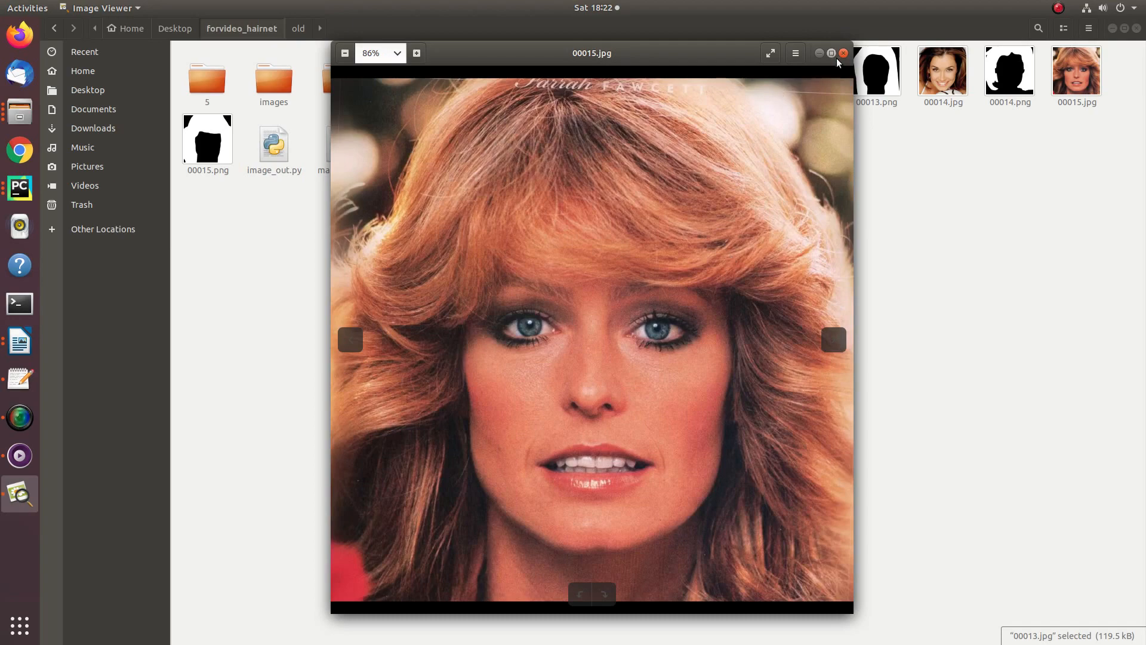
click(350, 339)
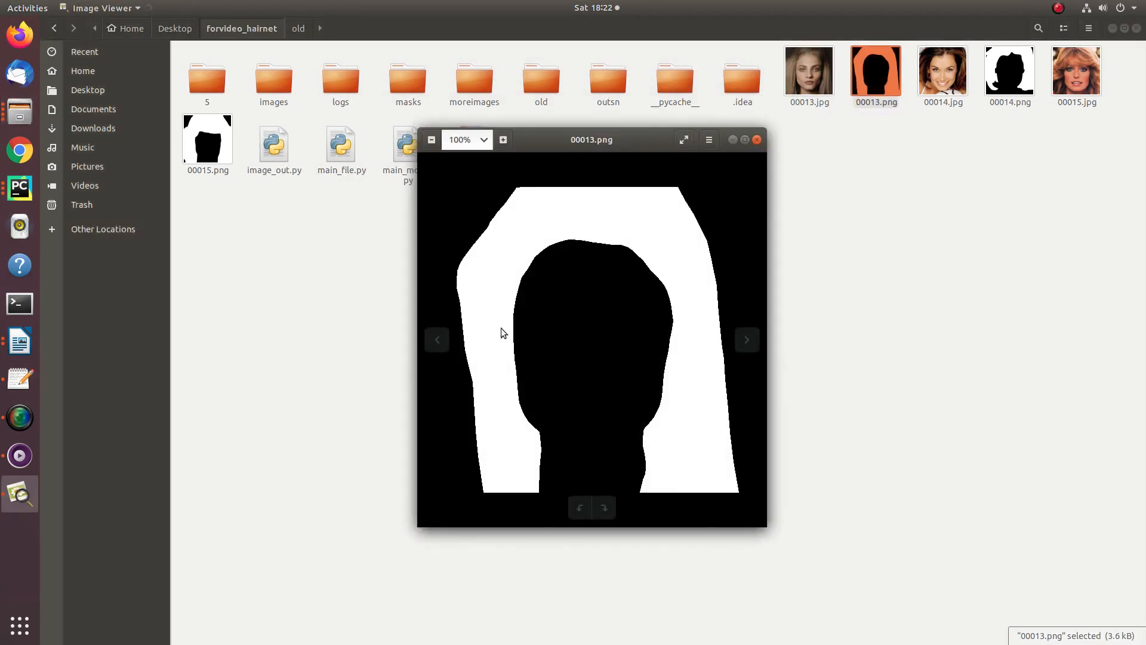
mouse_move(639, 462)
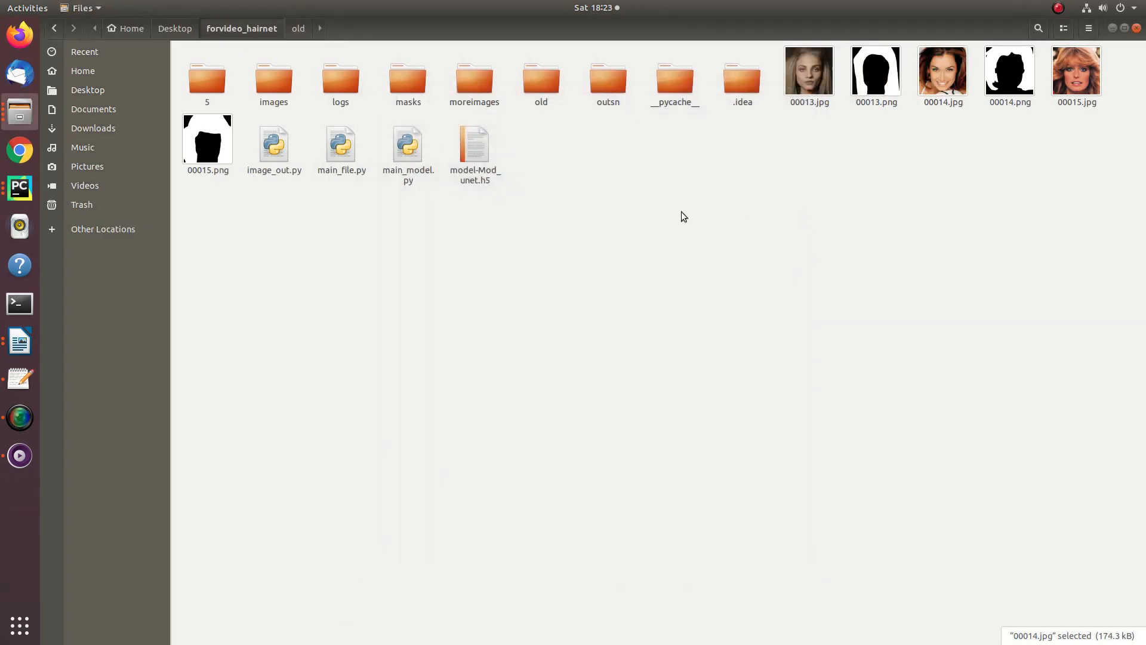
click(273, 78)
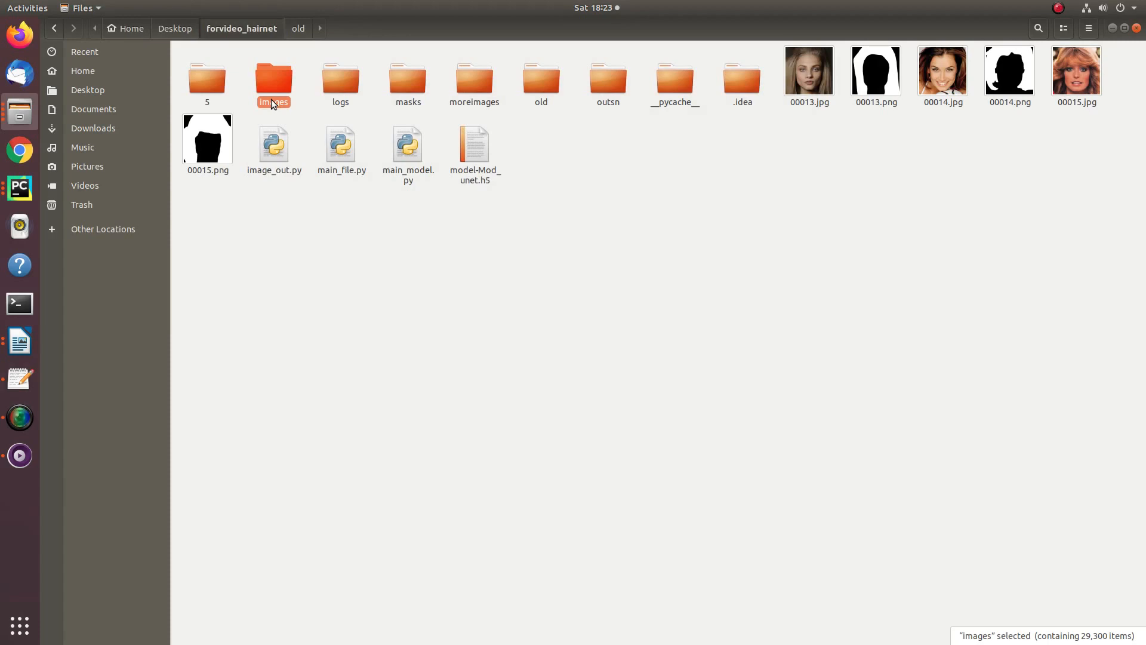
double_click(274, 78)
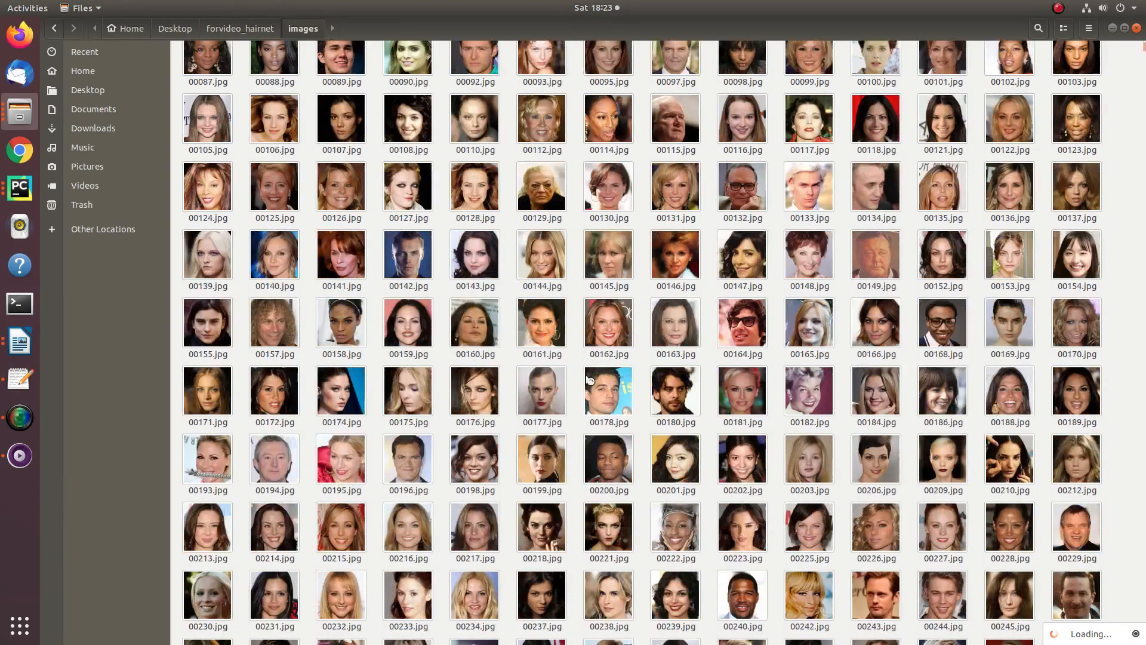
scroll(down, 3)
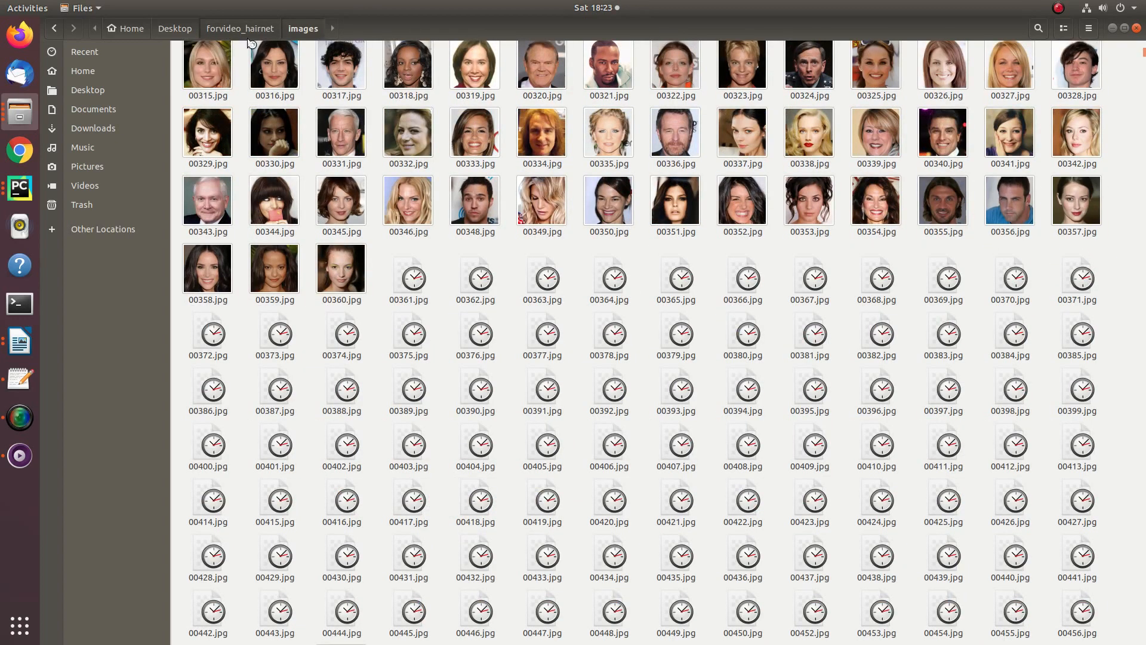
mouse_move(340, 200)
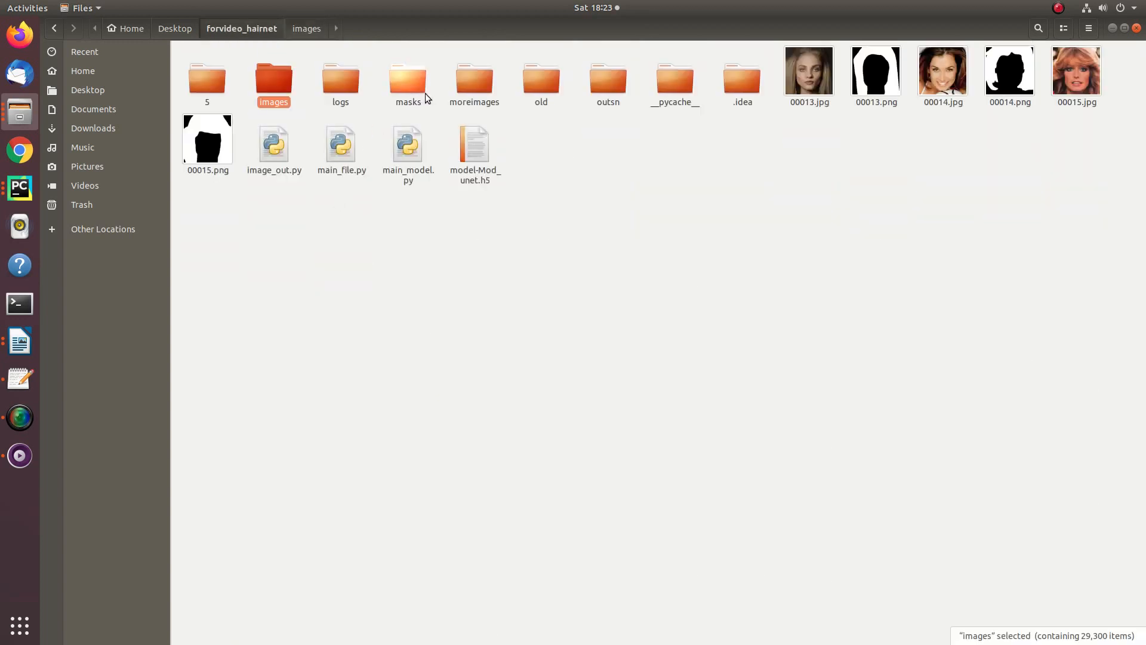
double_click(408, 78)
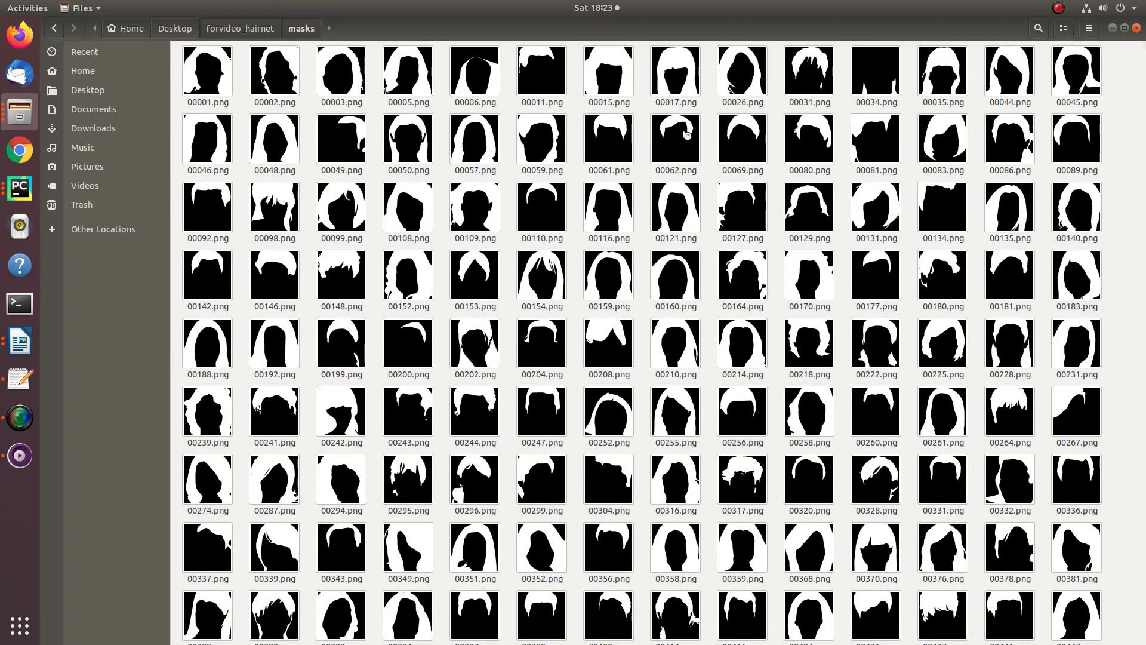
mouse_move(373, 148)
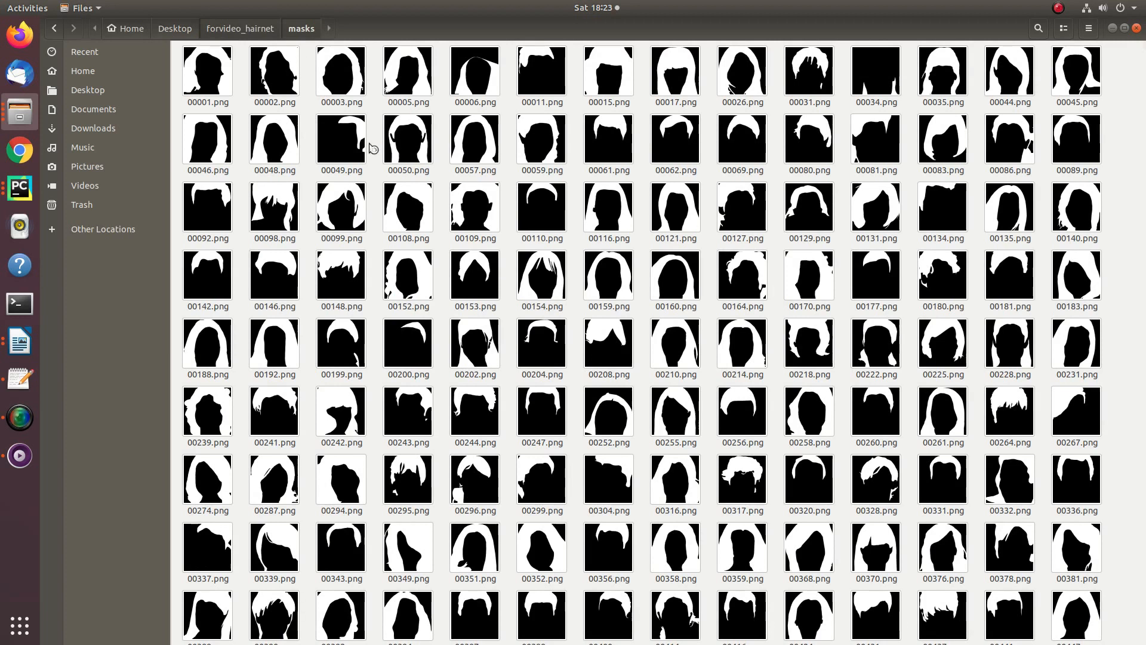
mouse_move(227, 28)
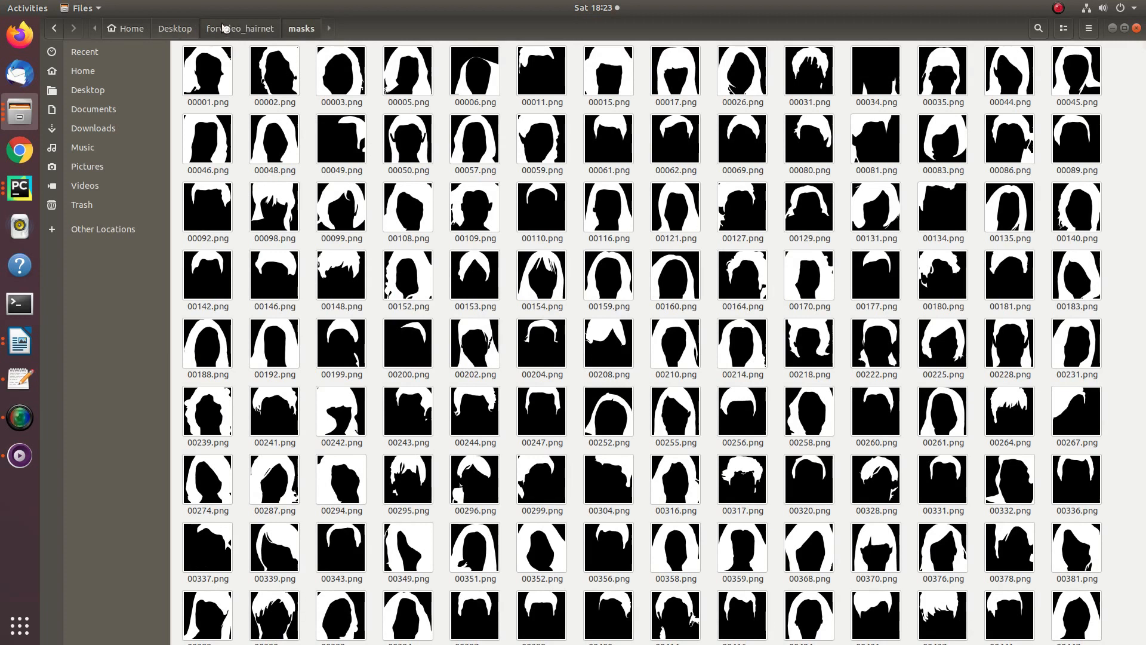
click(240, 28)
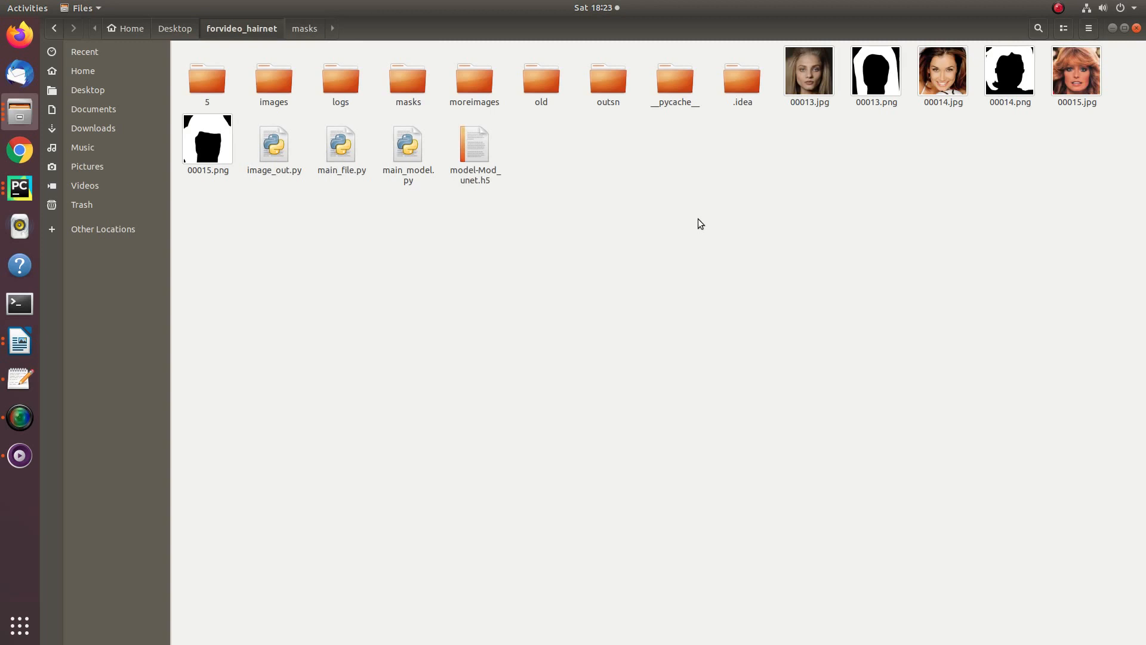
mouse_move(700, 240)
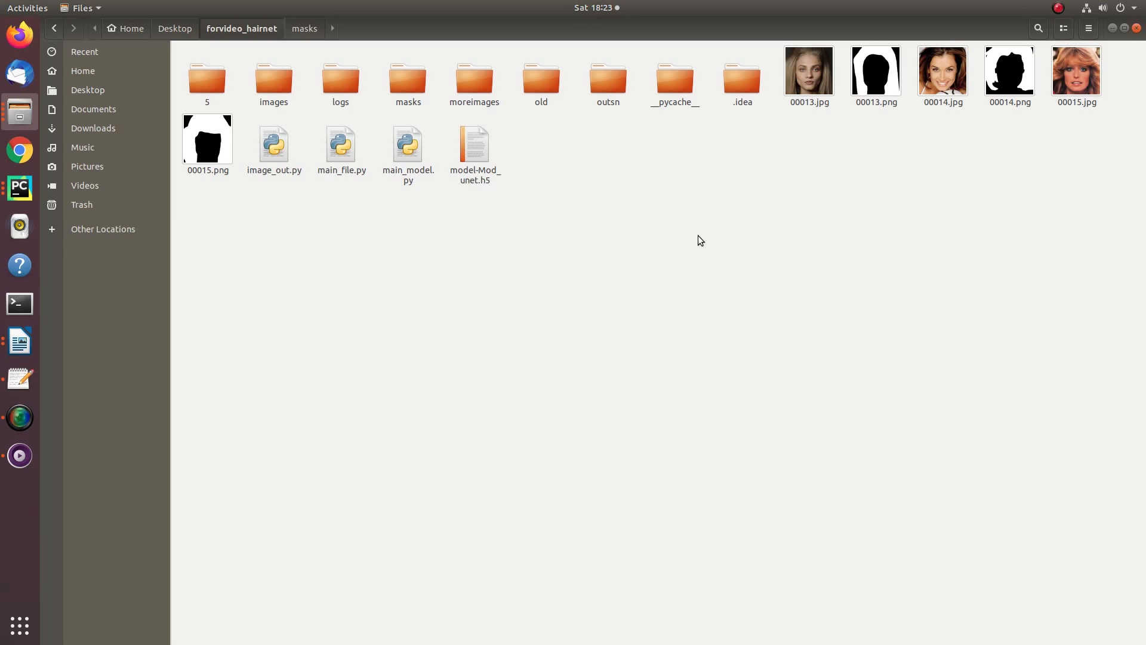
mouse_move(699, 254)
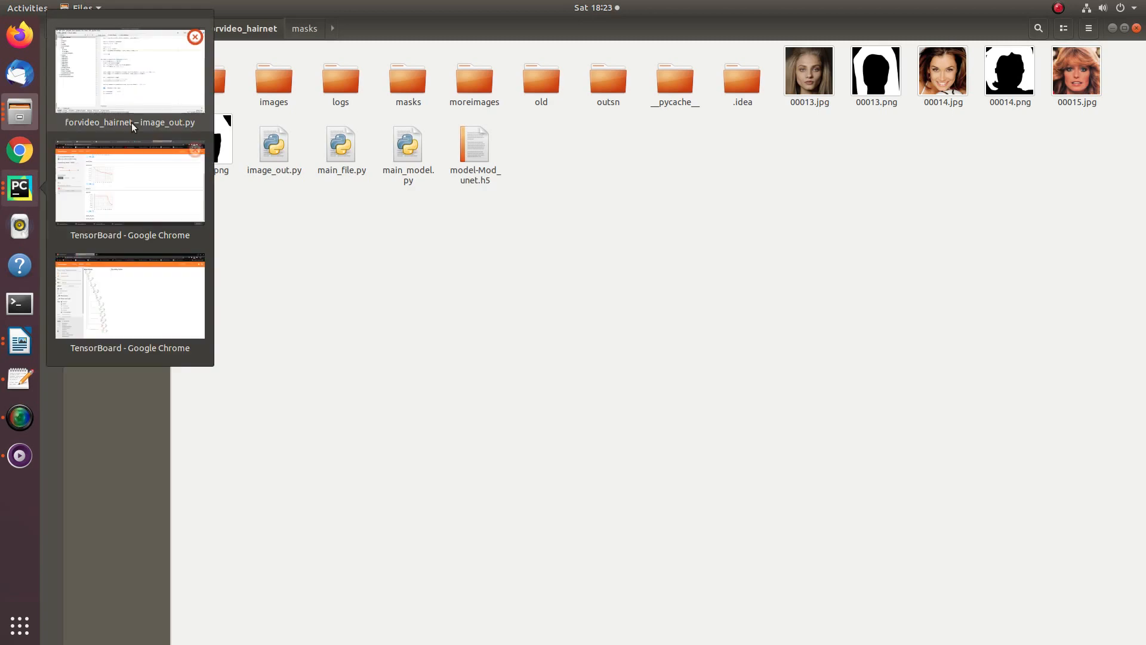
Step: Return to the forvideo_hairnet PyCharm window and scroll through main_file.py's renaming and mask-matching code
click(130, 68)
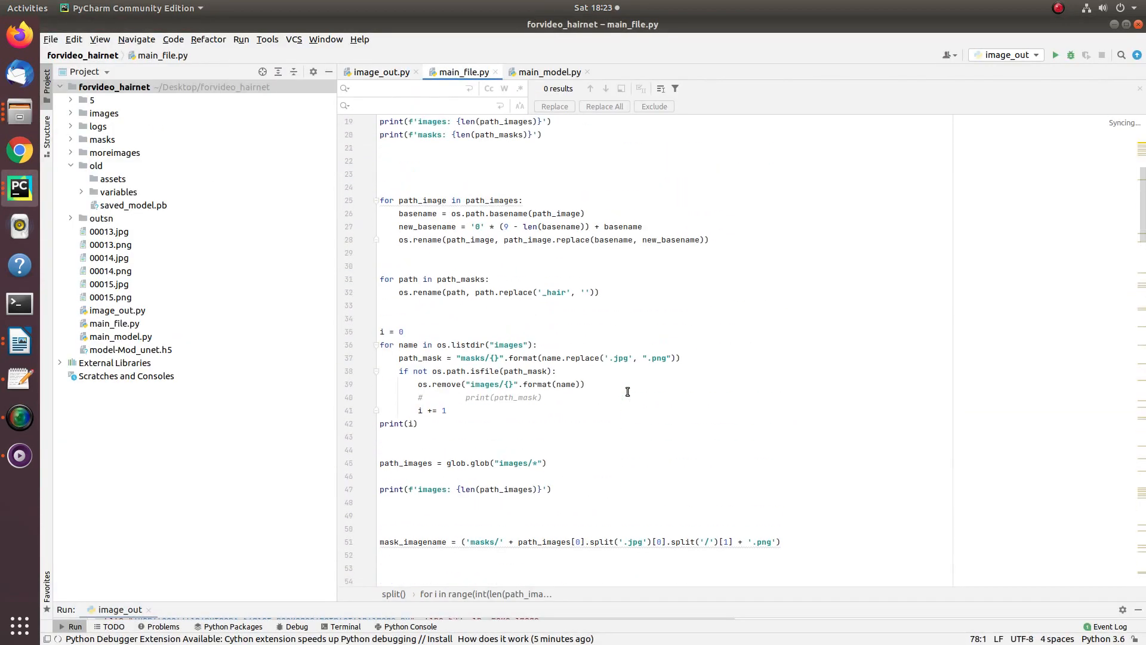
scroll(up, 3)
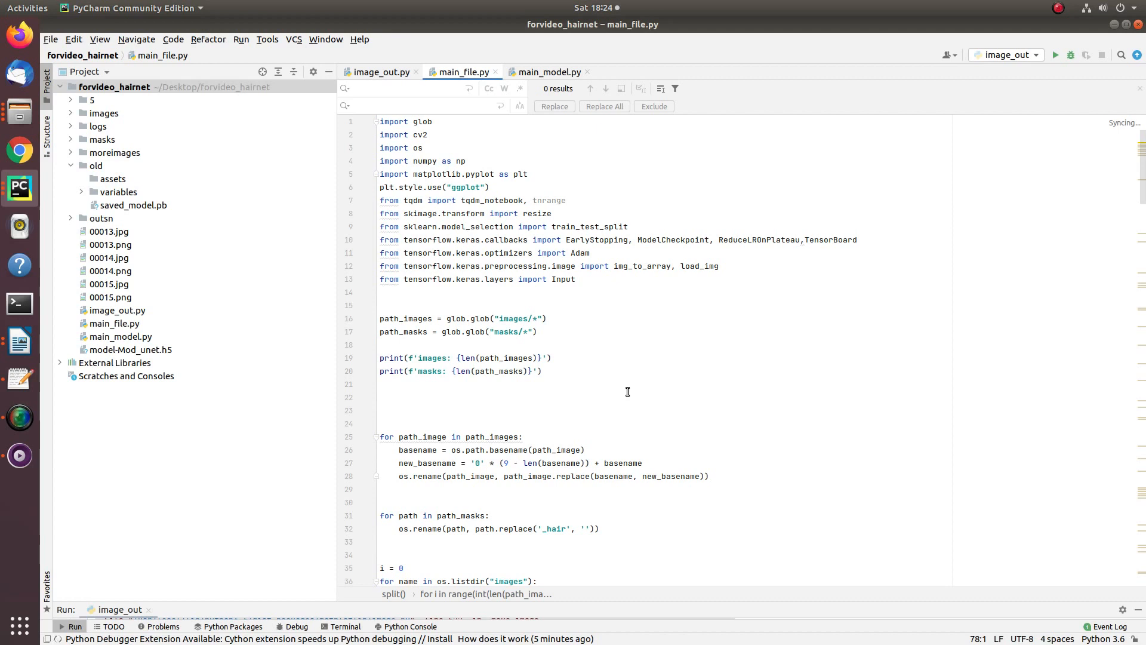
scroll(down, 3)
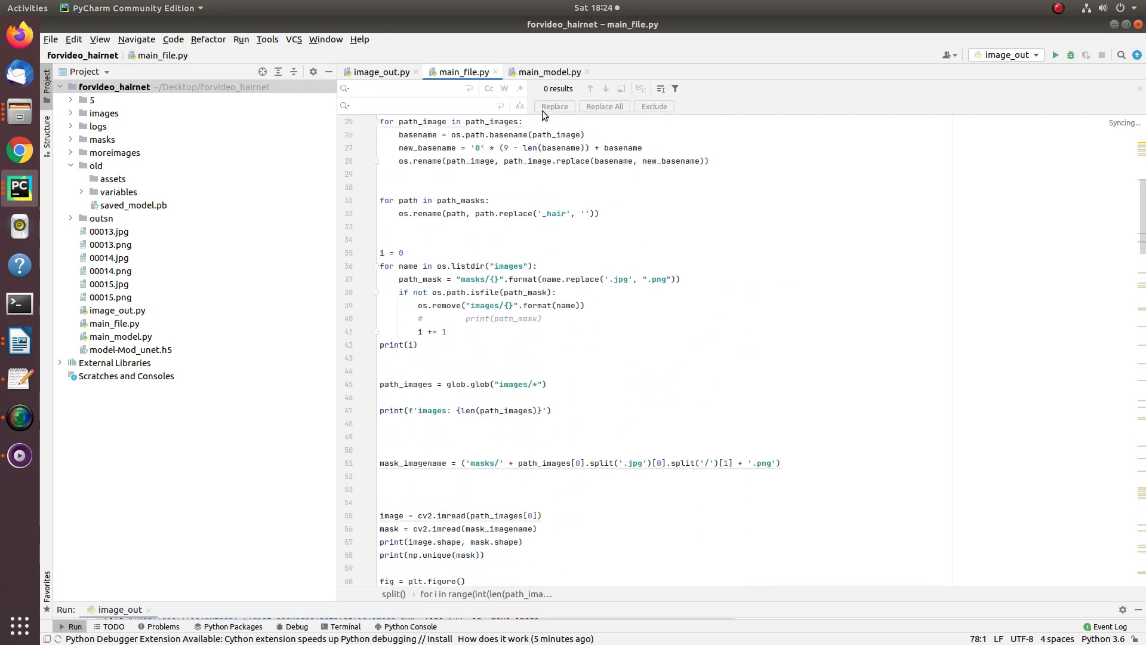
Step: Switch to main_model.py and read through get_M_unet's contracting and expansive paths
click(549, 72)
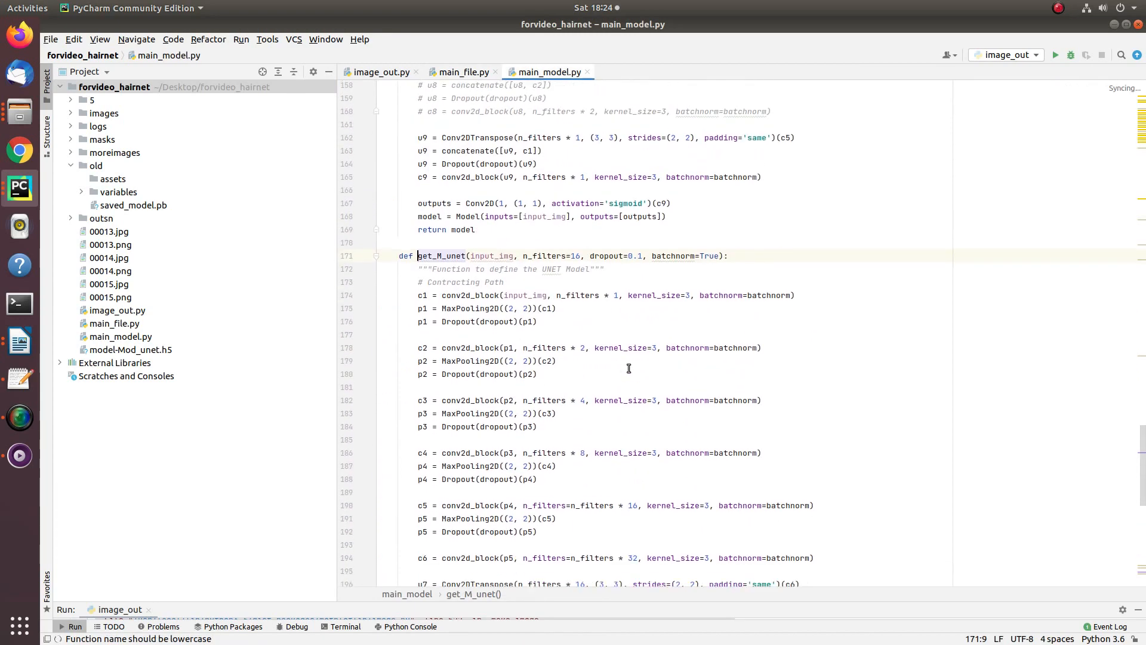
scroll(down, 3)
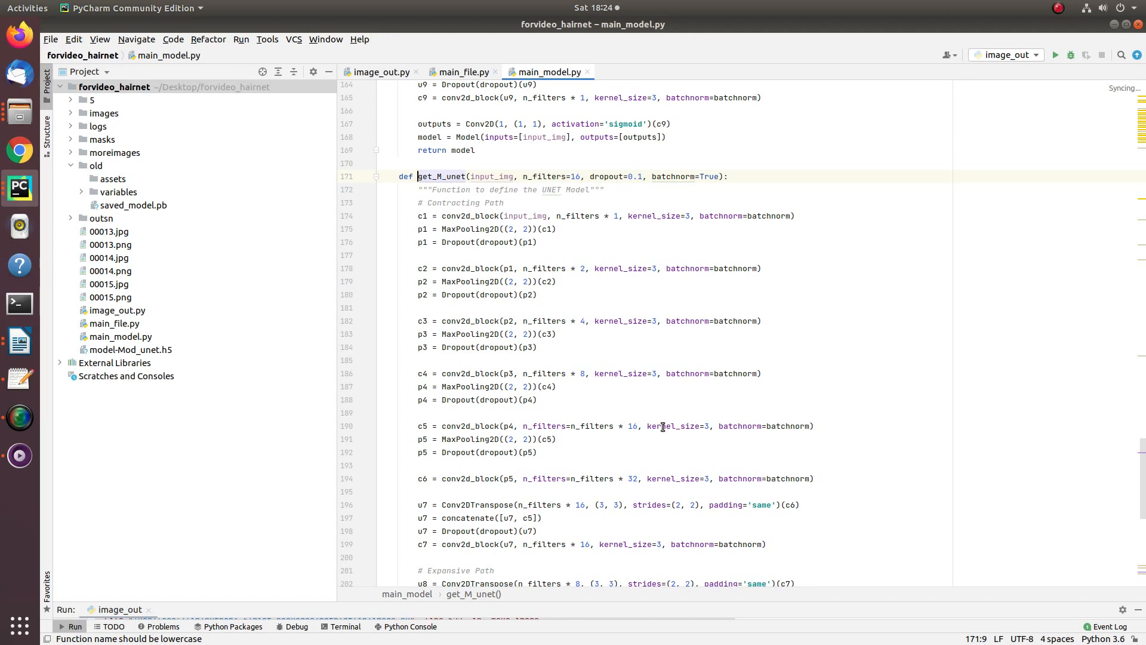
scroll(down, 3)
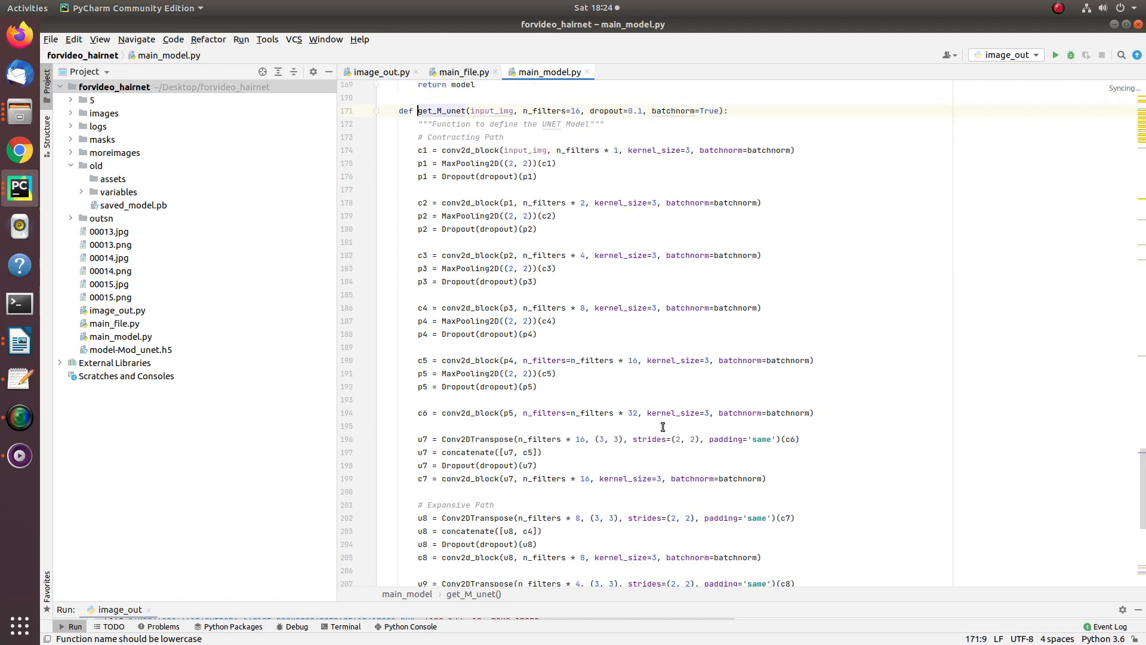
scroll(down, 3)
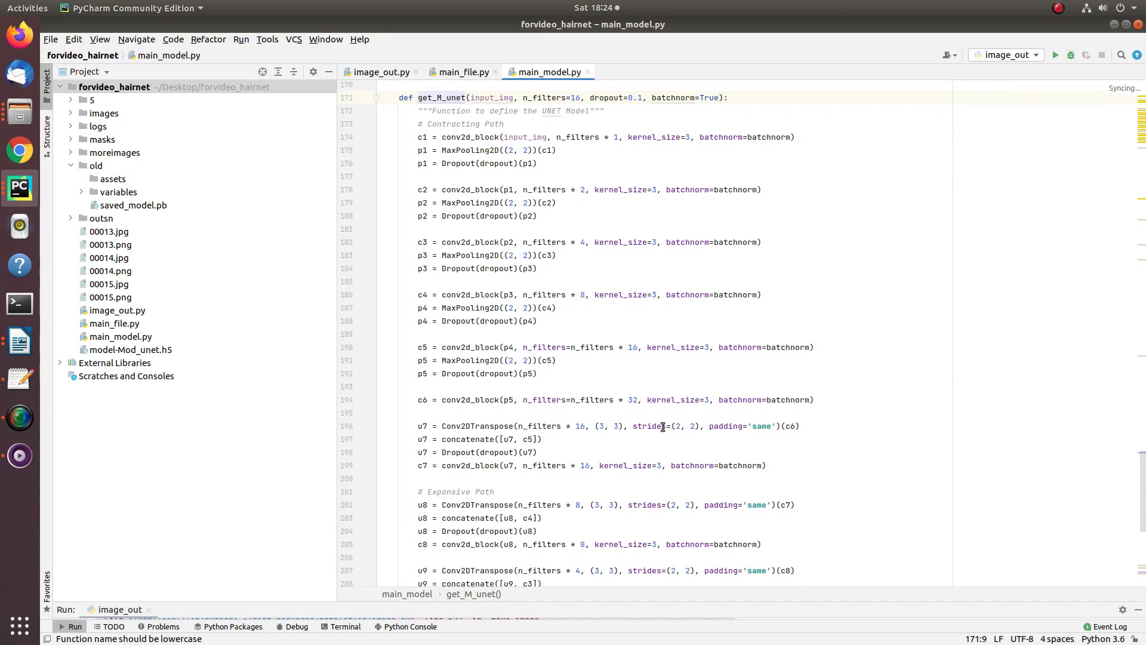
scroll(down, 3)
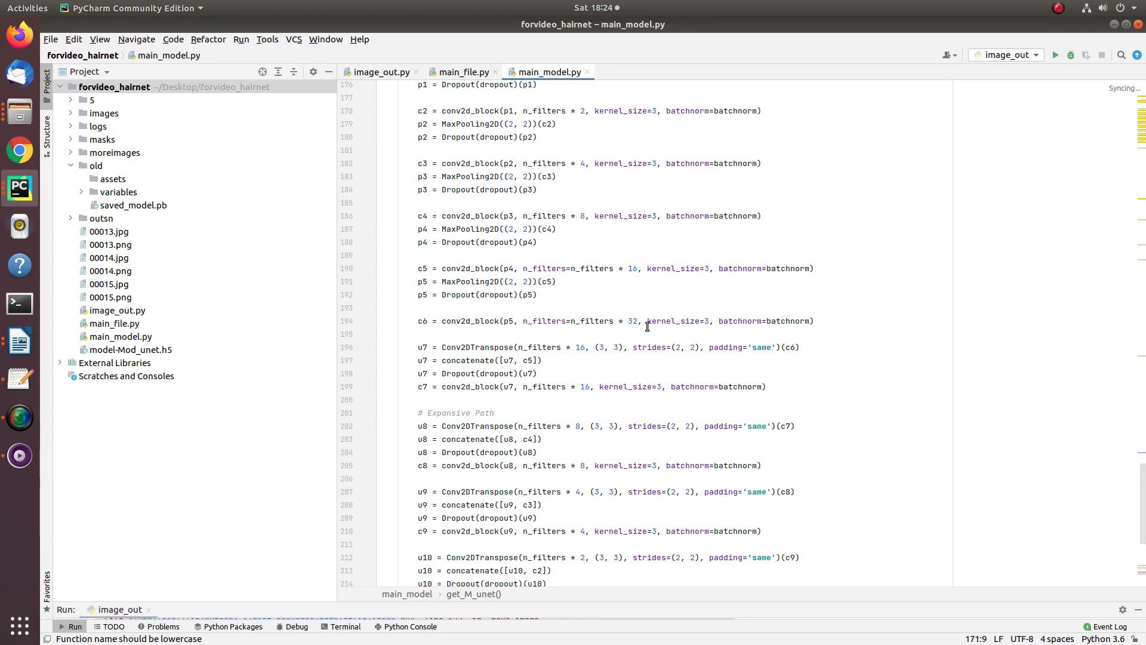
Step: Debug main_model.py from the editor context menu to print the U-Net model summary
right_click(648, 326)
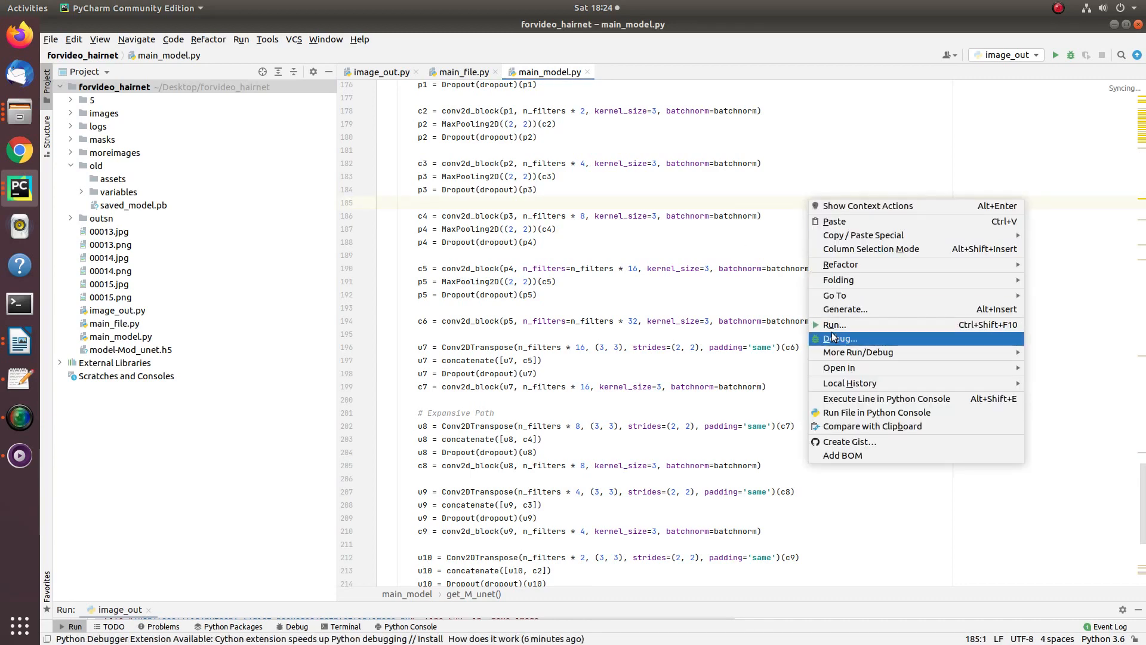
click(835, 324)
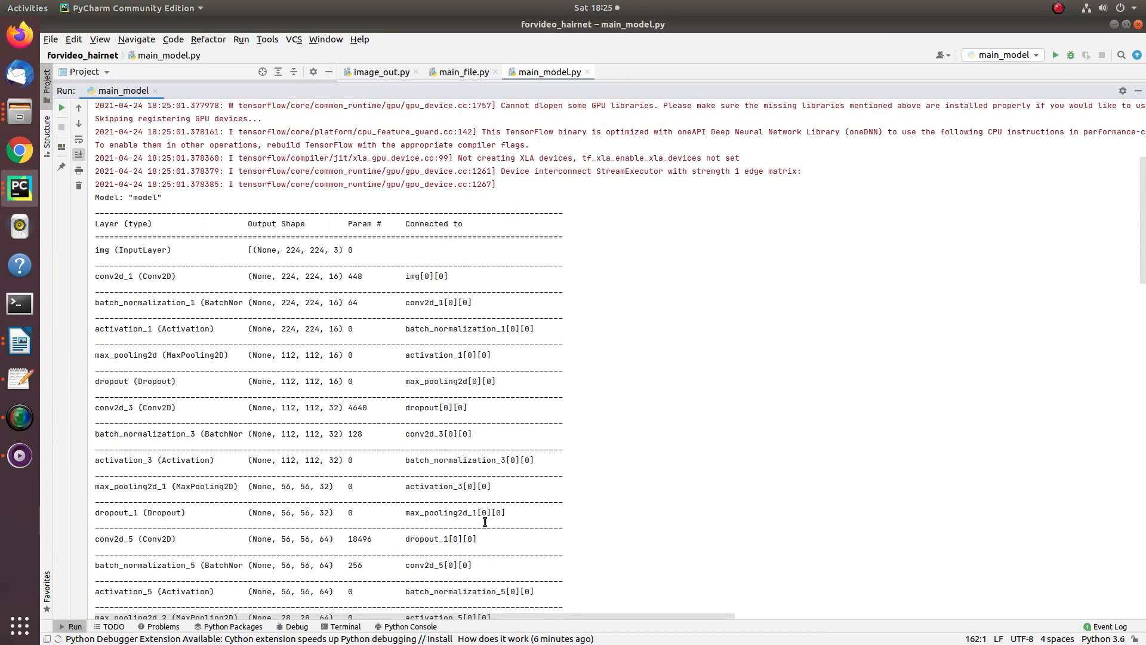
scroll(down, 3)
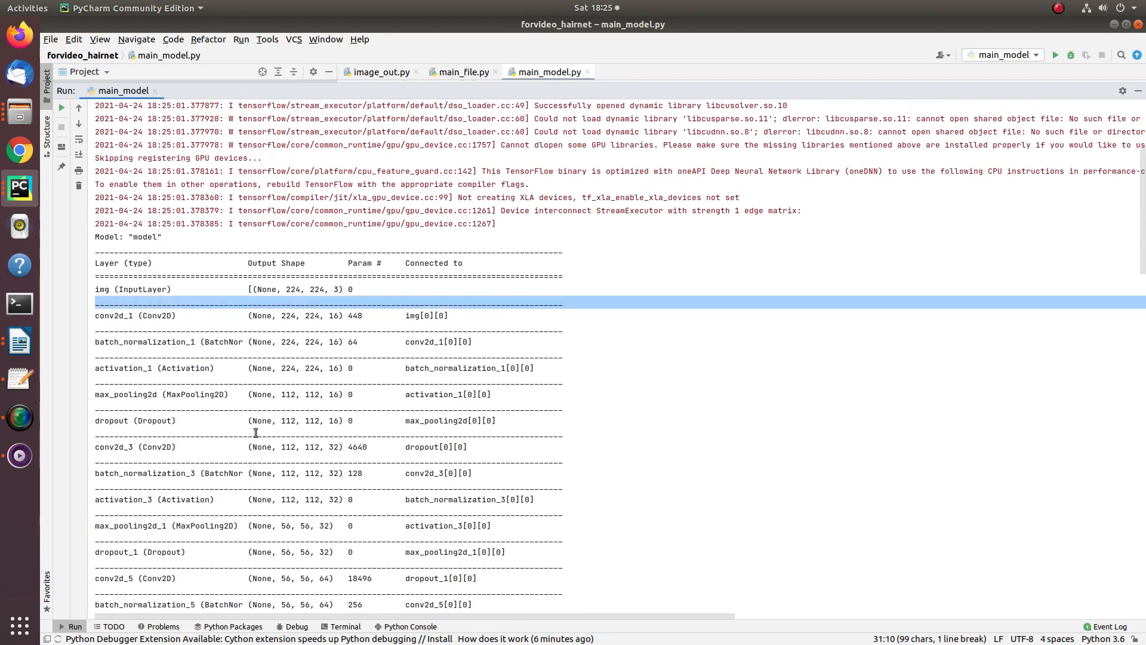
scroll(down, 3)
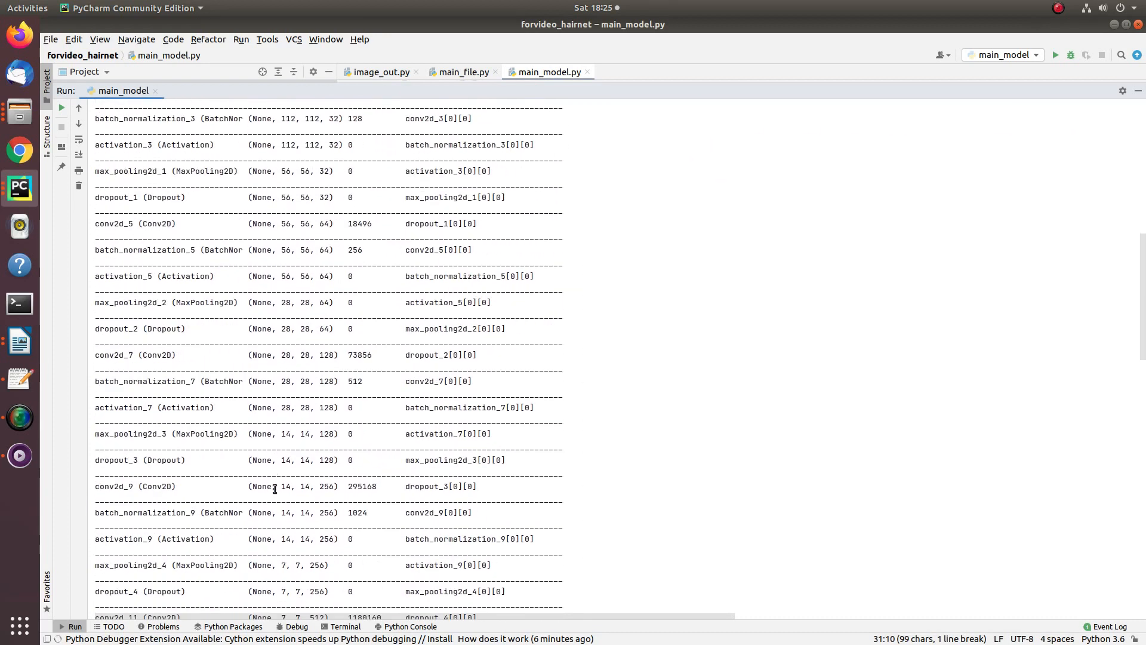
scroll(down, 3)
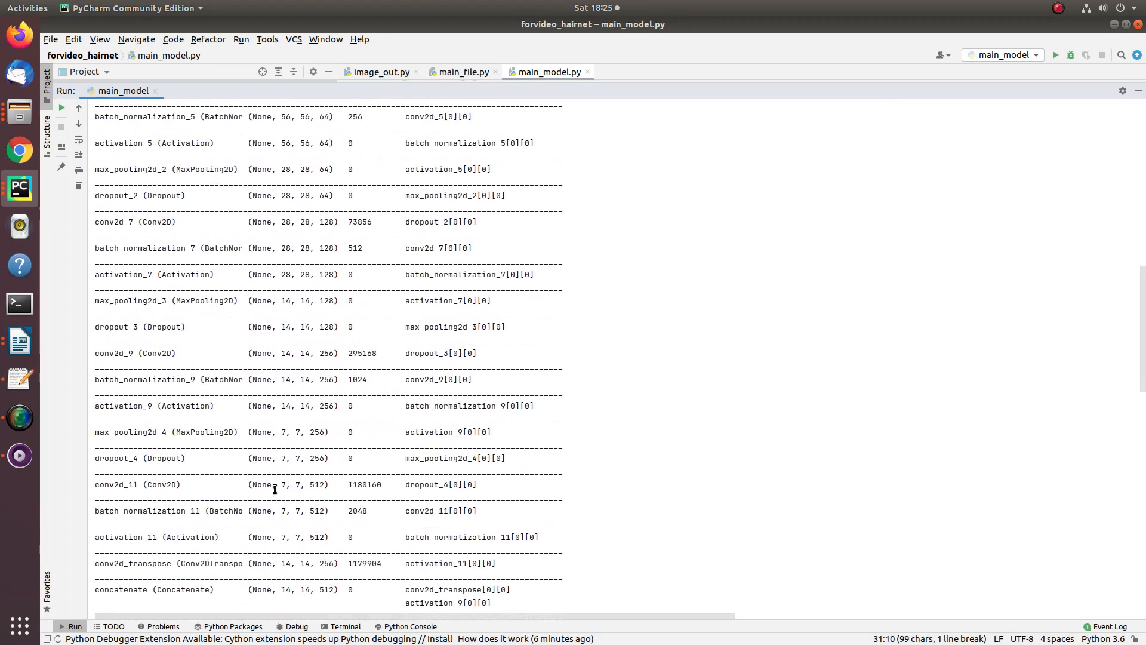
scroll(down, 3)
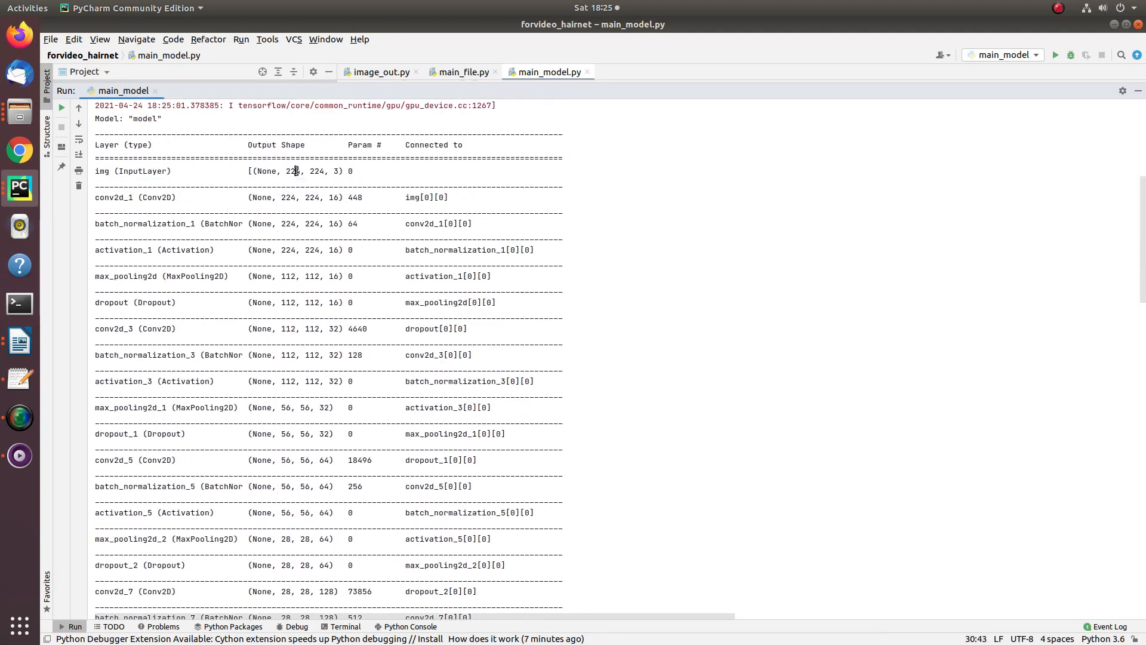
double_click(292, 170)
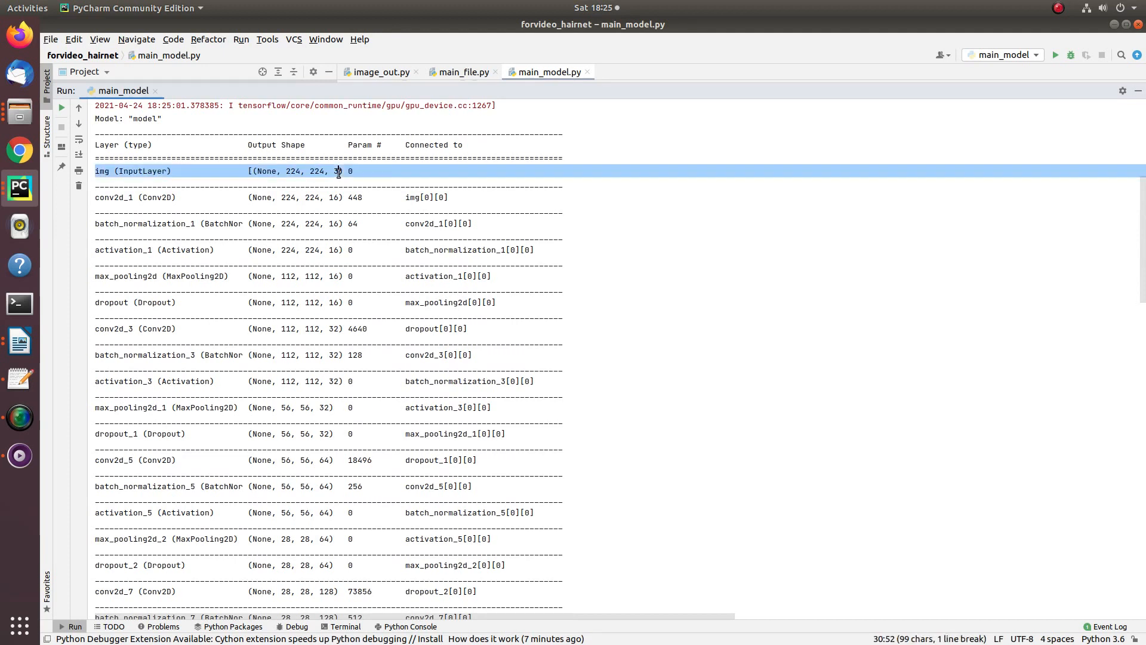
click(159, 197)
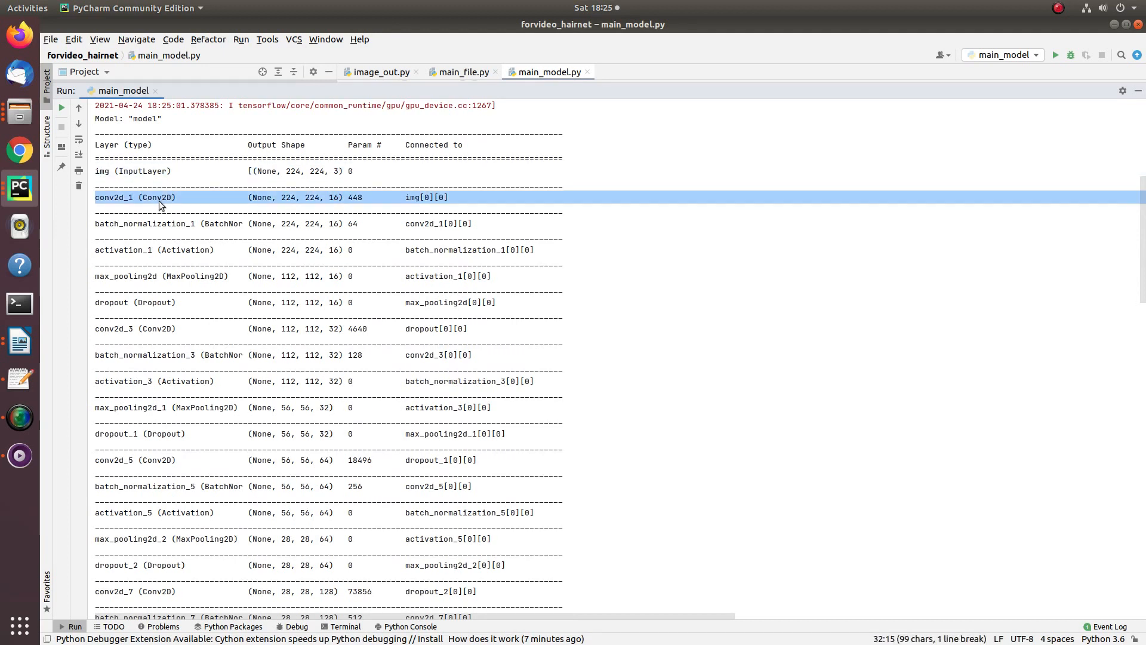
double_click(333, 197)
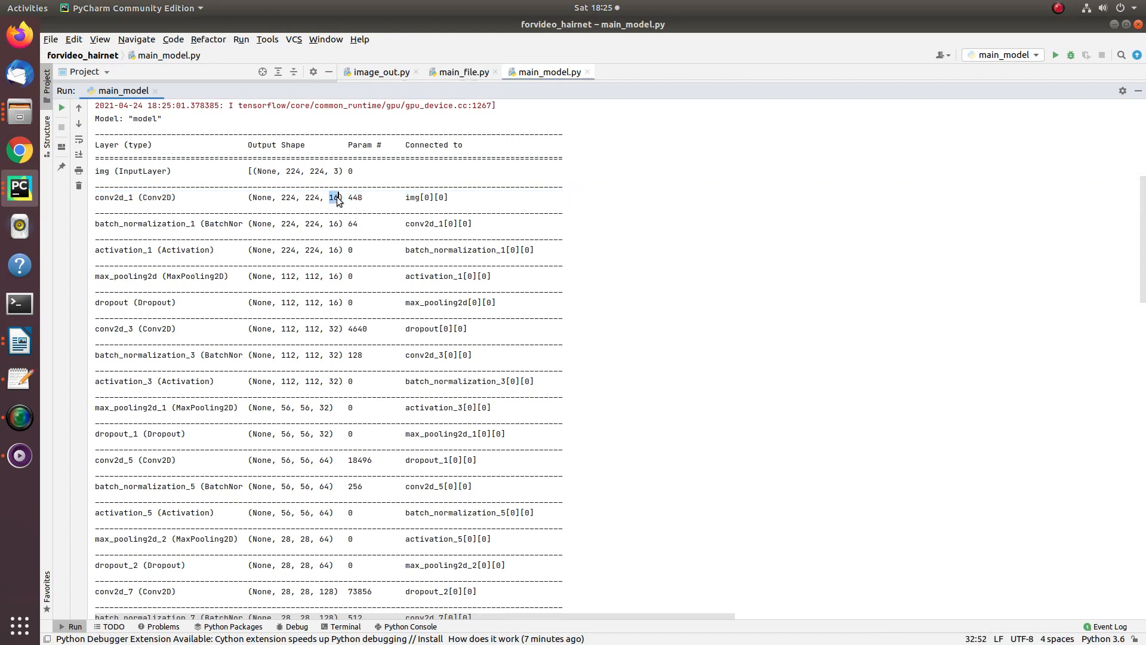
double_click(334, 197)
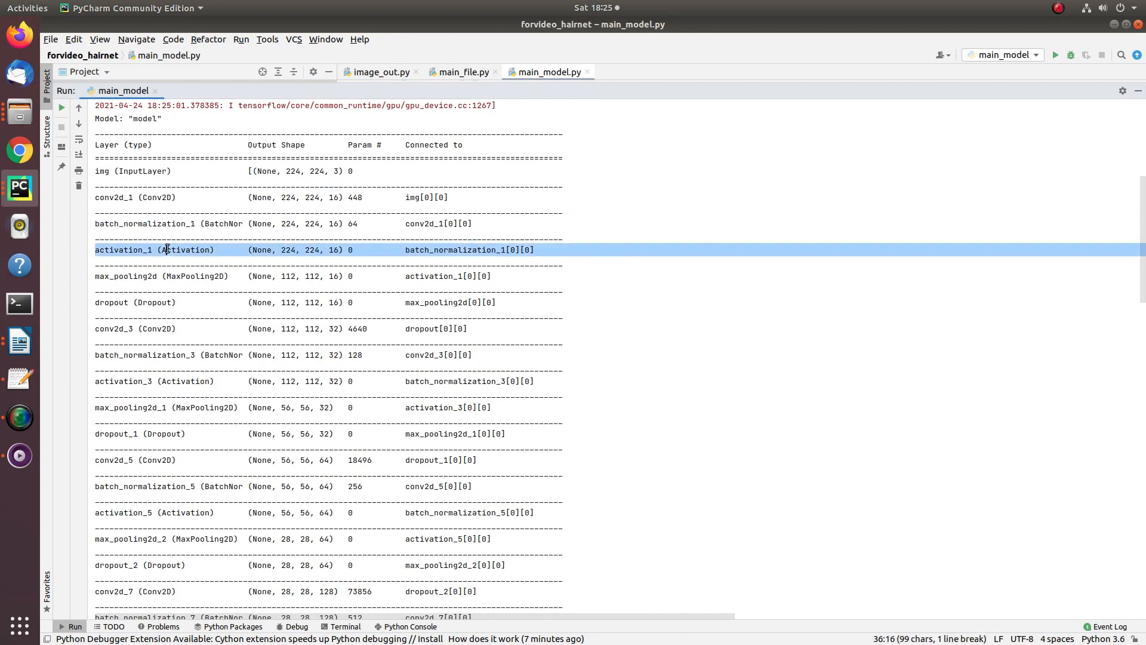
click(172, 223)
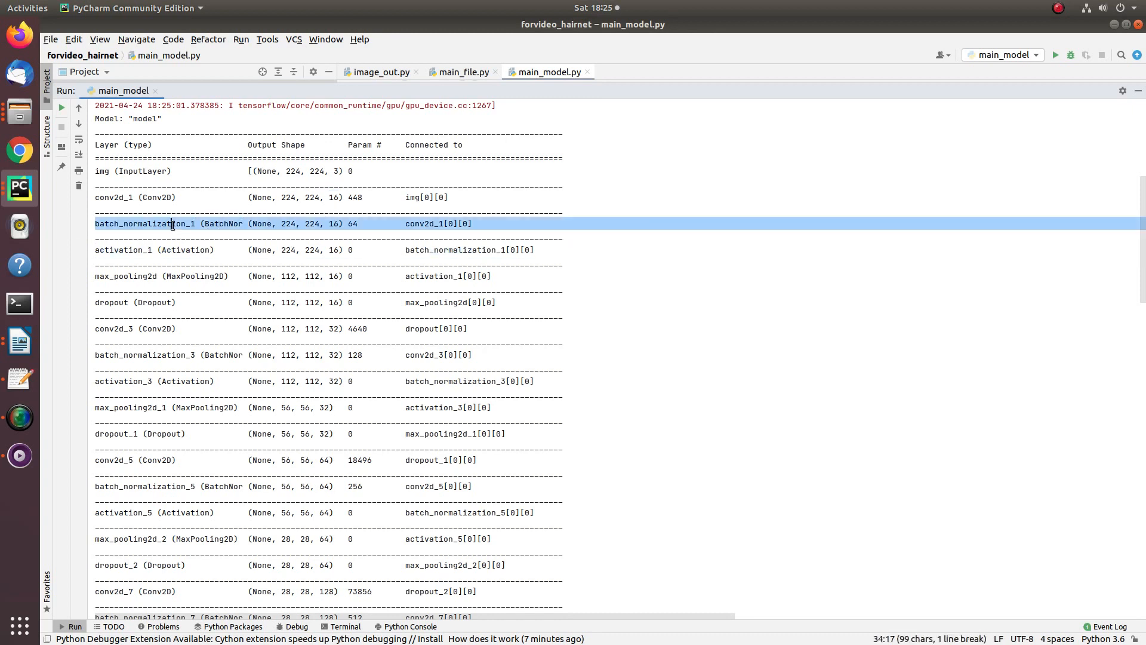
mouse_move(174, 230)
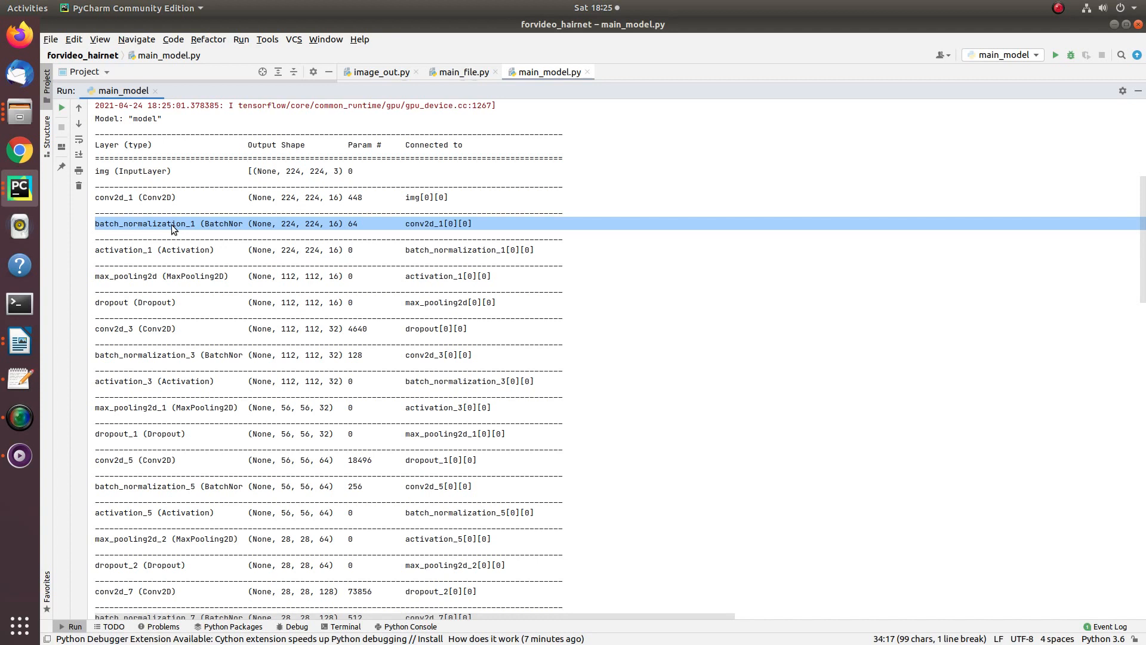
click(184, 249)
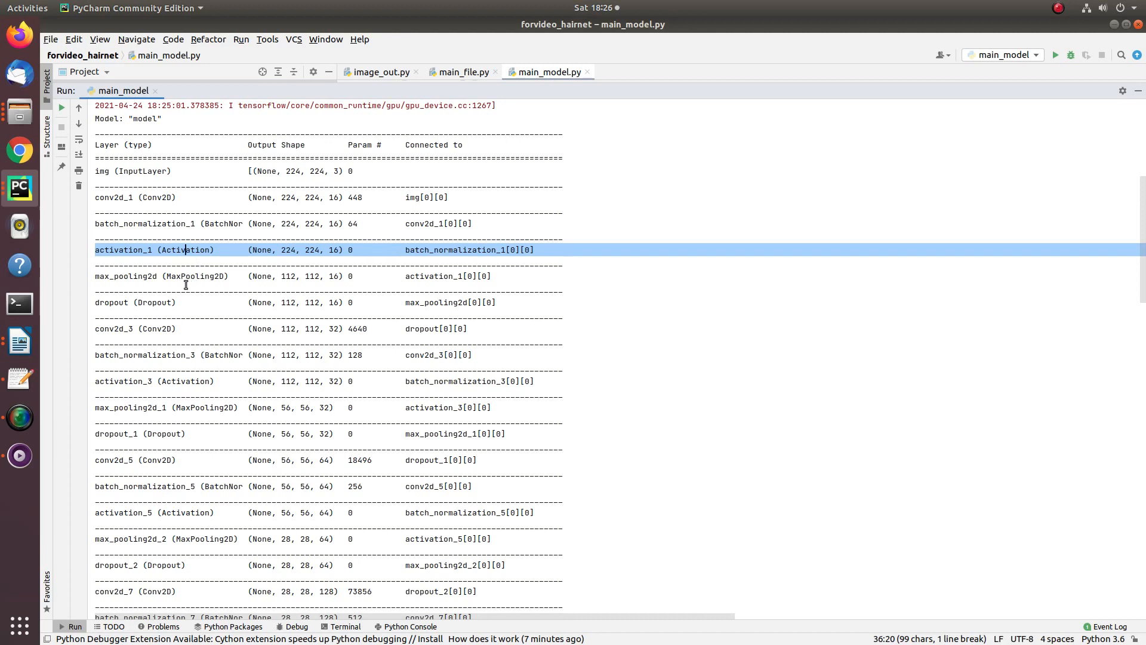
click(185, 276)
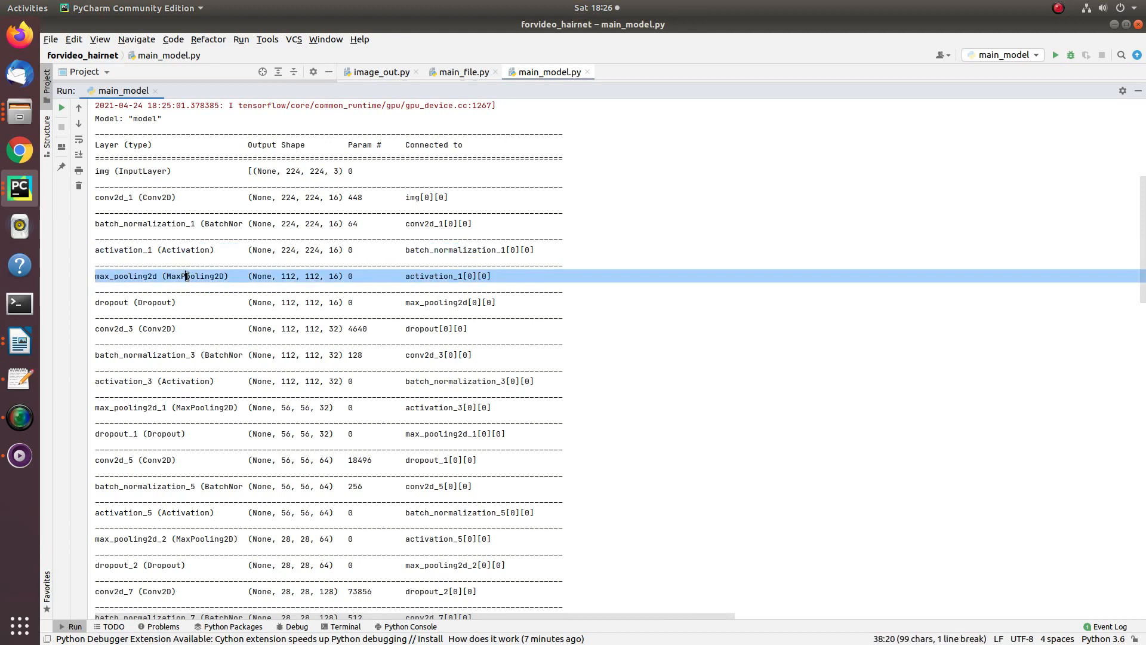
mouse_move(187, 279)
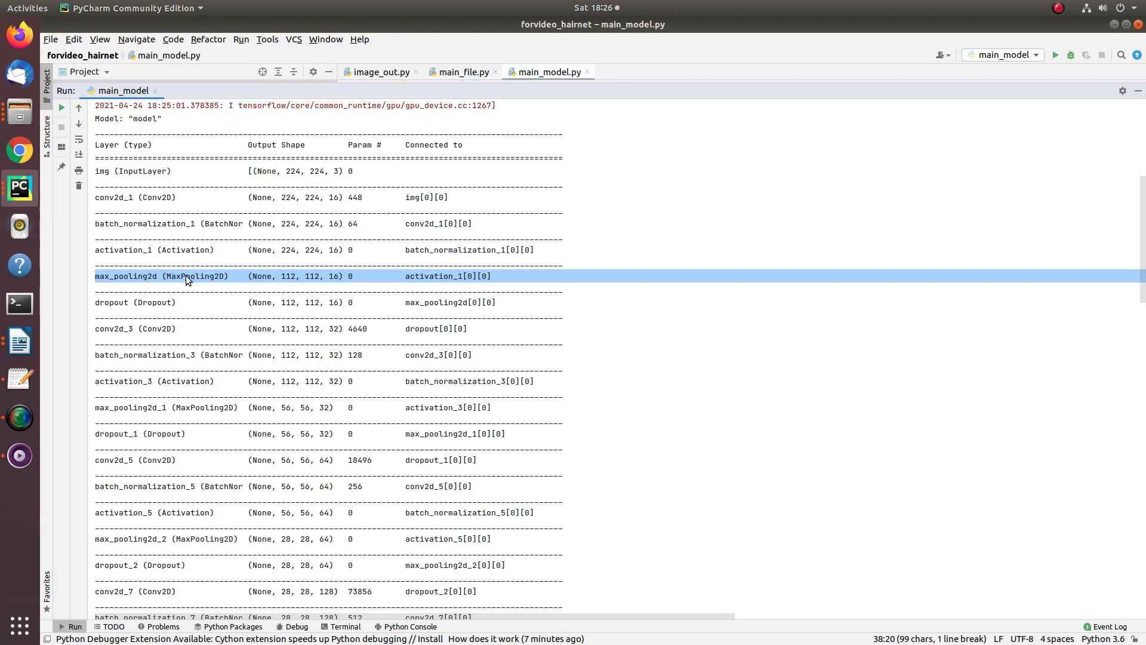
mouse_move(289, 272)
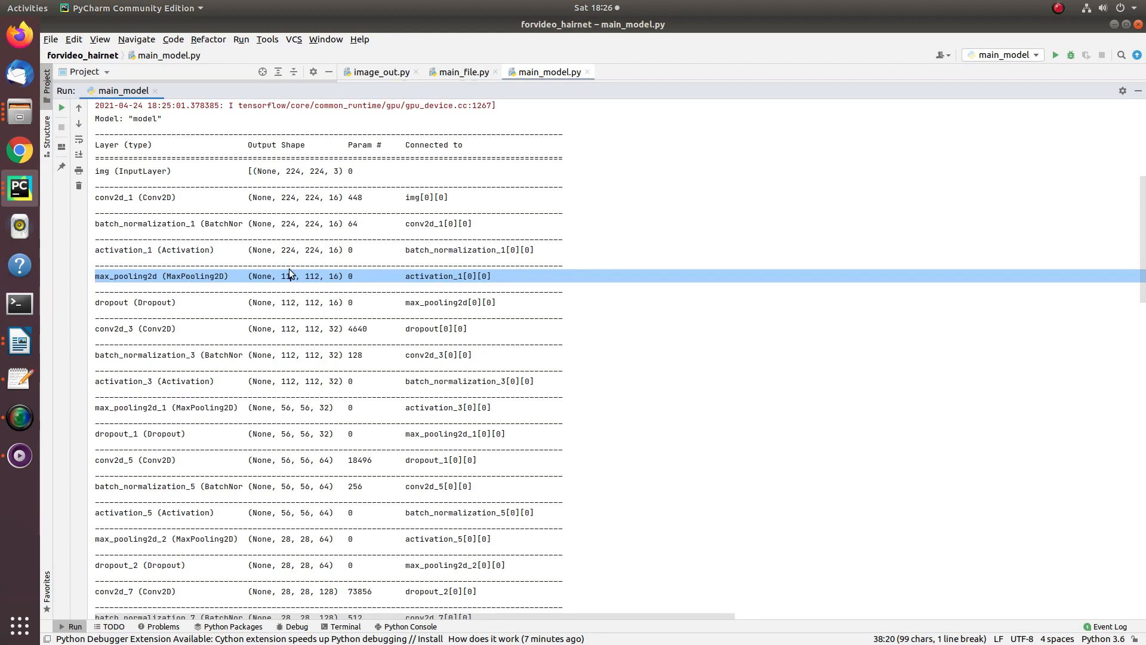
double_click(288, 249)
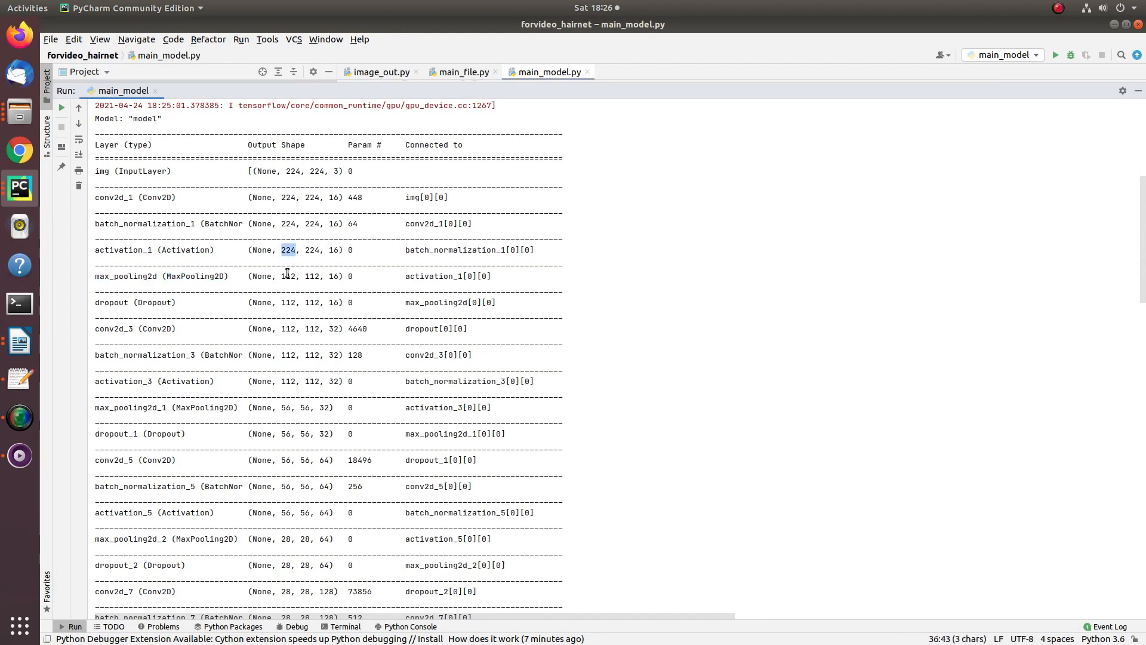
double_click(288, 276)
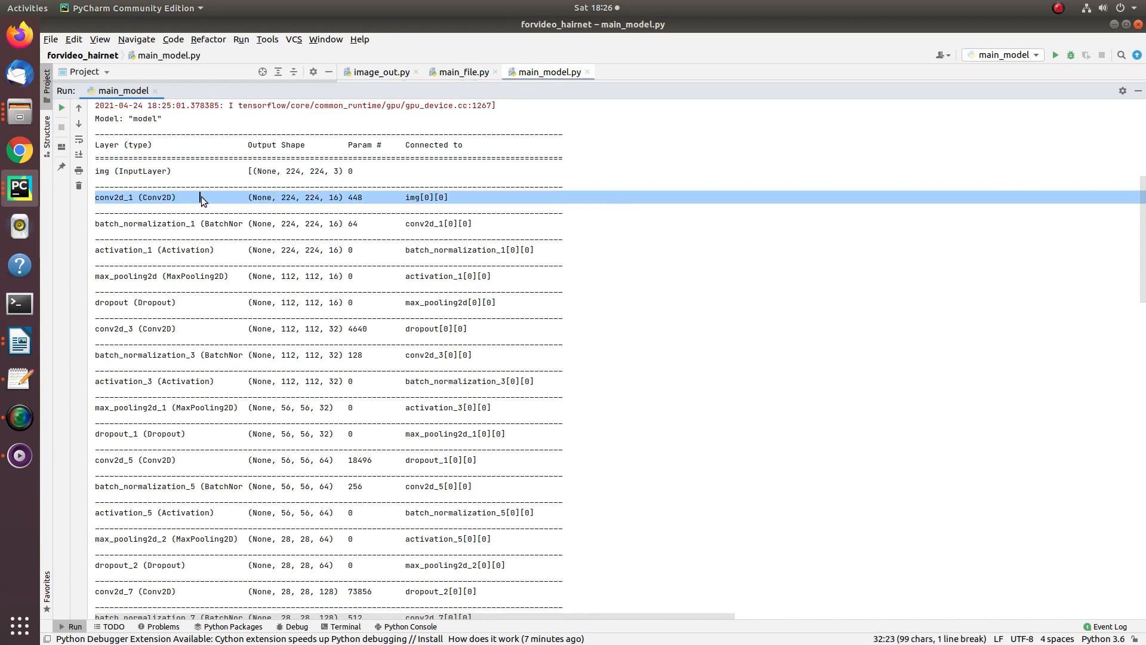
click(154, 276)
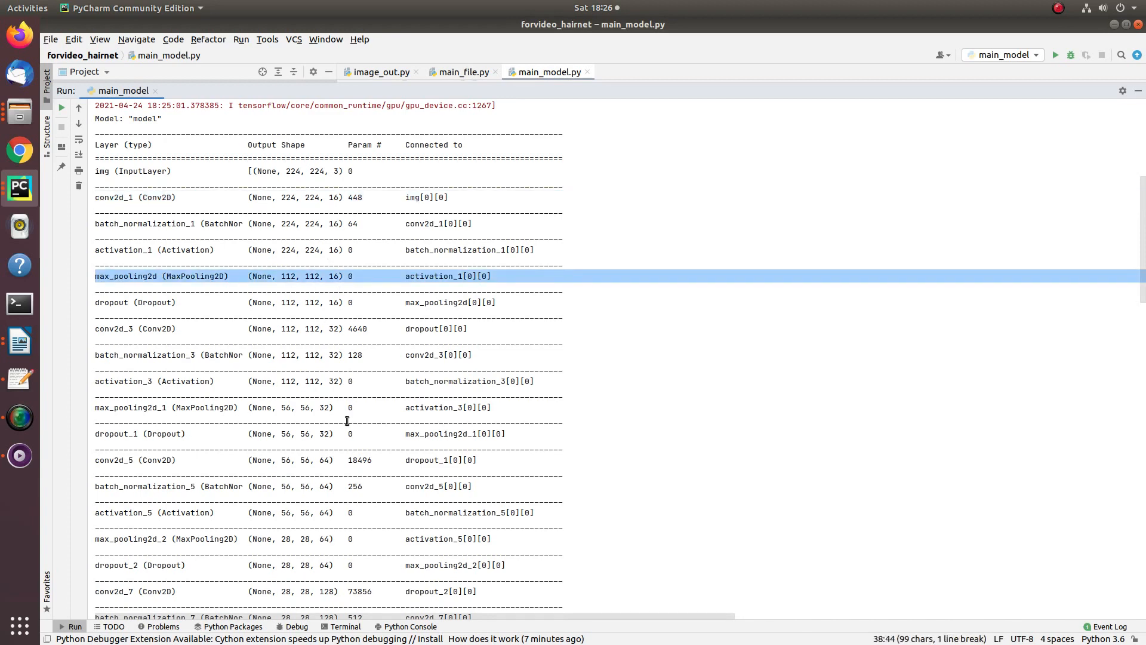
Step: Scroll the model summary, highlighting conv2d_11's 7×7×512 shape and conv2d_transpose's 14 size
scroll(down, 3)
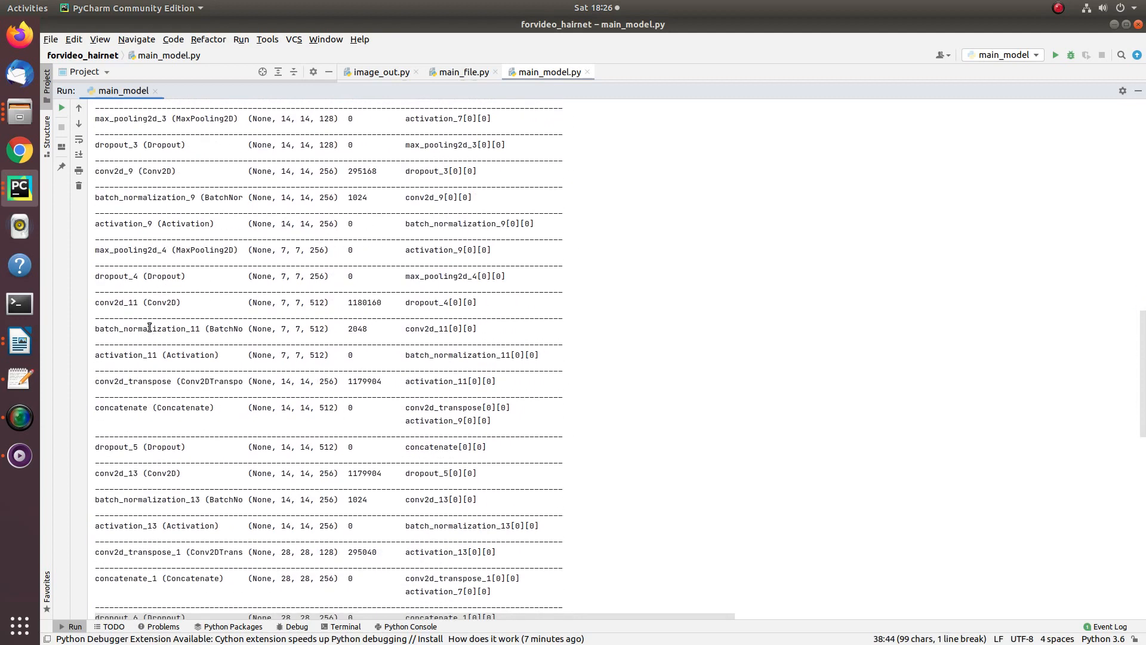
click(151, 302)
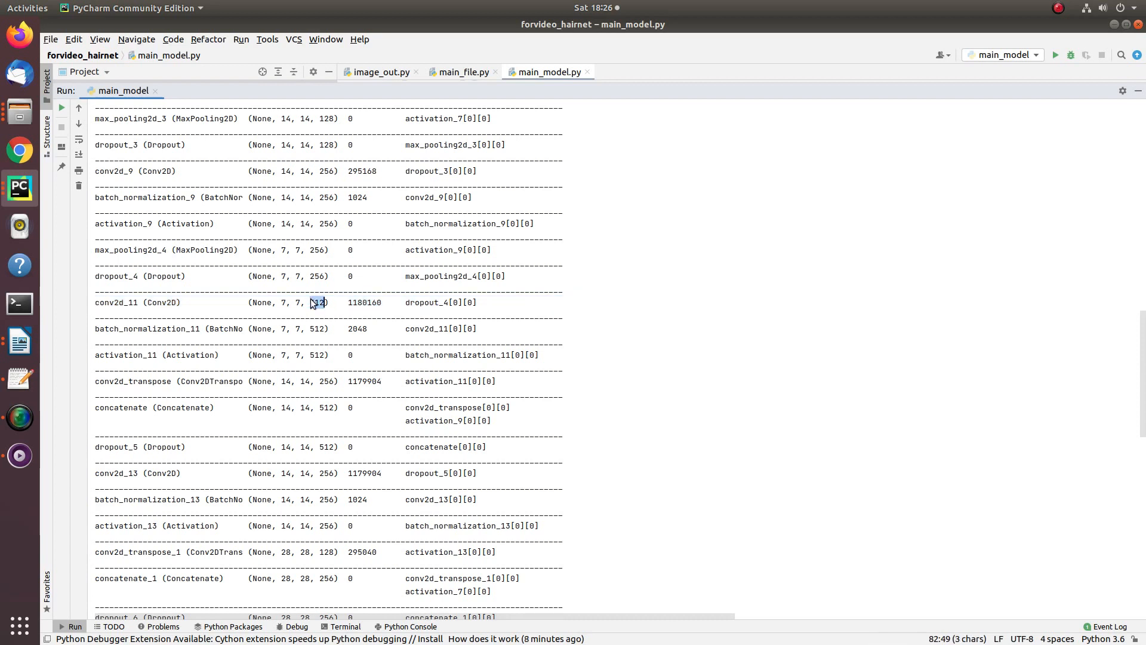
drag(328, 302, 281, 302)
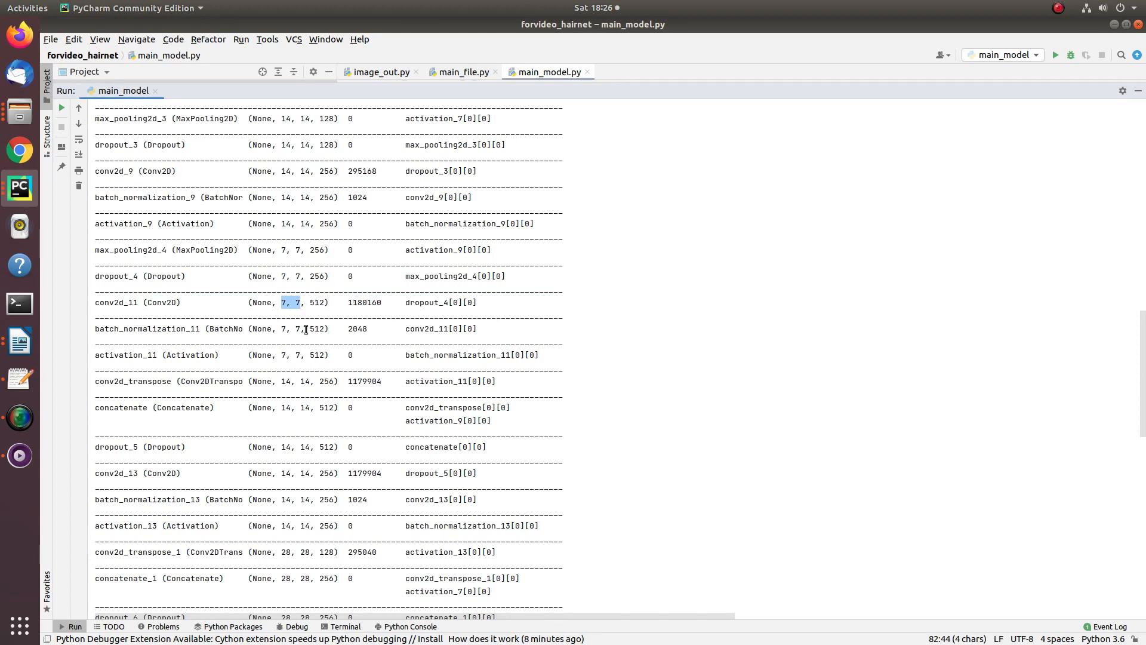
click(161, 381)
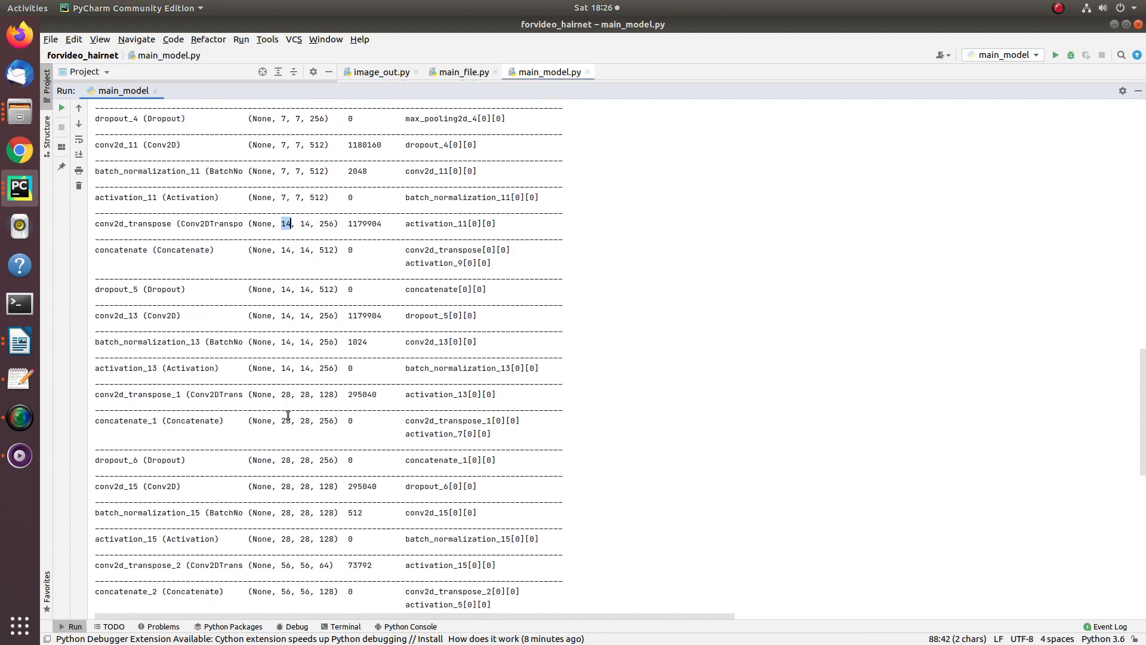
scroll(down, 3)
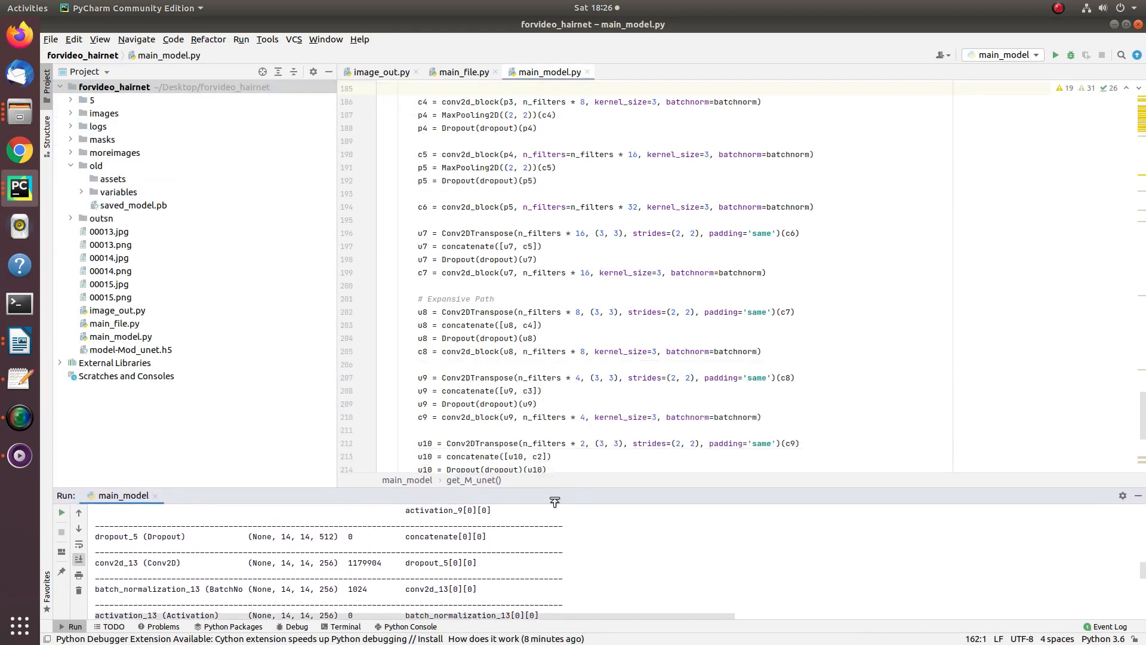
Step: Switch to the TensorBoard browser tab and show the GRAPHS view
click(343, 627)
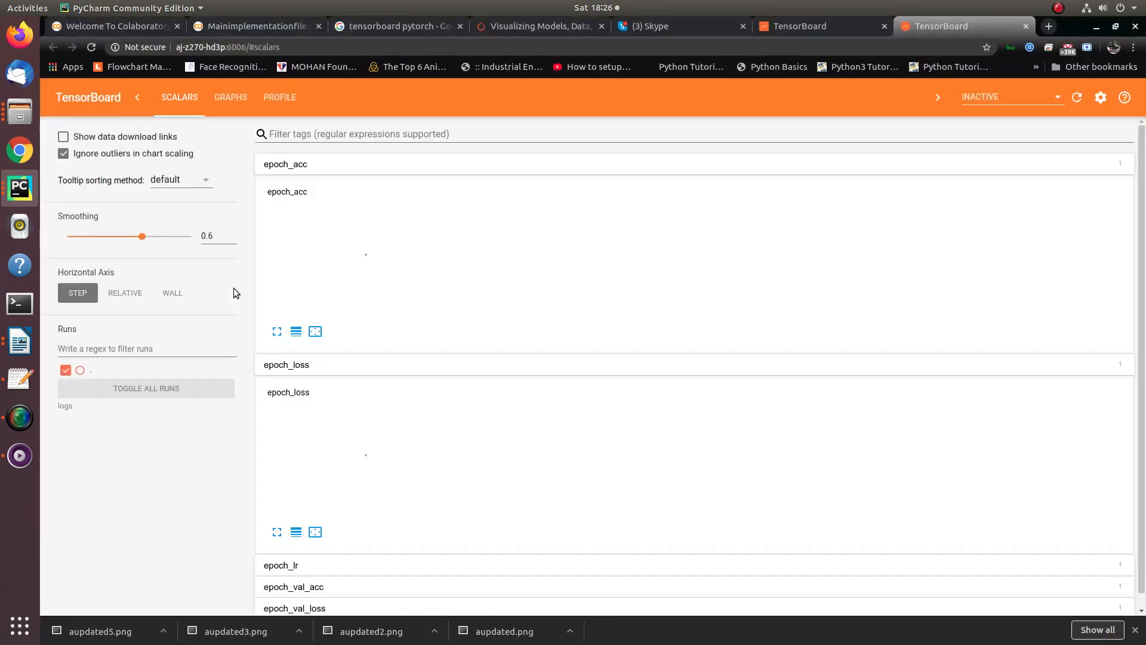
click(231, 97)
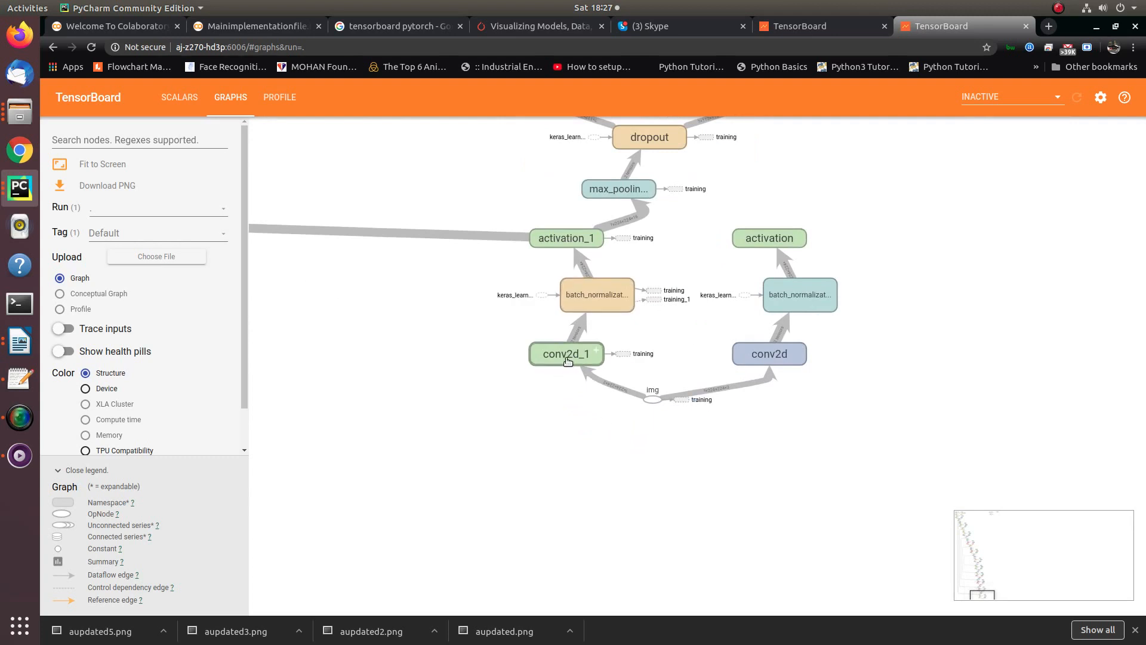
mouse_move(596, 265)
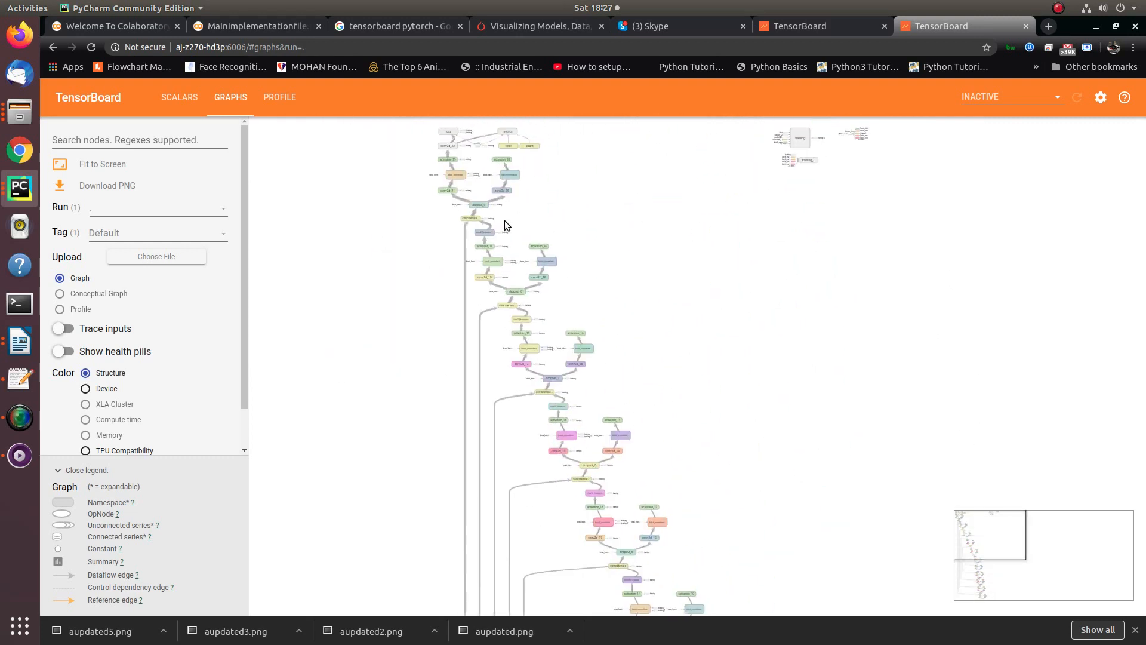
mouse_move(748, 277)
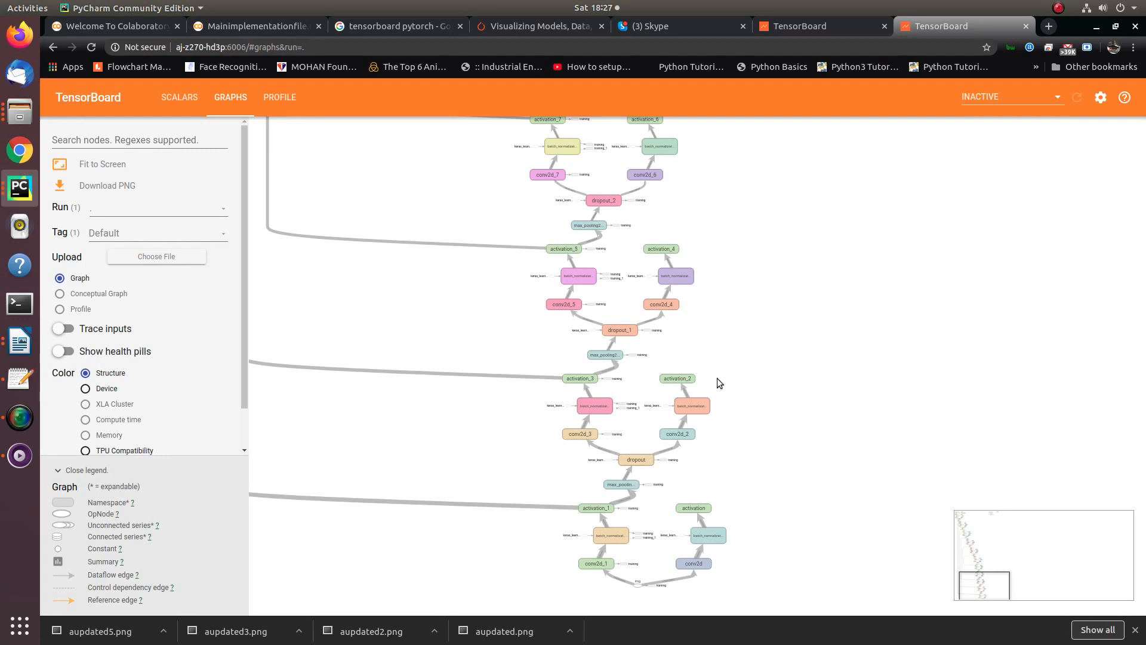
Step: Scroll the U-Net graph from the input through encoder blocks and concatenation skip connections
scroll(down, 3)
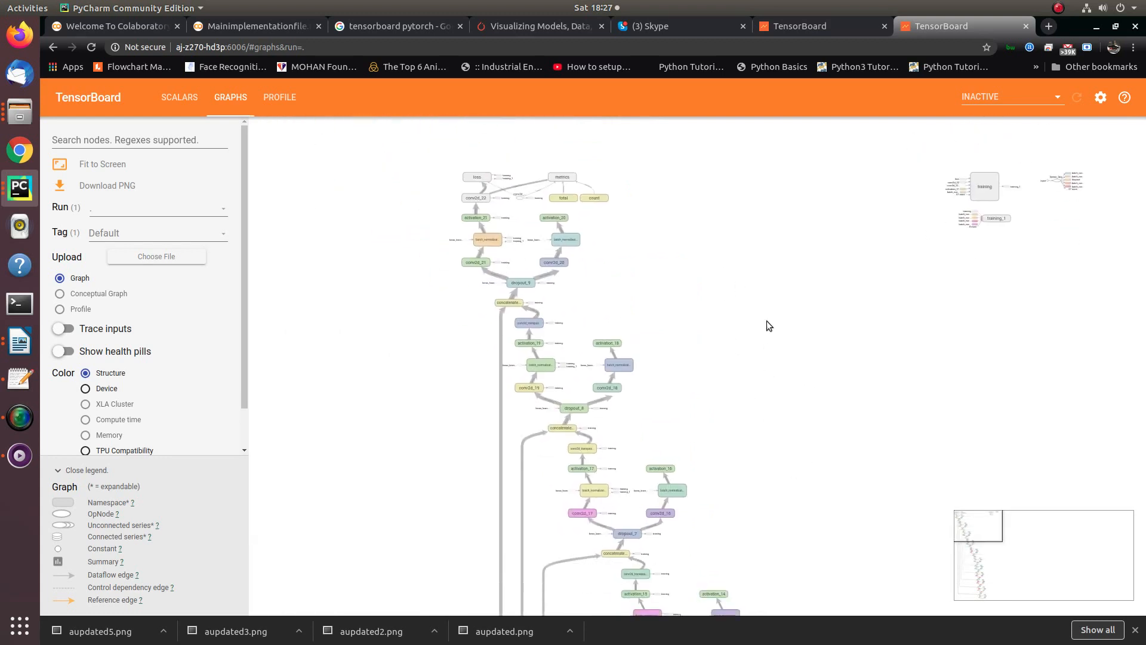
scroll(down, 3)
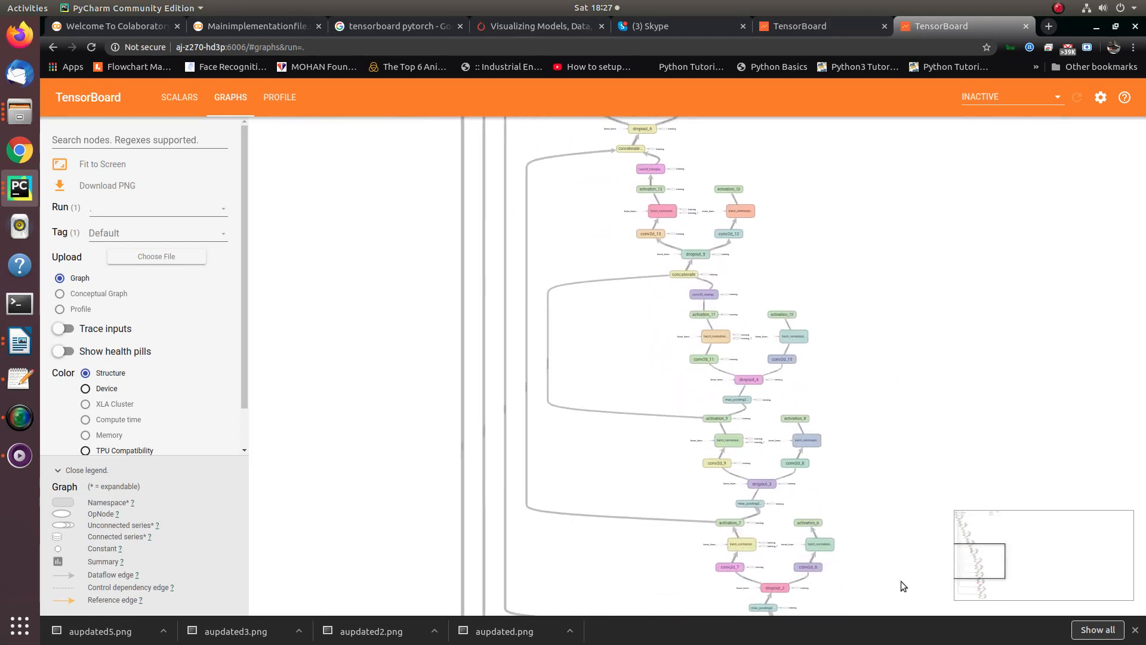
scroll(down, 3)
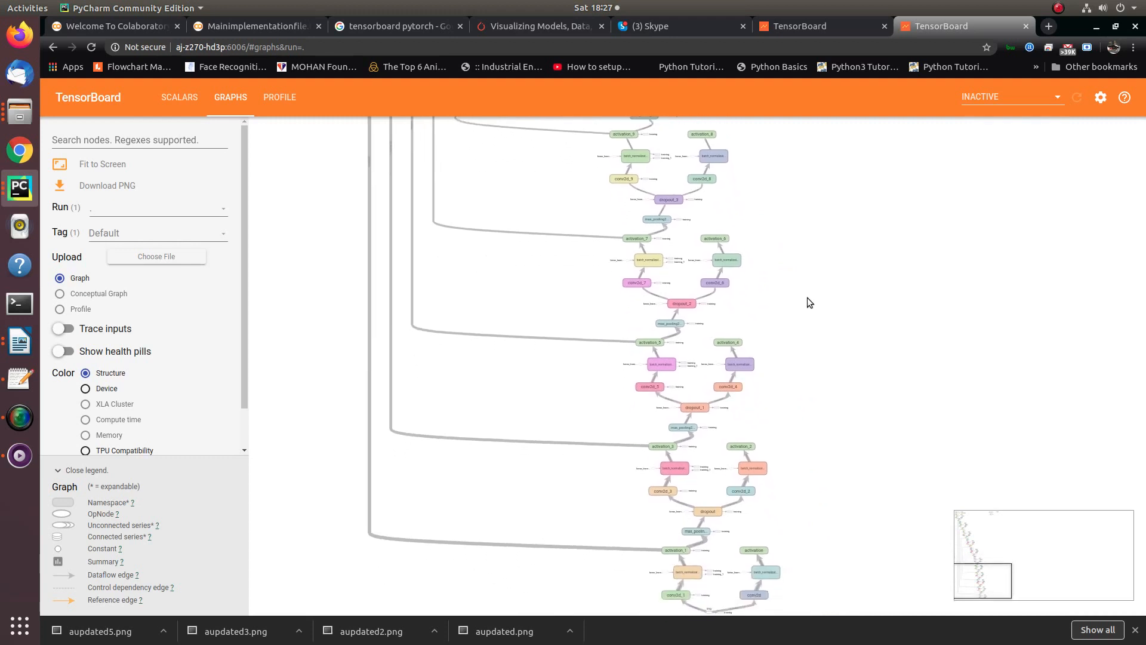
scroll(down, 3)
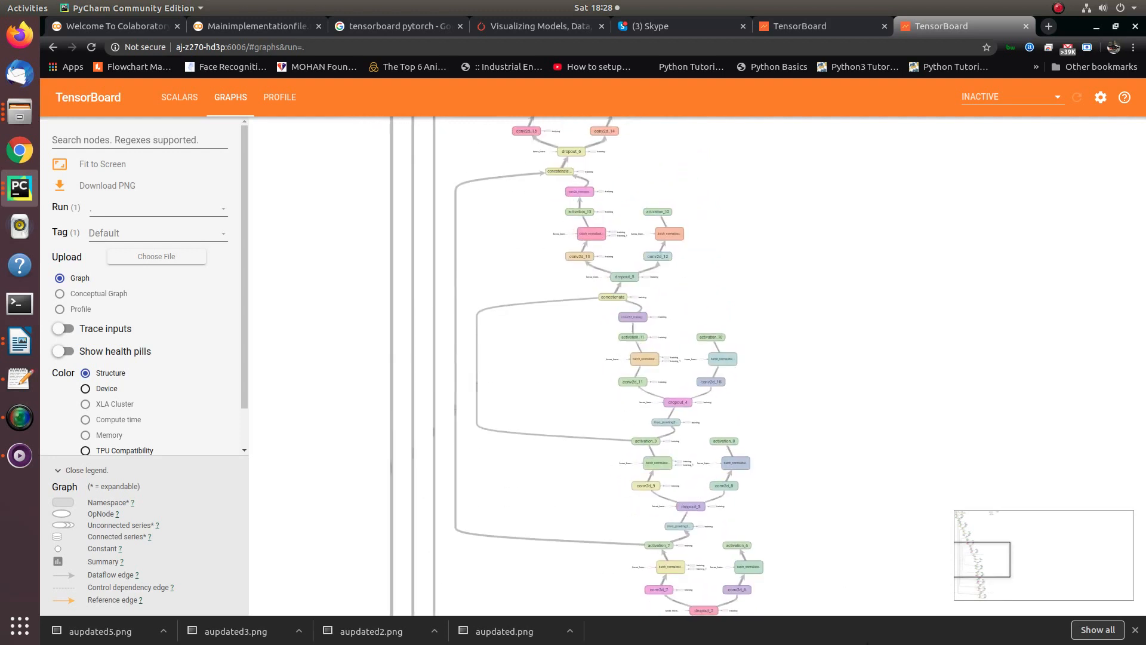
mouse_move(761, 428)
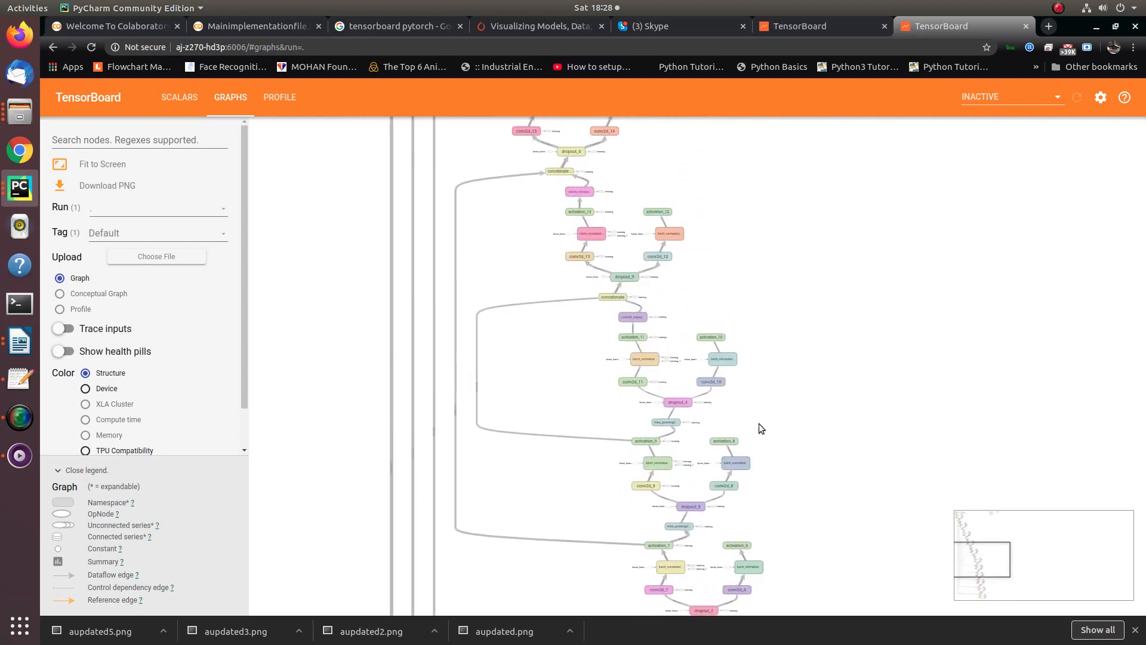
mouse_move(842, 358)
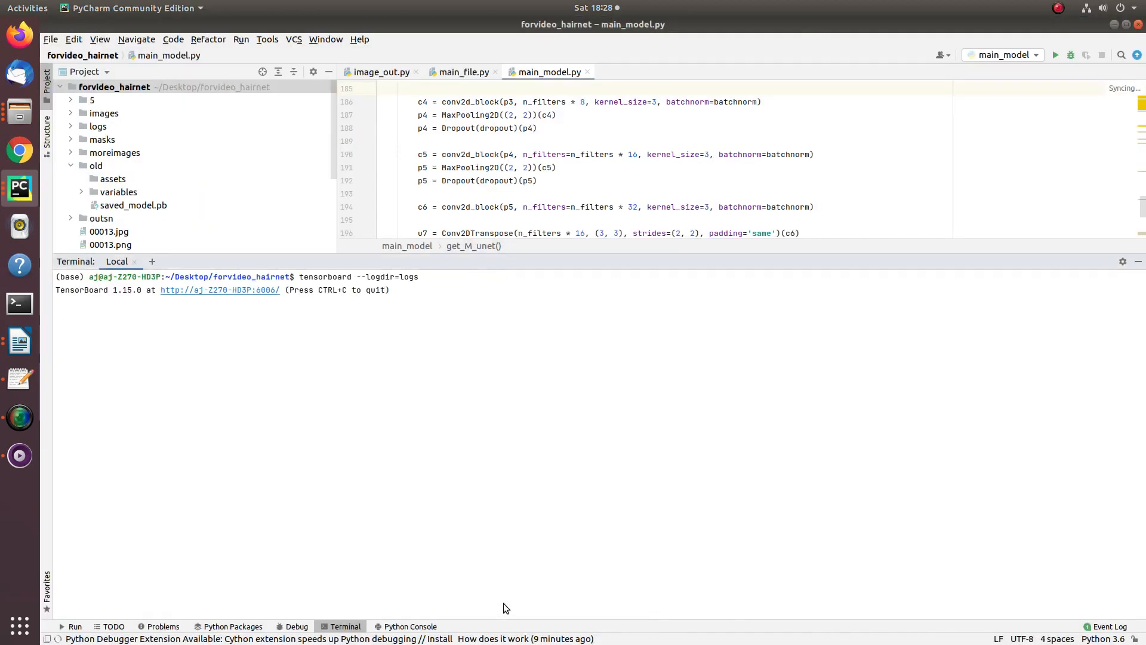
Step: Scroll main_file.py to the image/mask loading loop, selecting 'images' in the path pattern
click(463, 72)
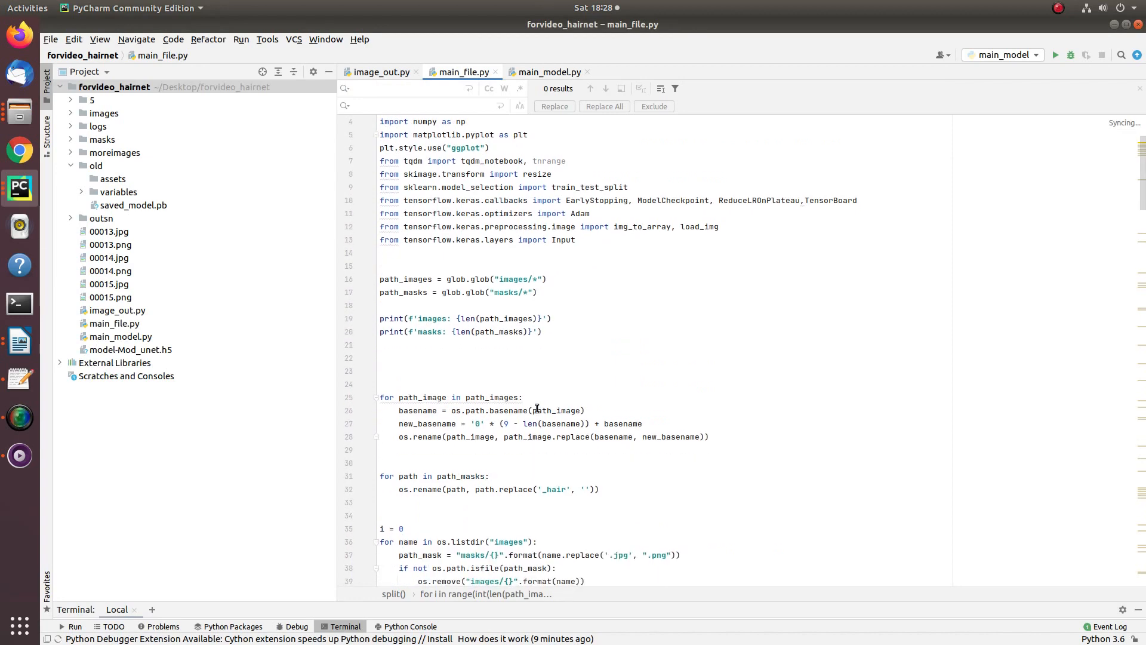
scroll(down, 3)
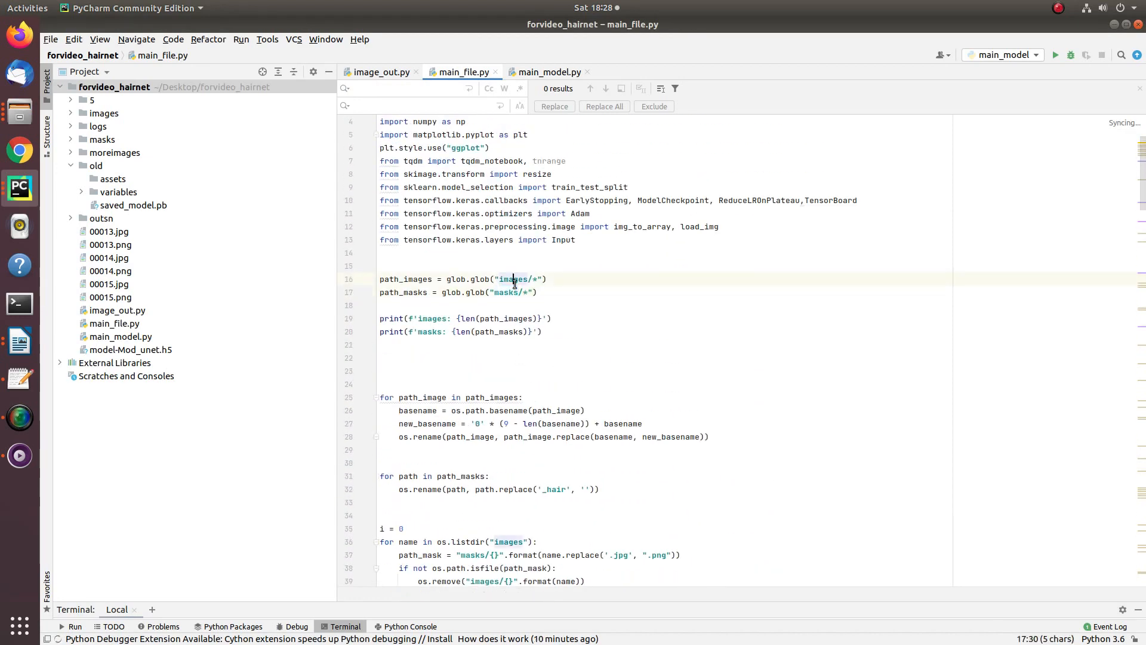
double_click(505, 291)
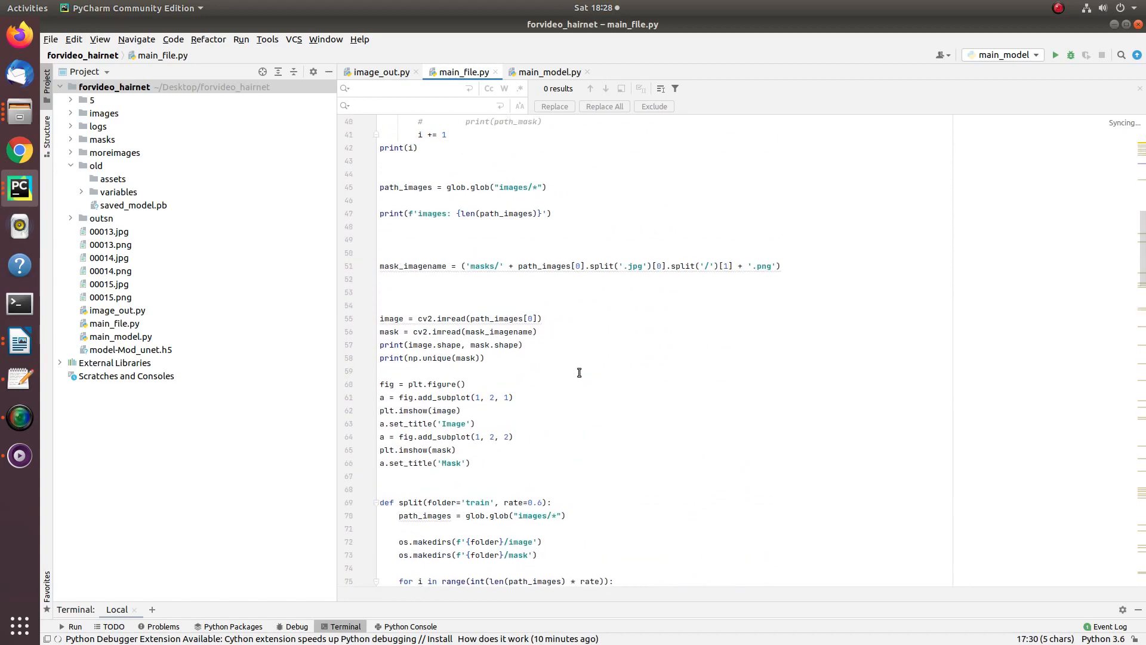
scroll(down, 3)
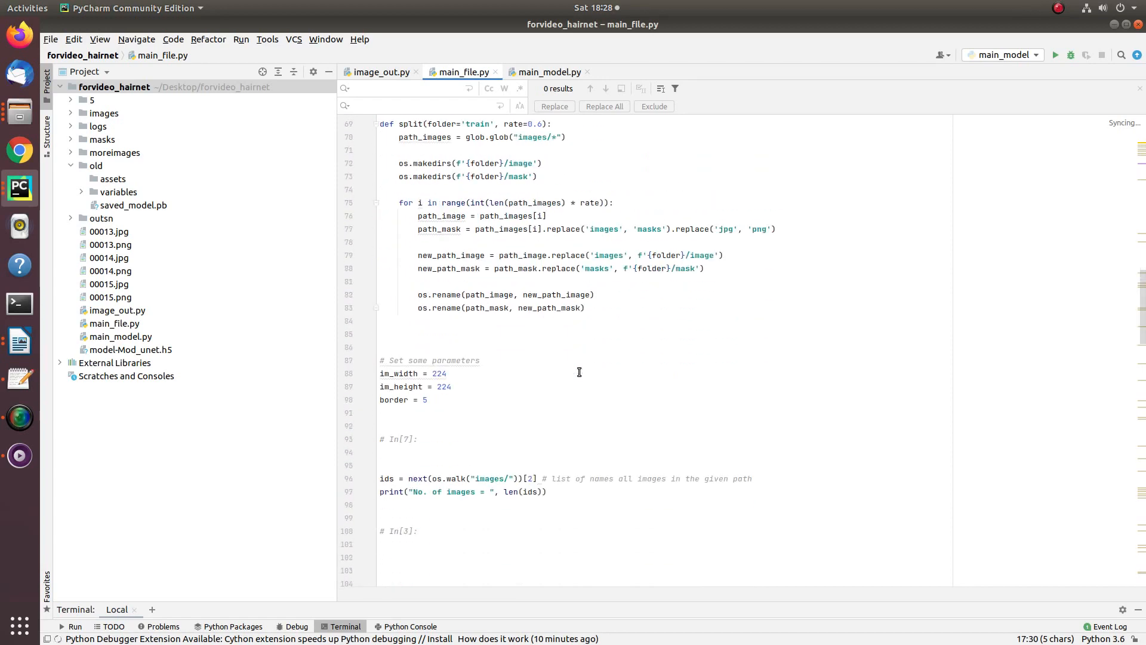
scroll(down, 3)
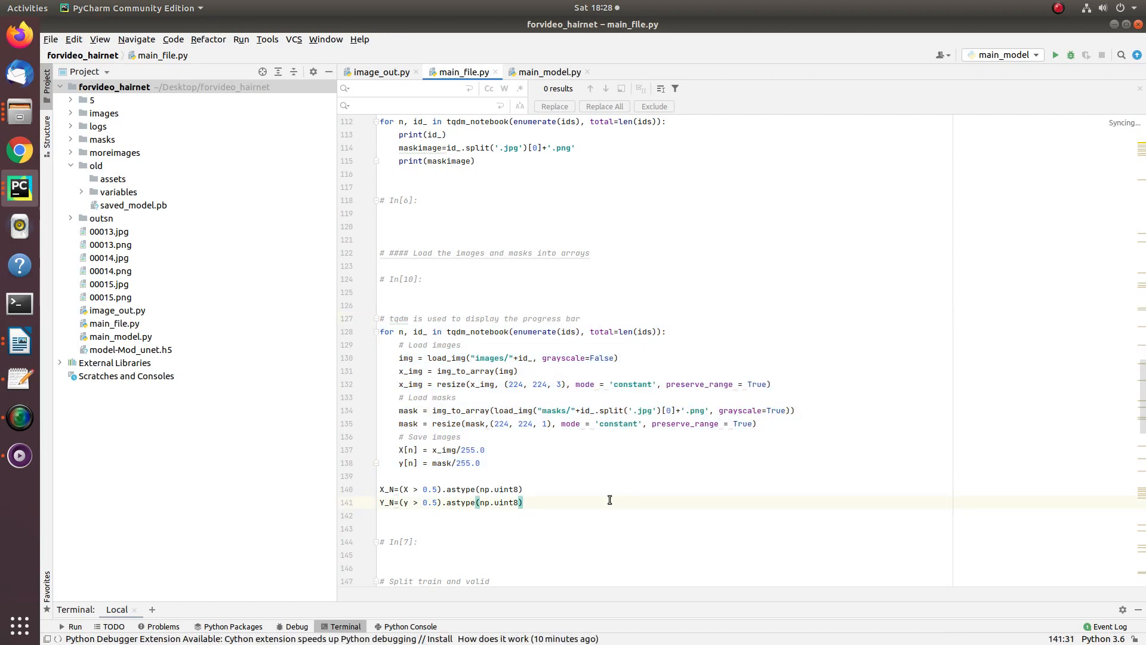
double_click(487, 358)
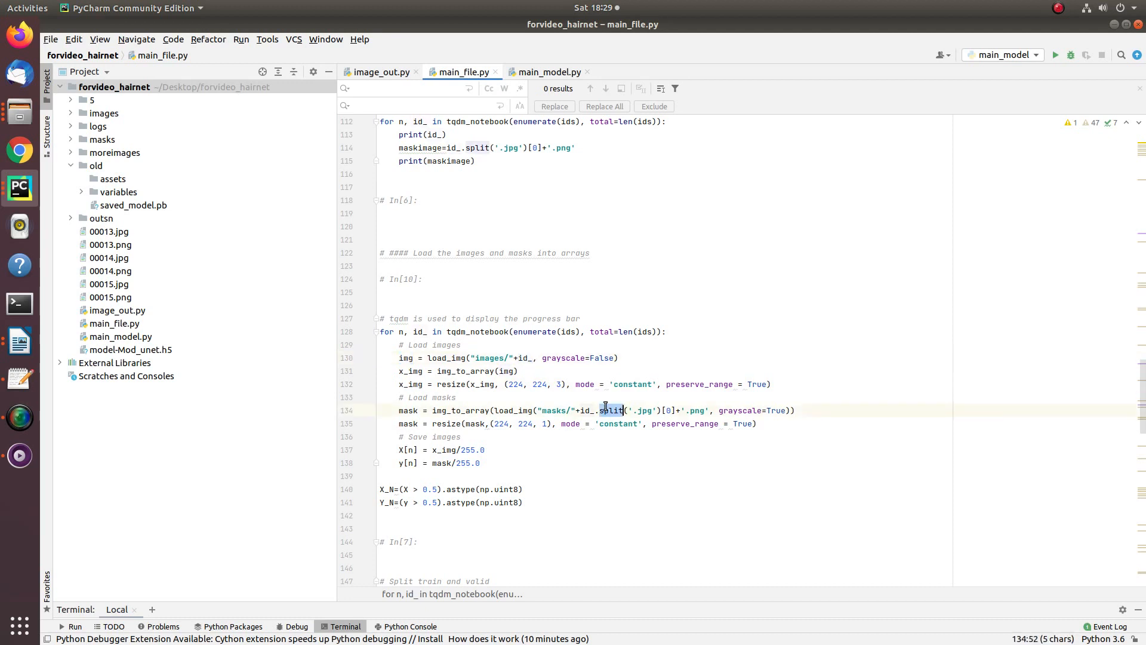
double_click(646, 410)
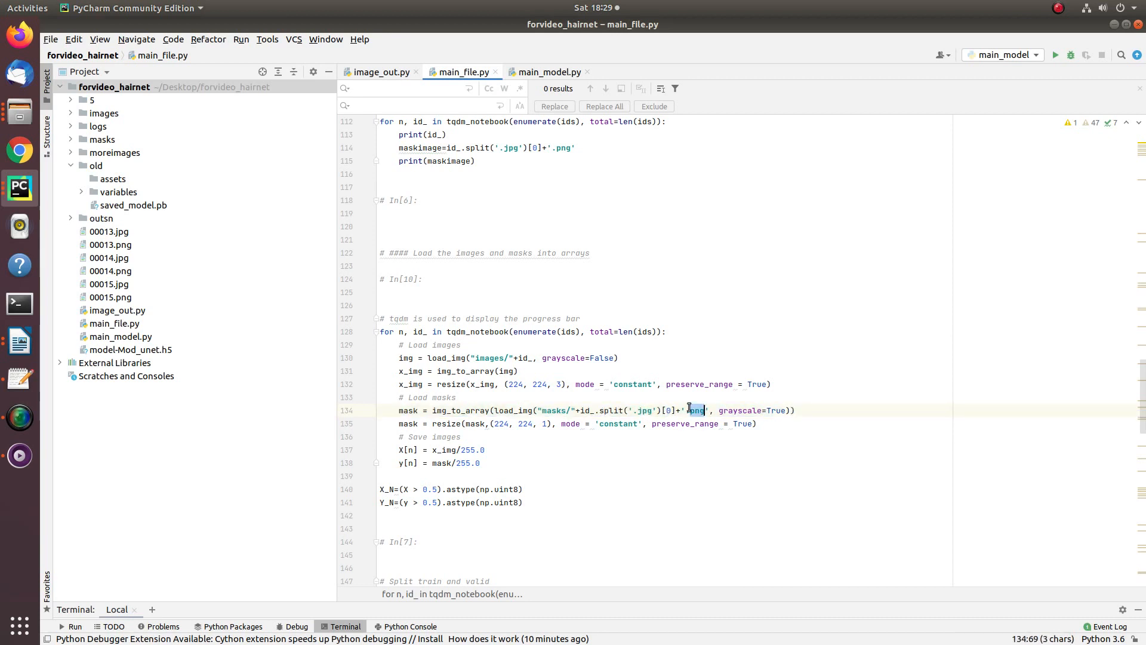
double_click(407, 411)
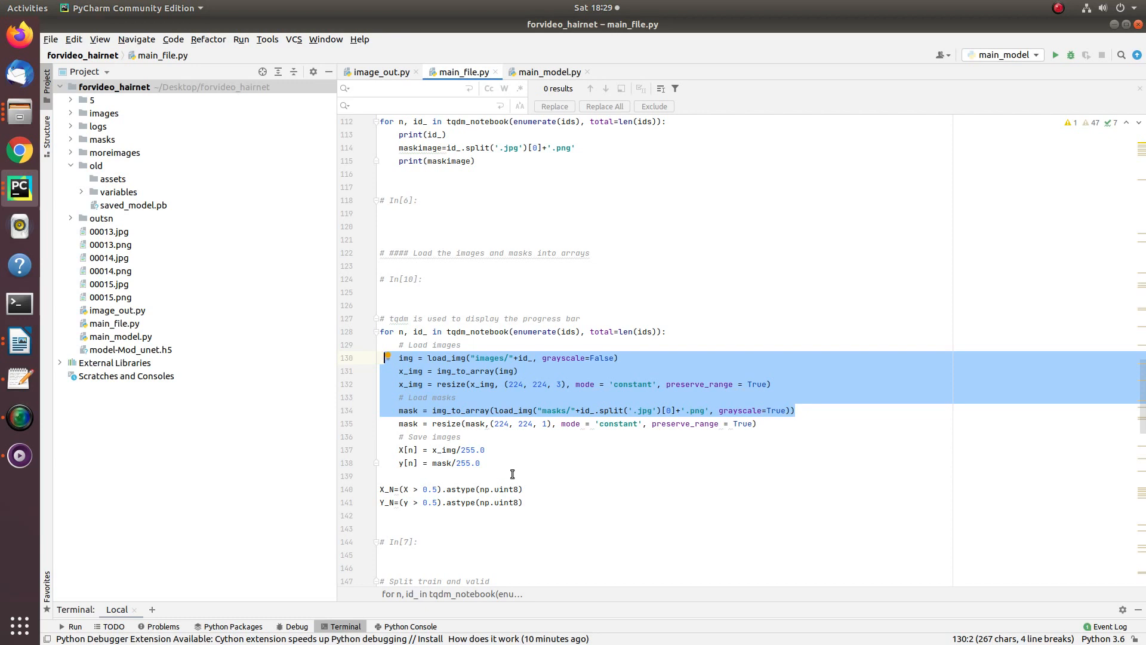
mouse_move(481, 477)
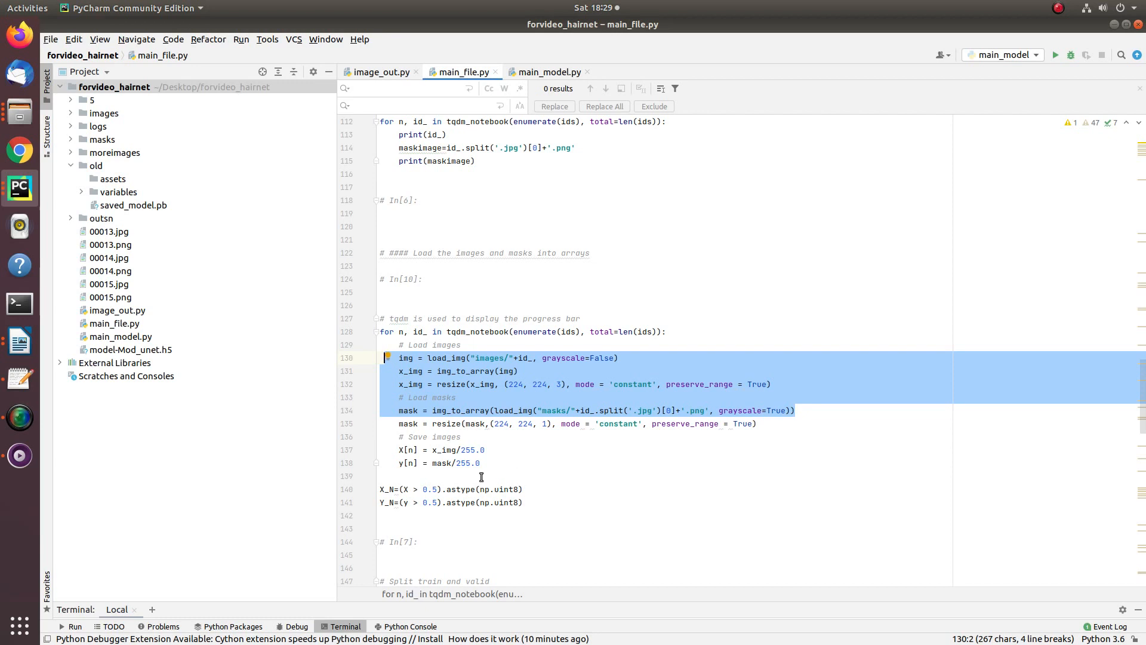
double_click(417, 436)
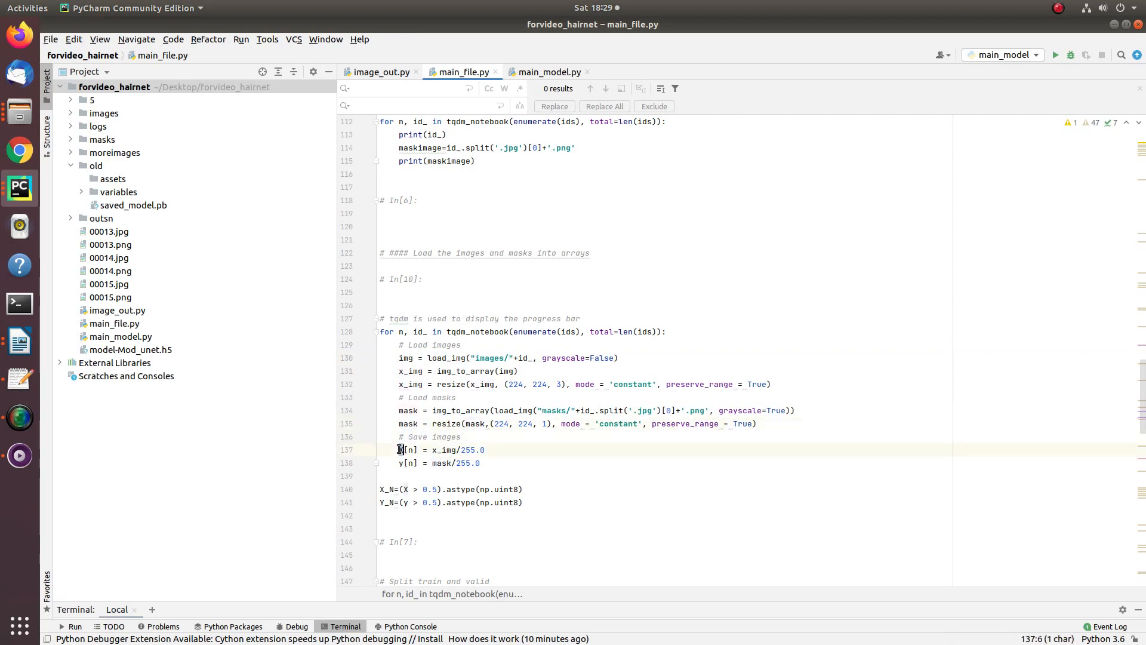
click(402, 463)
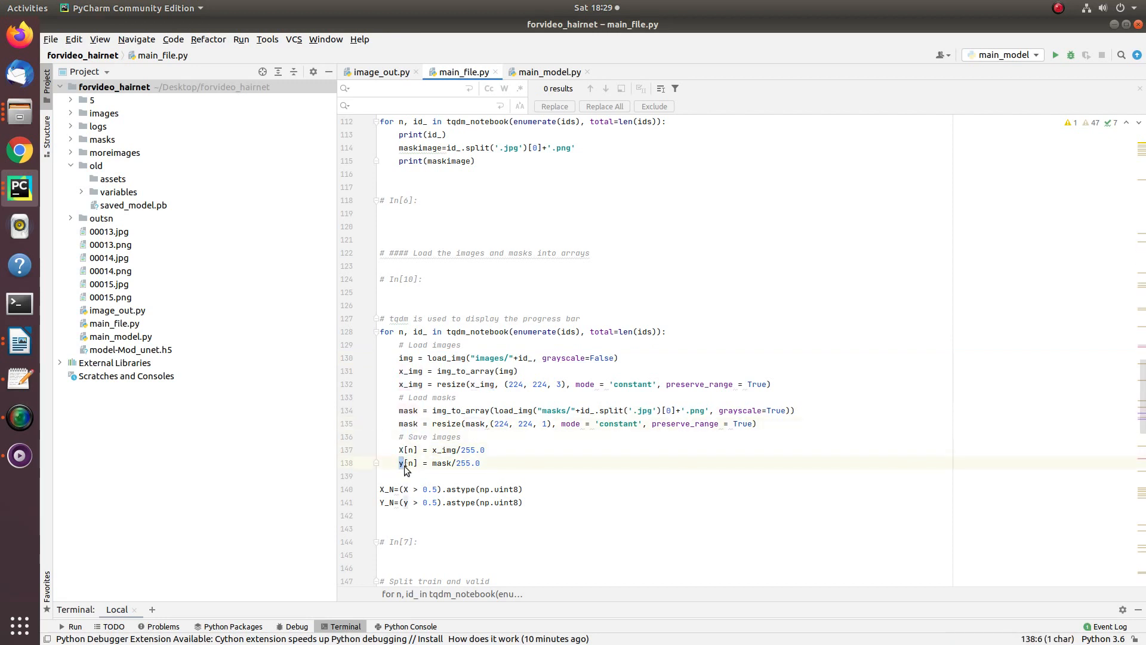
click(402, 449)
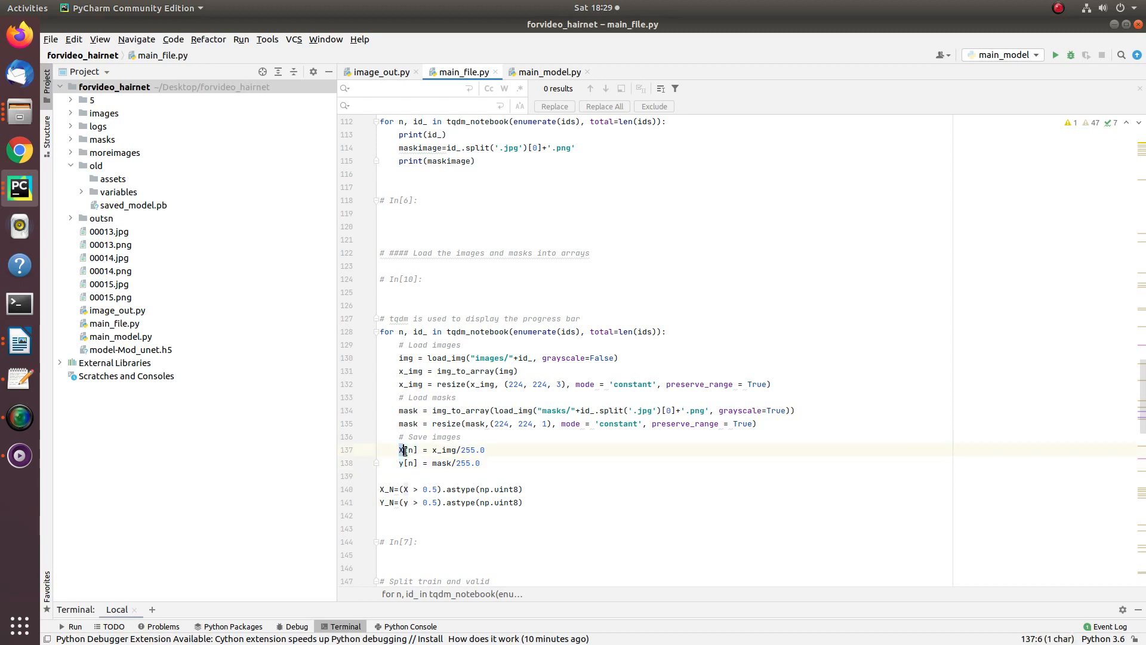
click(422, 463)
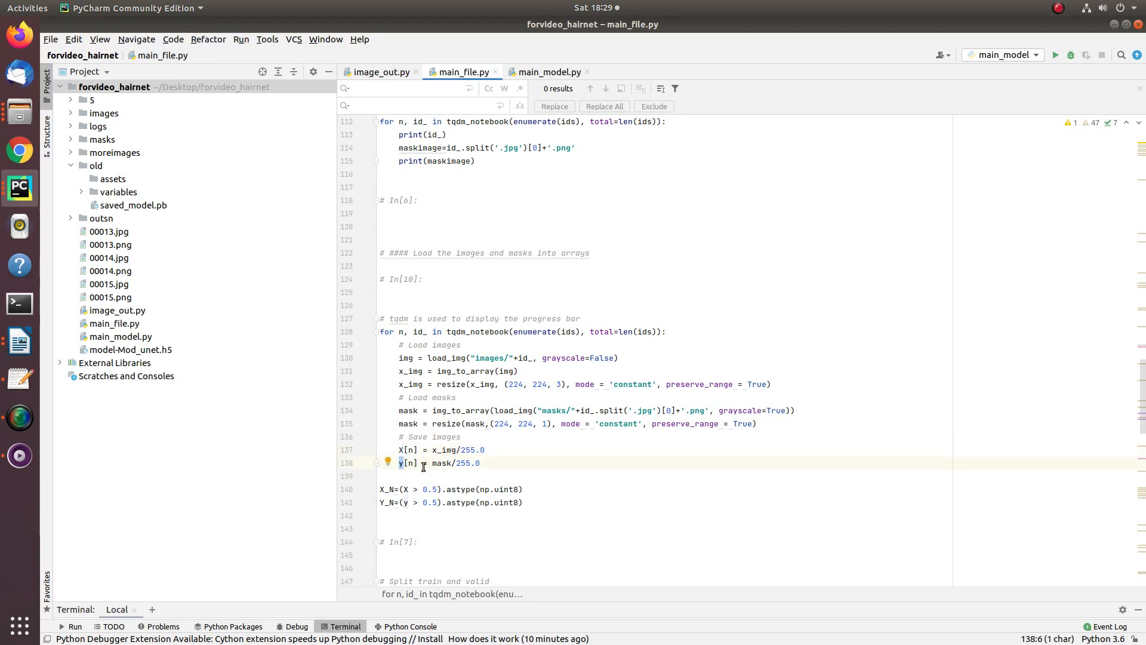
double_click(467, 463)
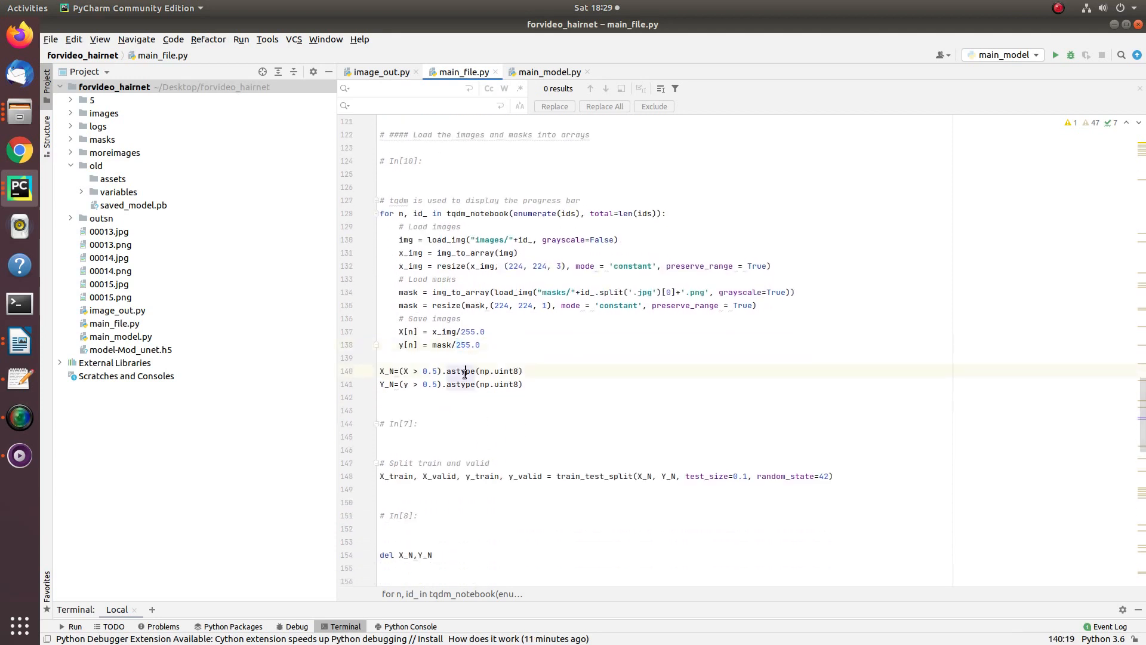
double_click(459, 371)
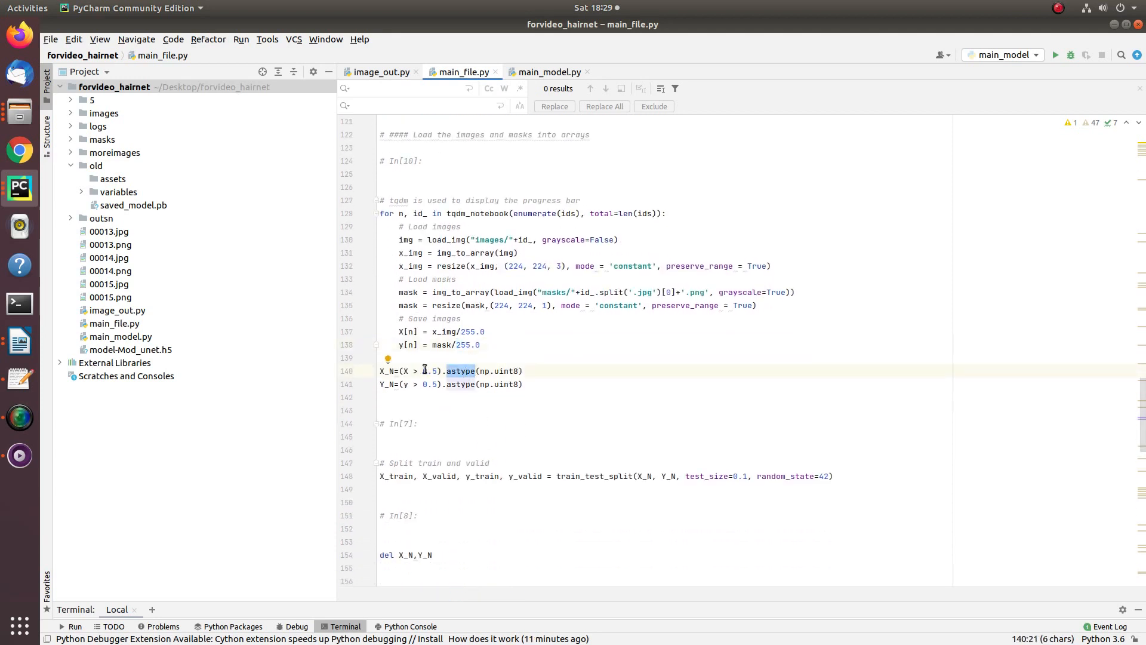
double_click(430, 371)
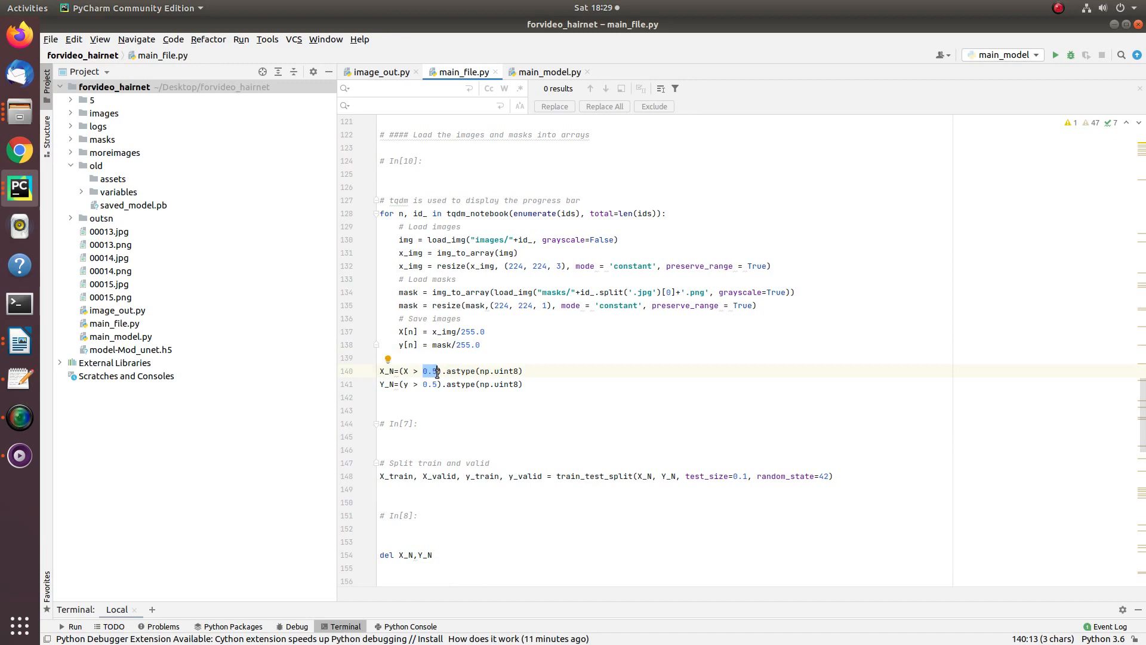
double_click(460, 384)
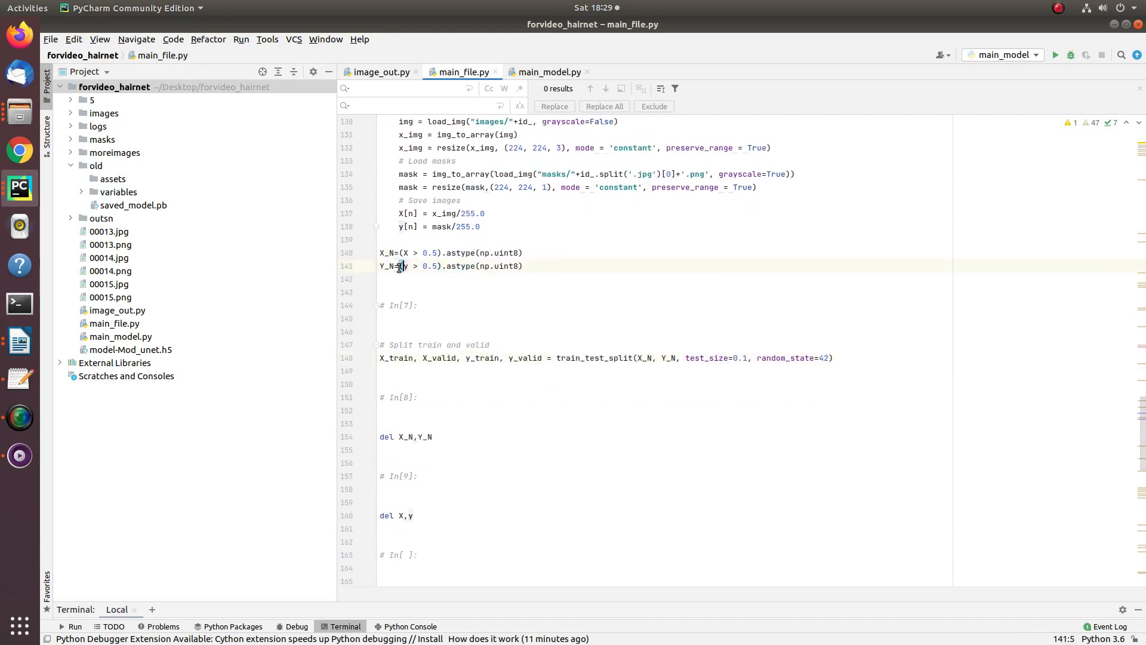
double_click(386, 266)
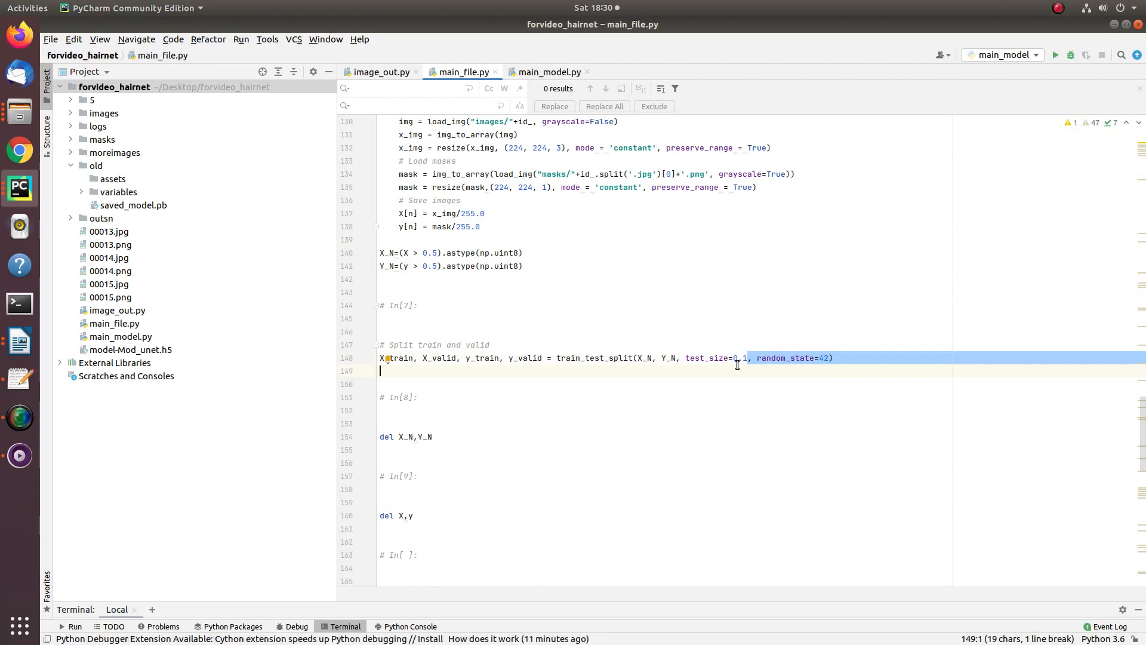
scroll(down, 3)
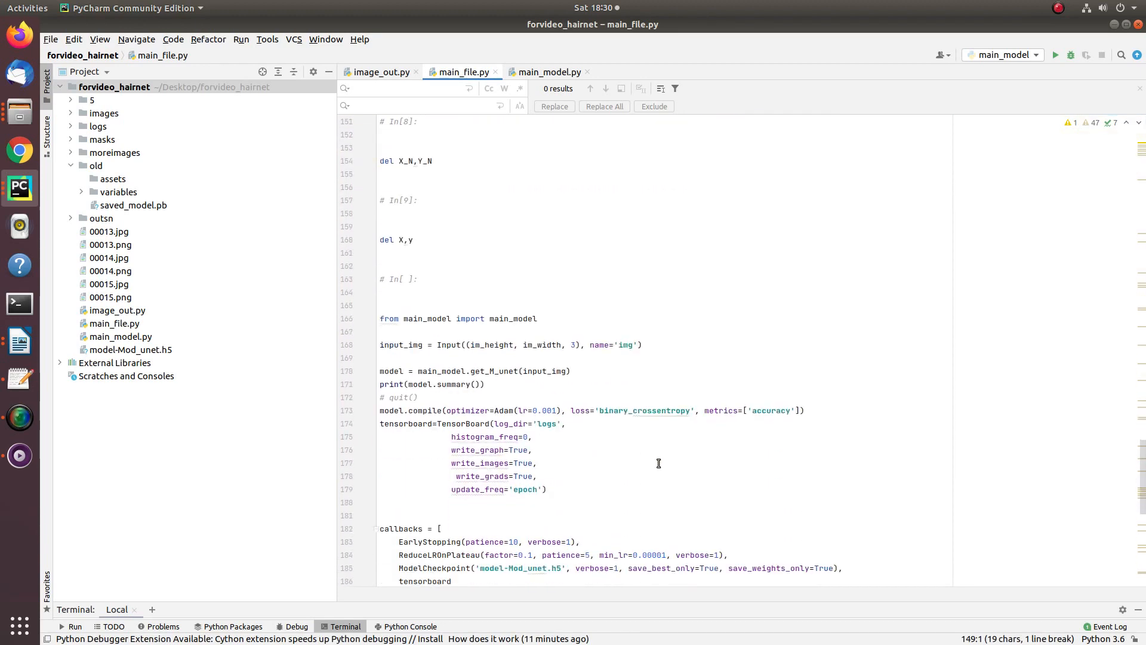
scroll(down, 3)
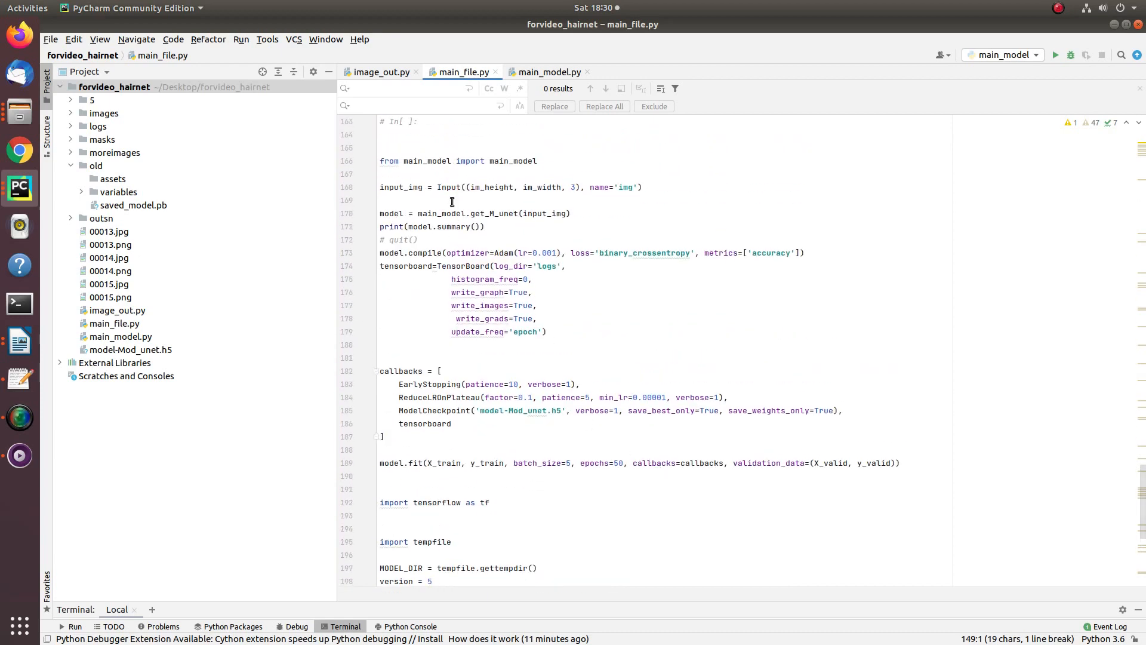
double_click(513, 161)
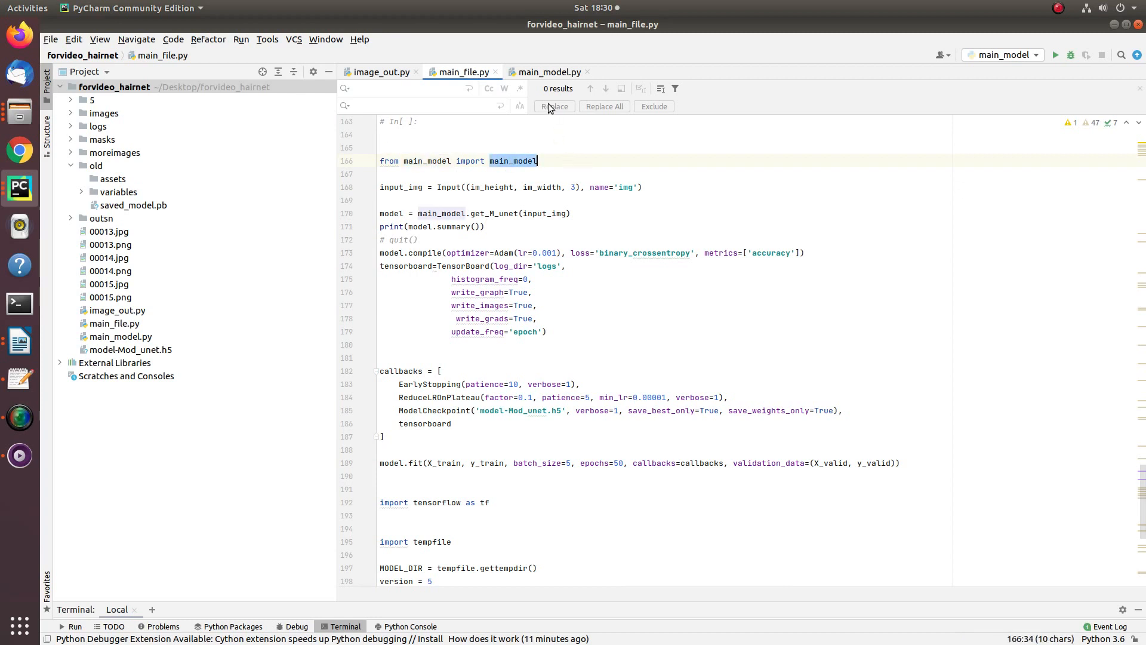
double_click(491, 187)
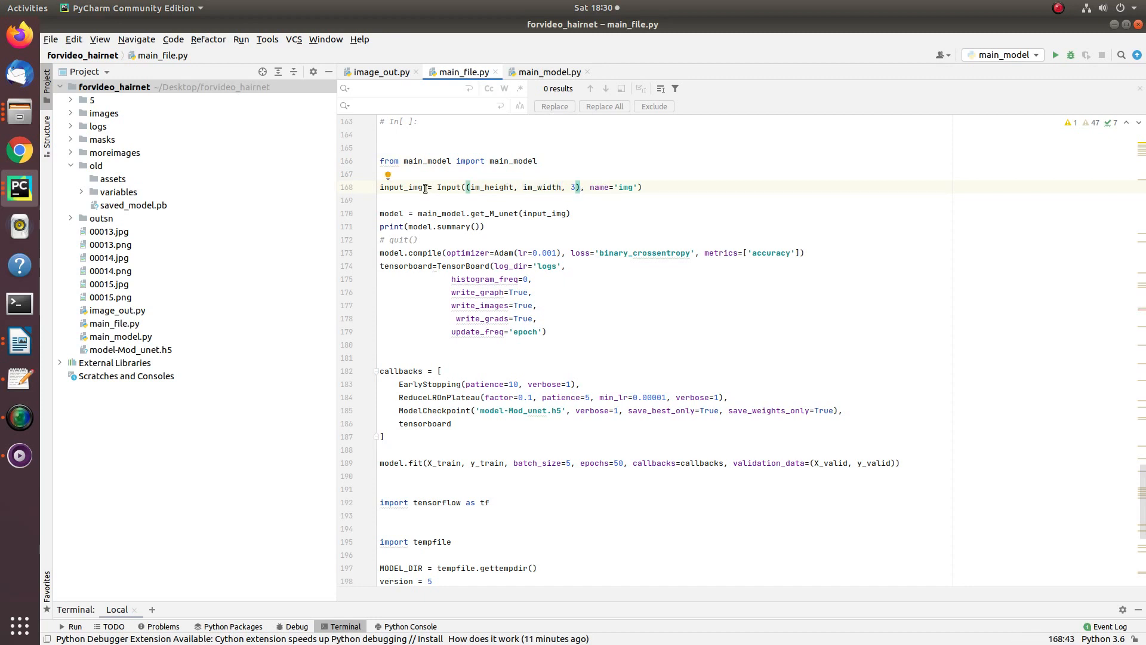
double_click(487, 213)
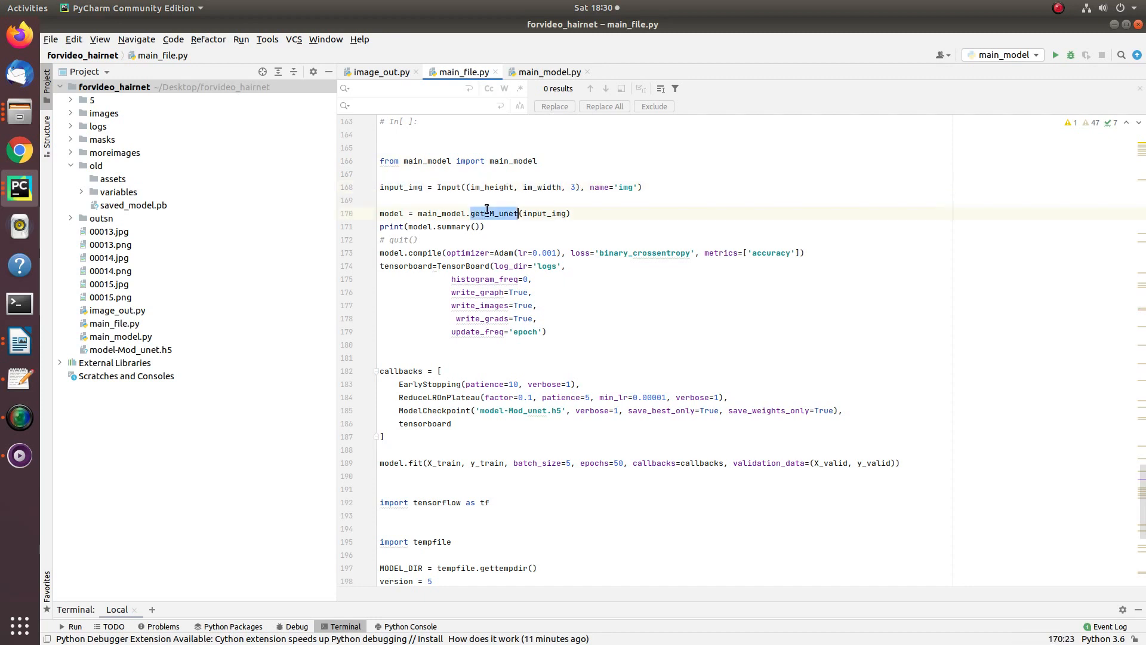
double_click(543, 213)
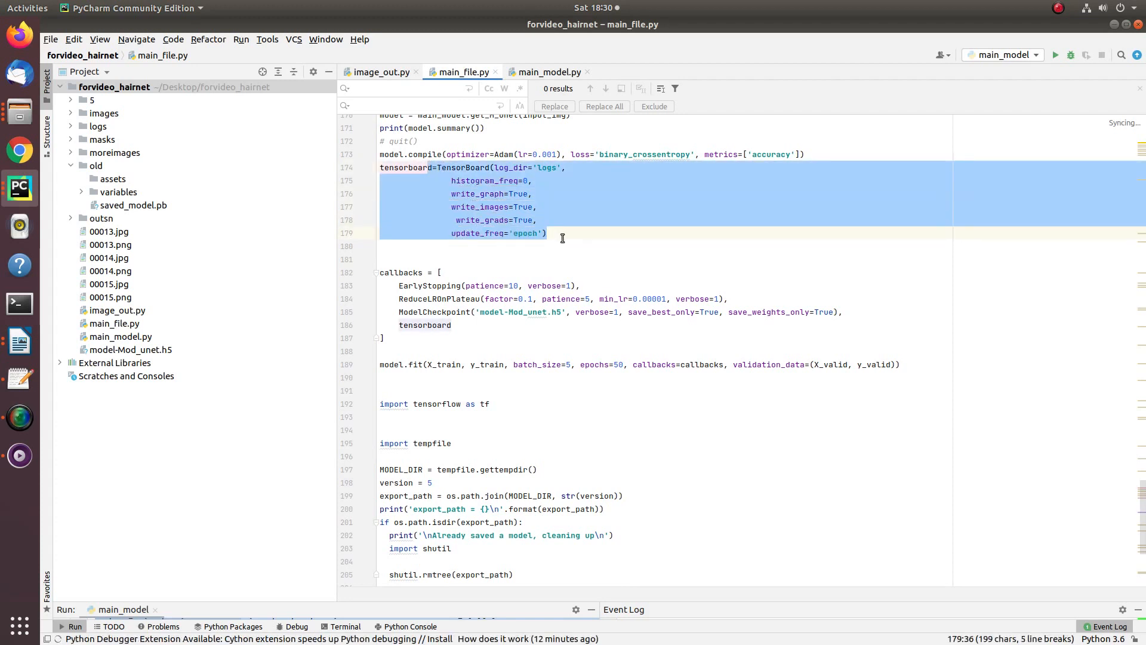
click(561, 233)
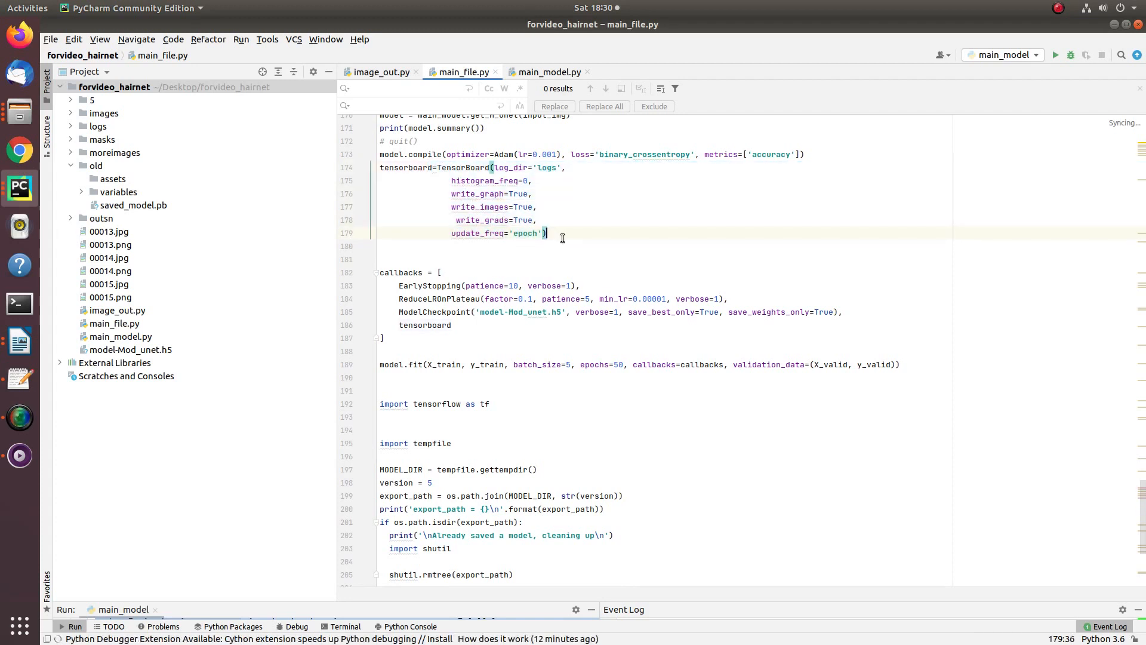
double_click(439, 298)
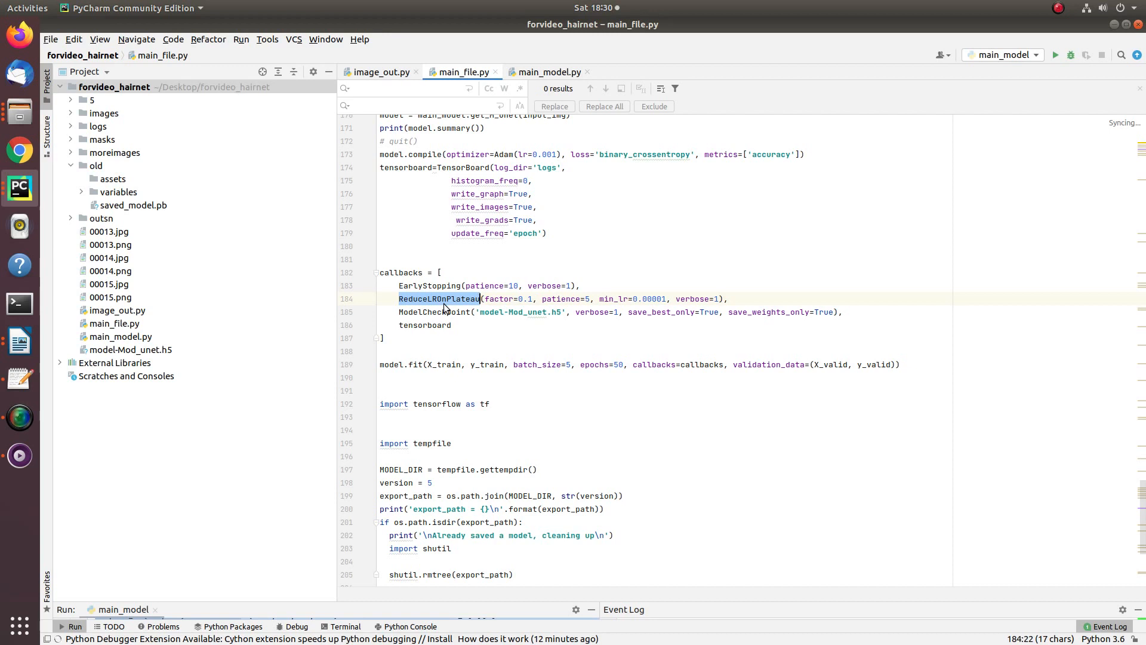
mouse_move(445, 299)
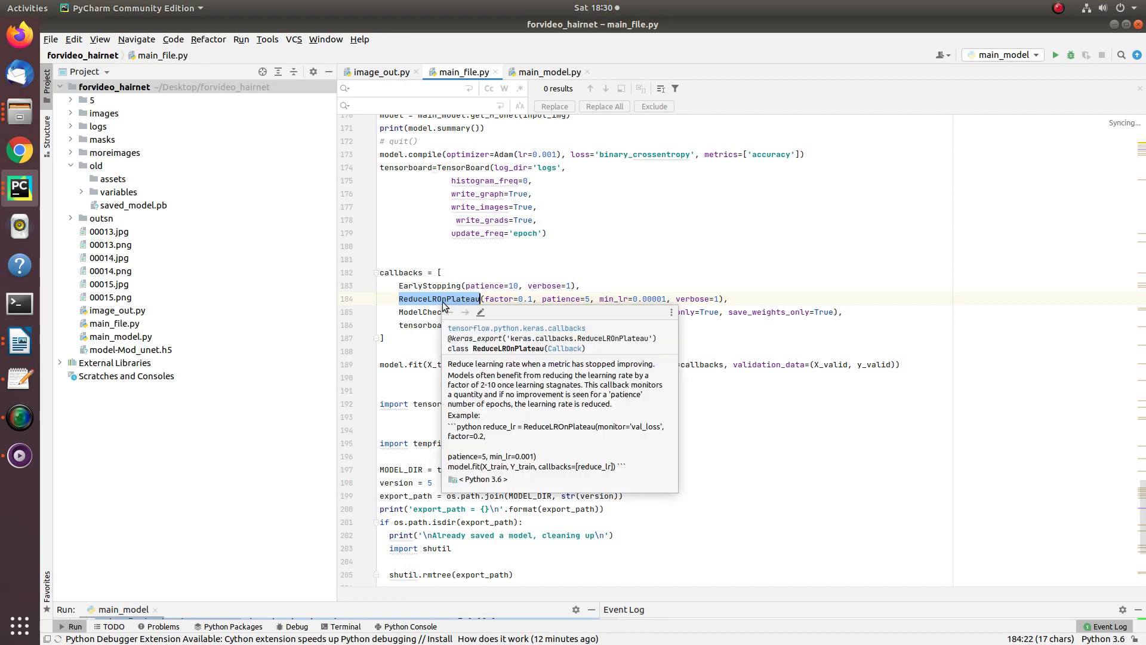
mouse_move(438, 359)
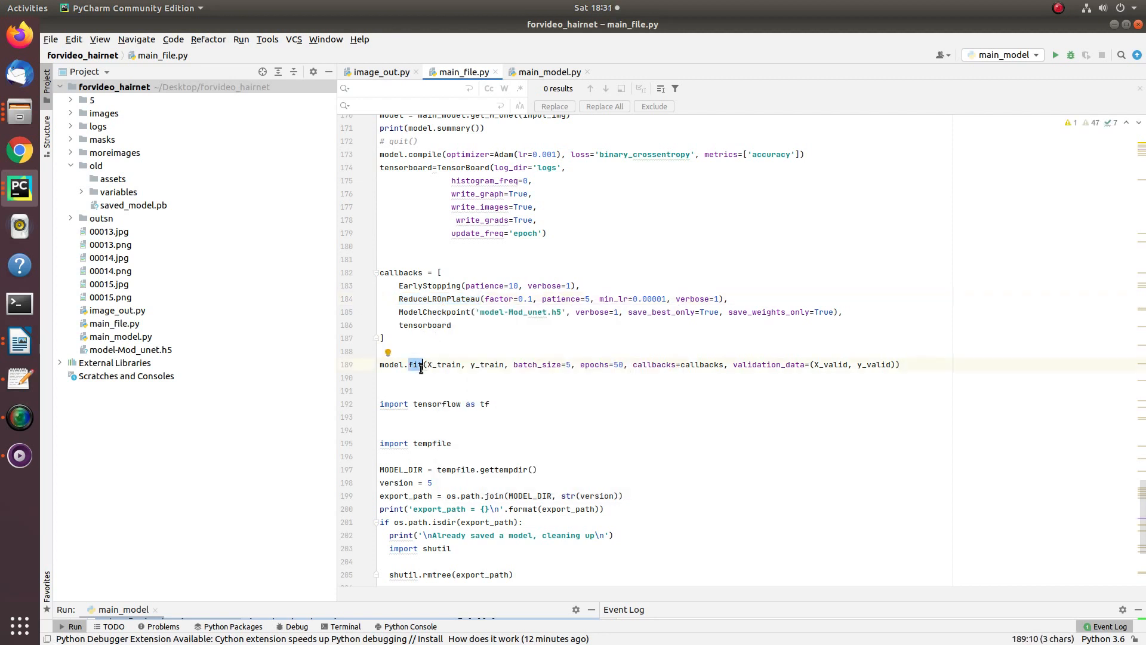
click(436, 364)
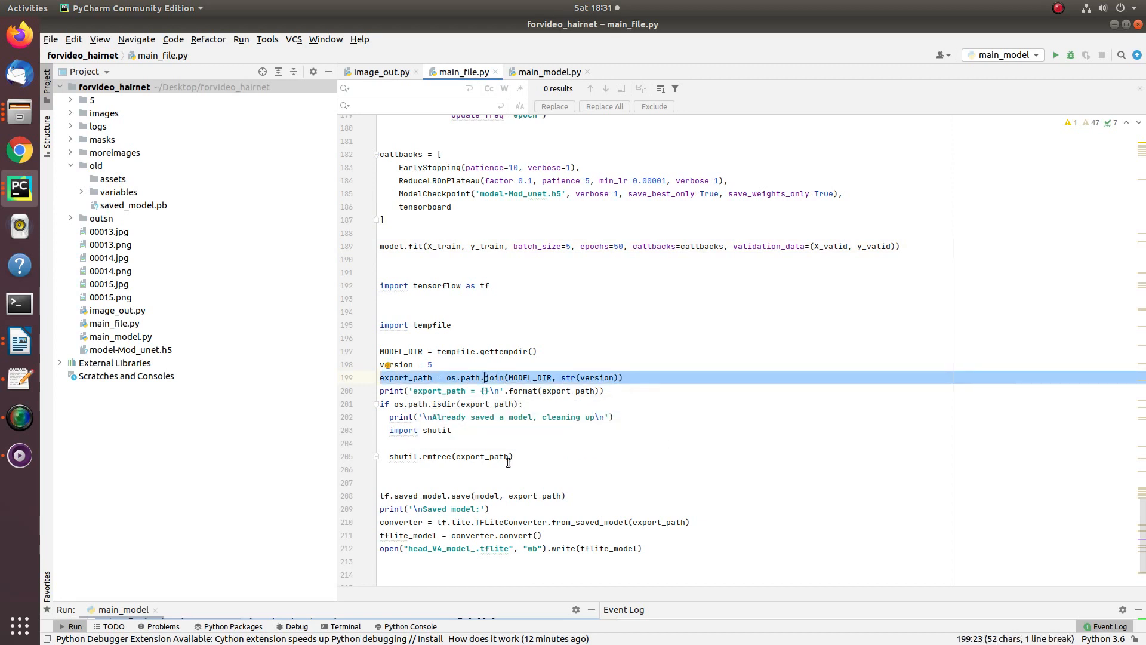
double_click(420, 456)
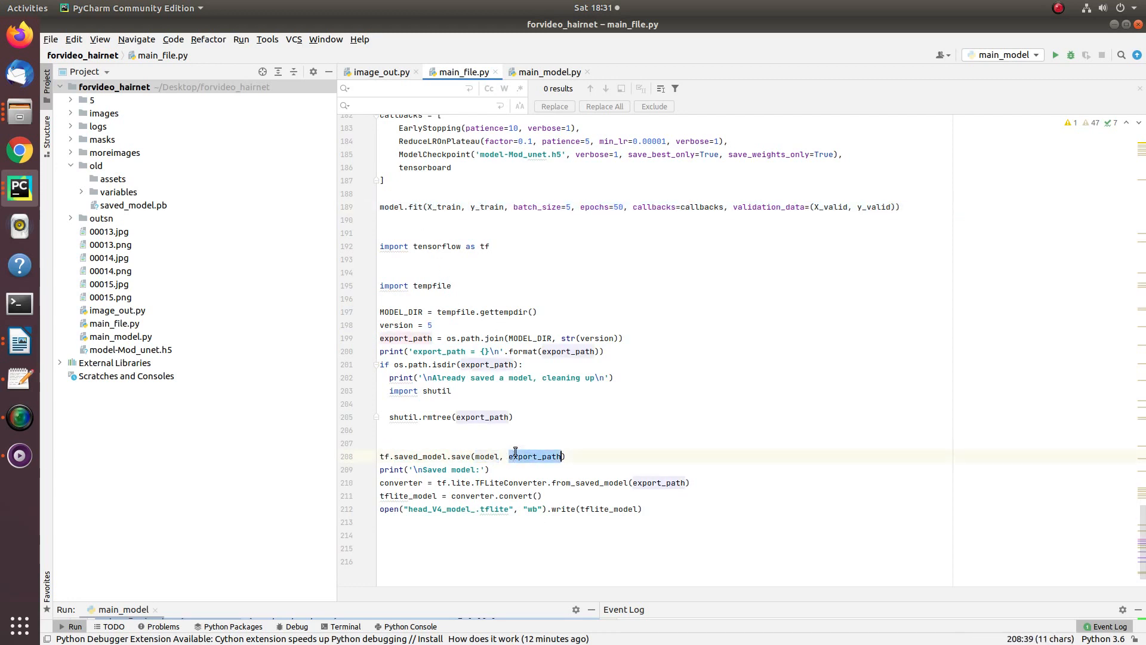
right_click(96, 165)
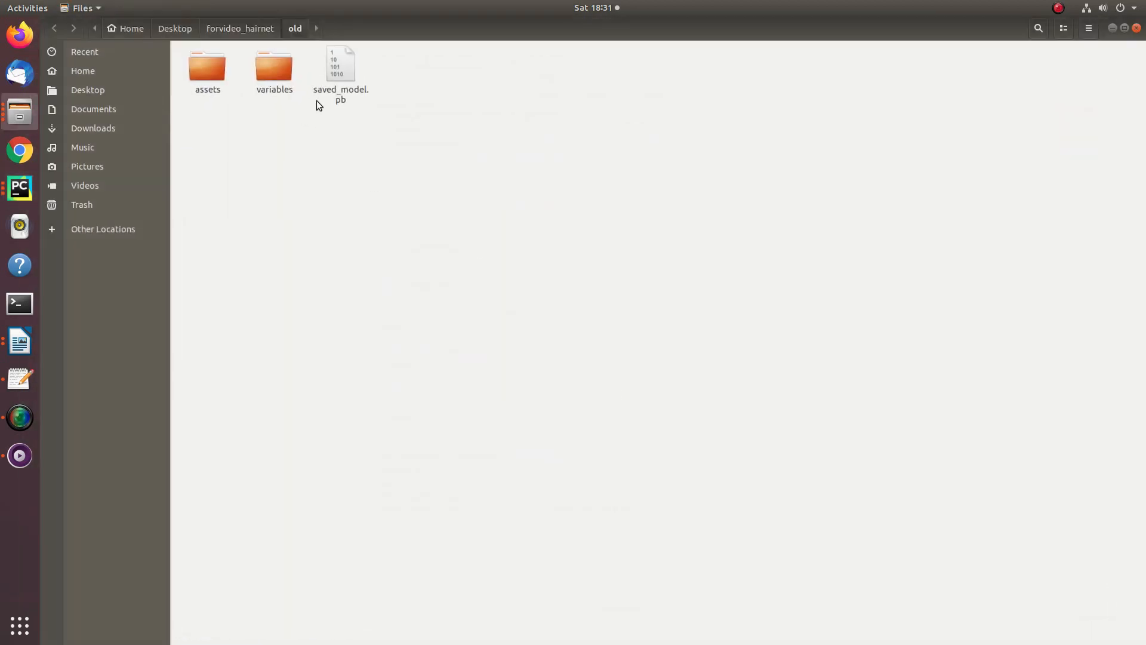
Step: Bring the TensorBoard model graph page back to the front
click(340, 64)
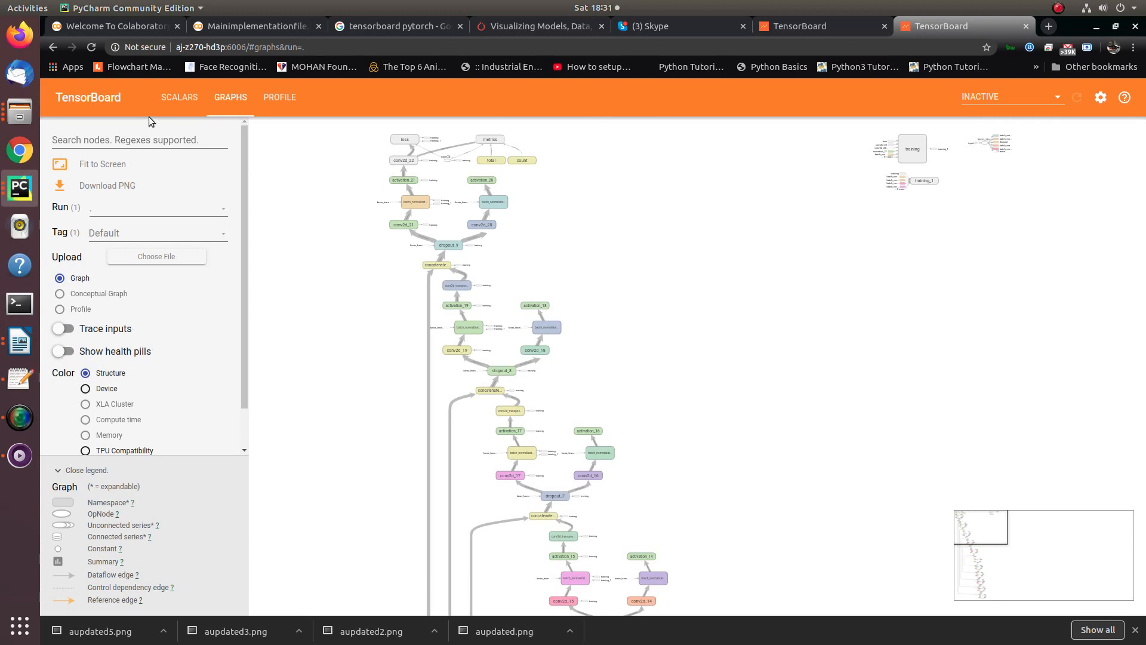
Step: View TensorBoard's epoch accuracy and loss charts, then return to main_file.py in PyCharm
click(179, 97)
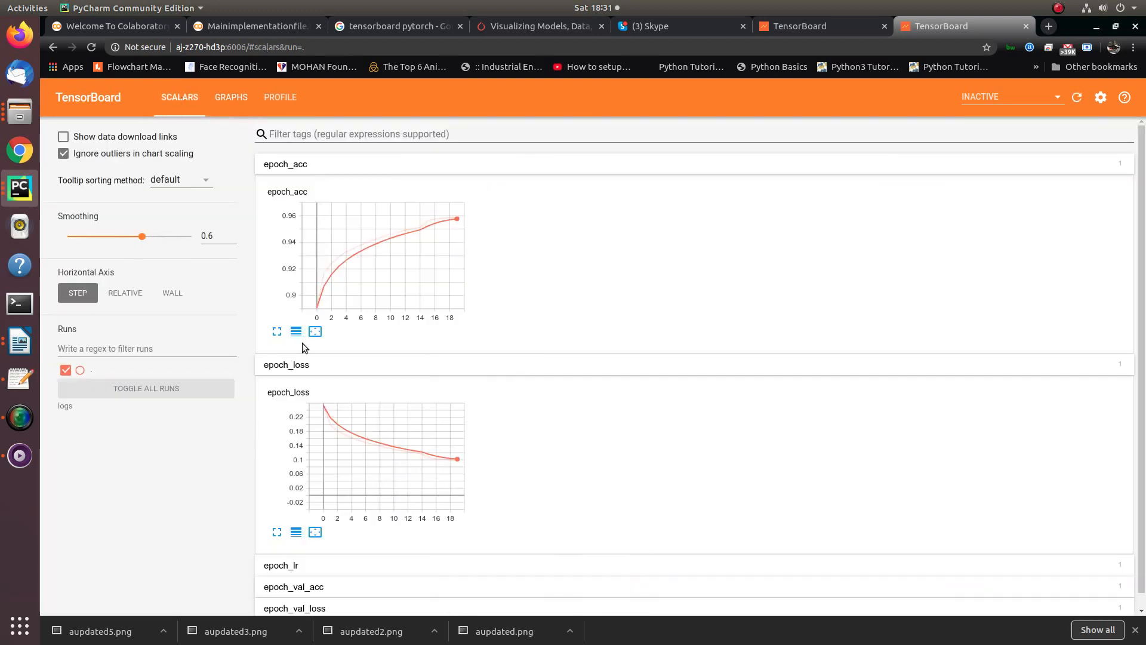
mouse_move(455, 223)
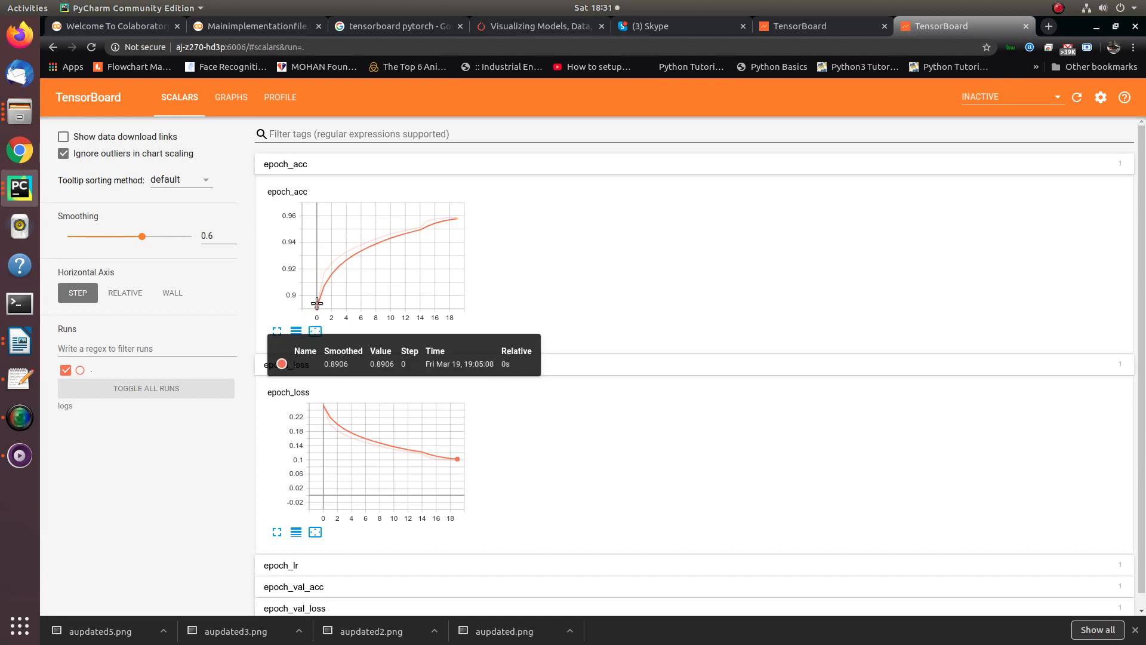
mouse_move(407, 237)
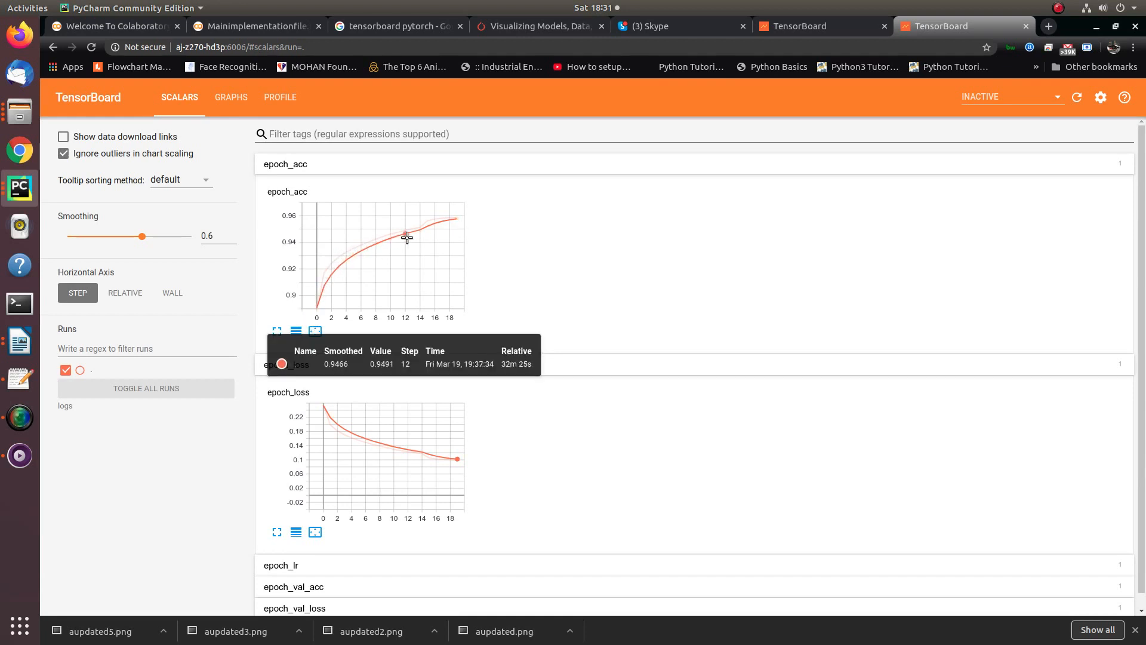
mouse_move(454, 217)
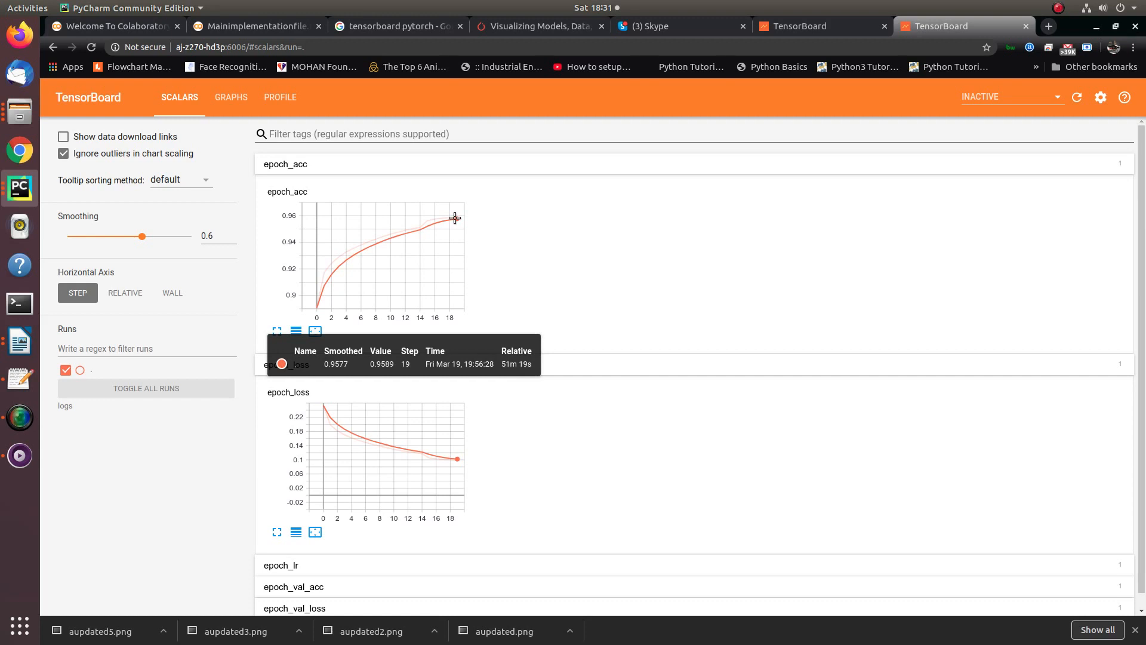
mouse_move(20, 225)
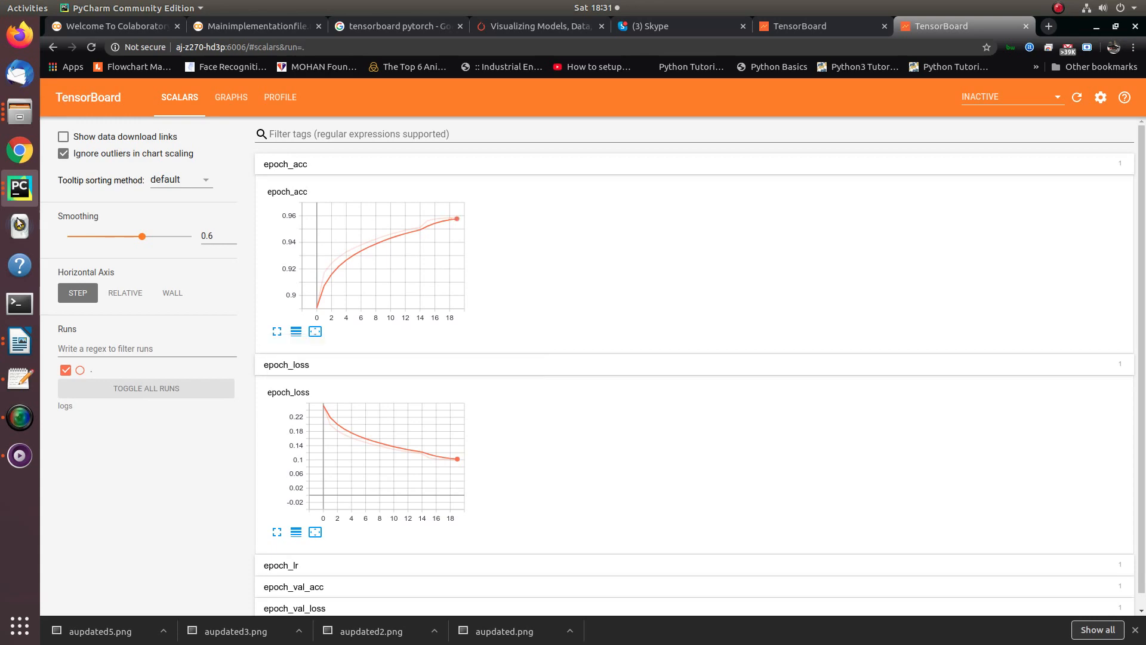
click(20, 187)
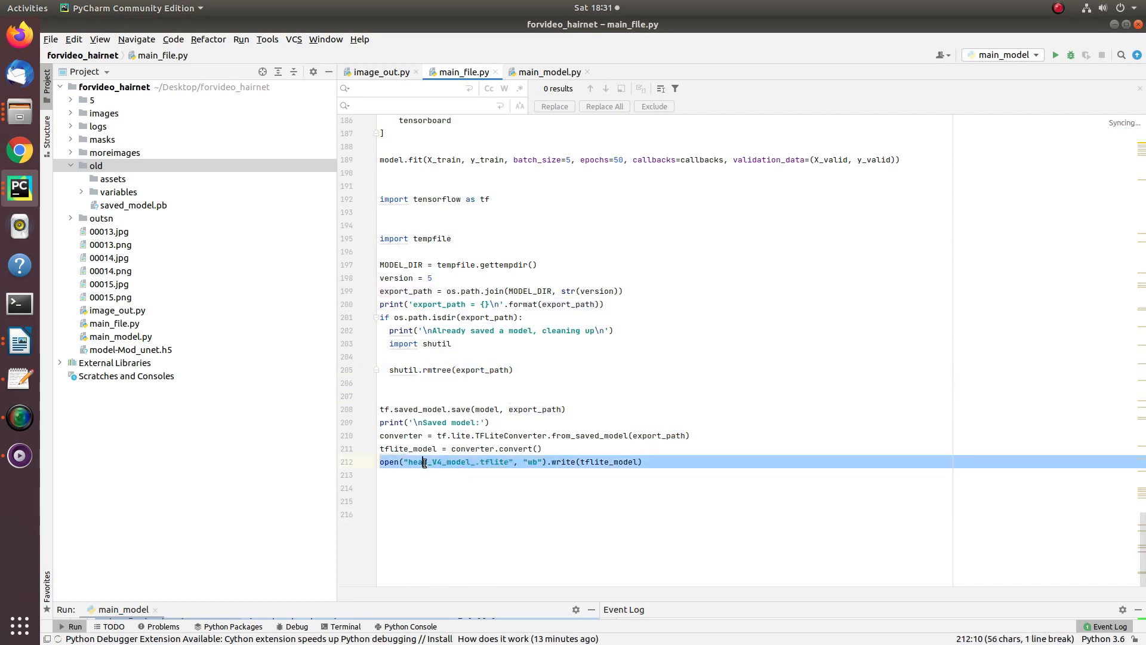
Step: Highlight the existing-export cleanup branch and select export_path in the rmtree call
click(456, 330)
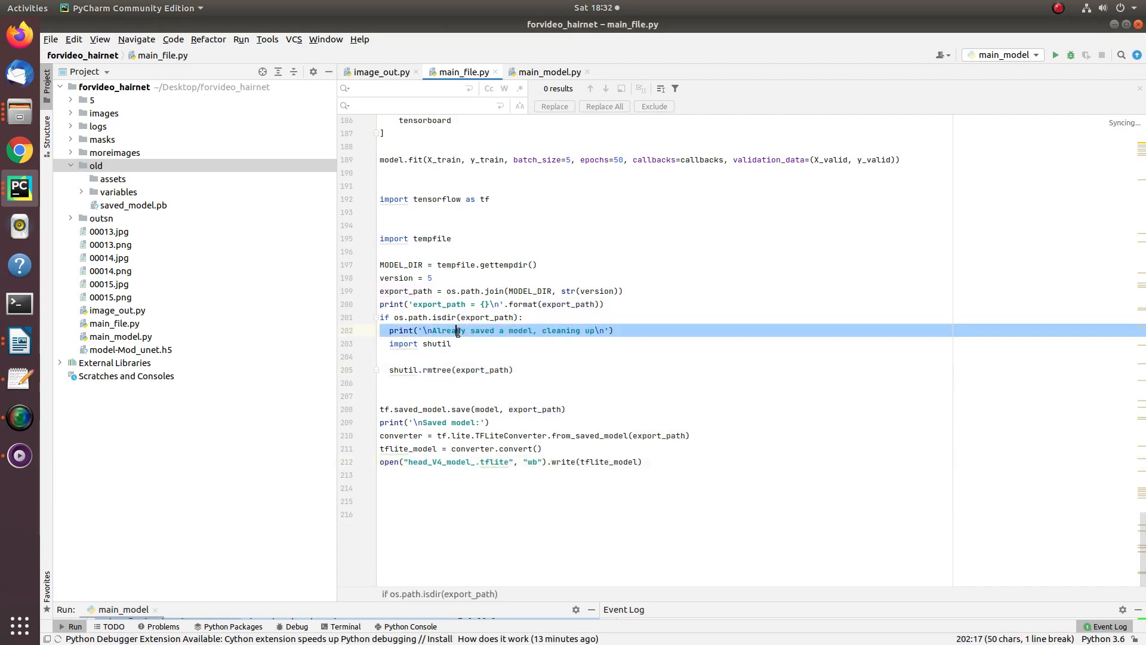
mouse_move(461, 334)
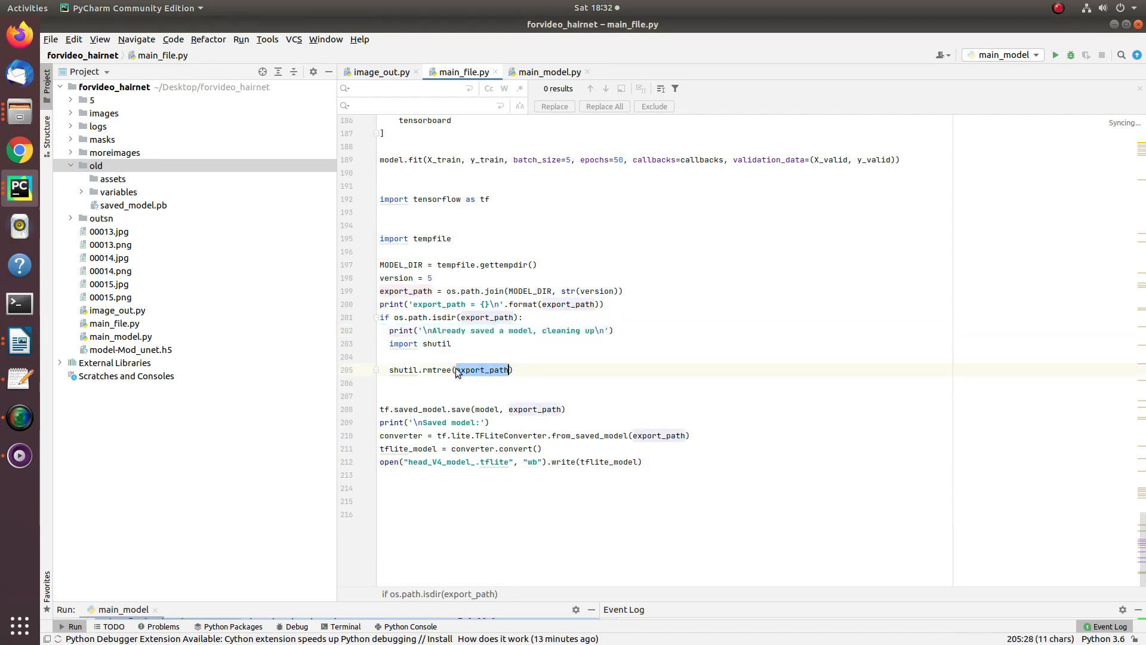
double_click(496, 462)
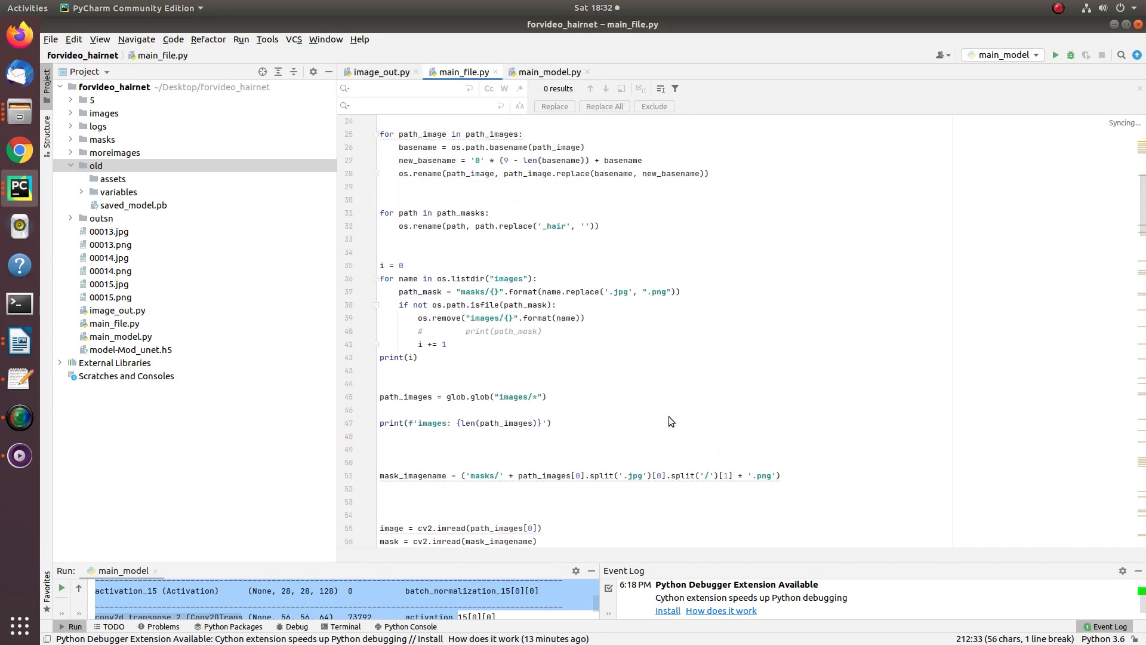
Step: Switch to image_out.py and select the old/ model path and serving_default signatures
click(380, 72)
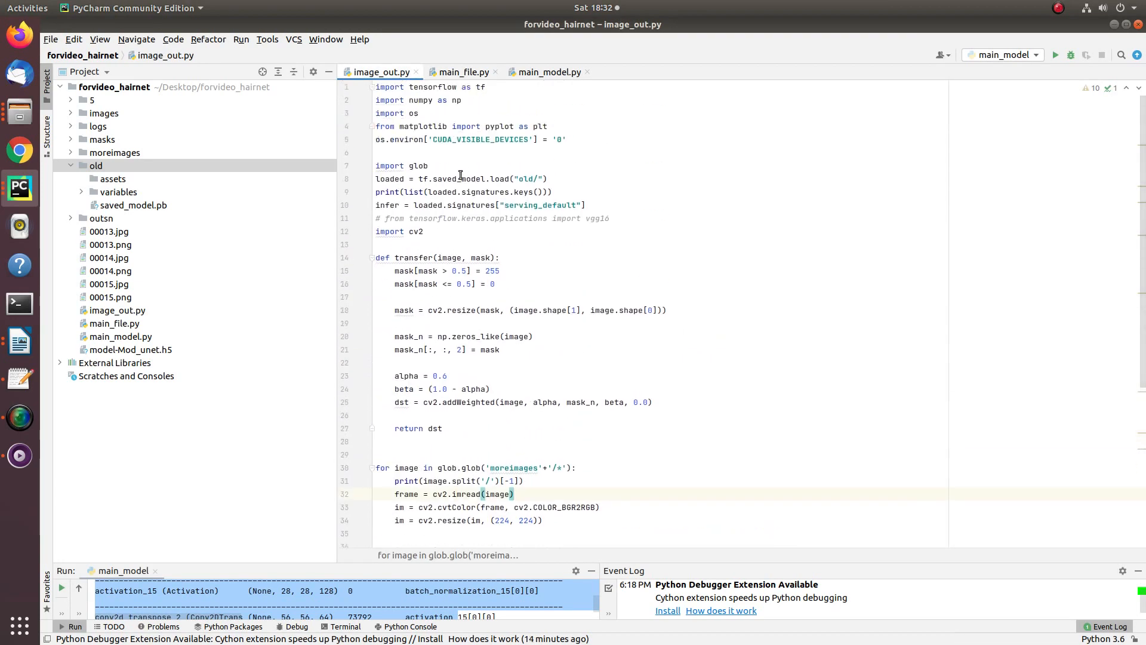
click(461, 179)
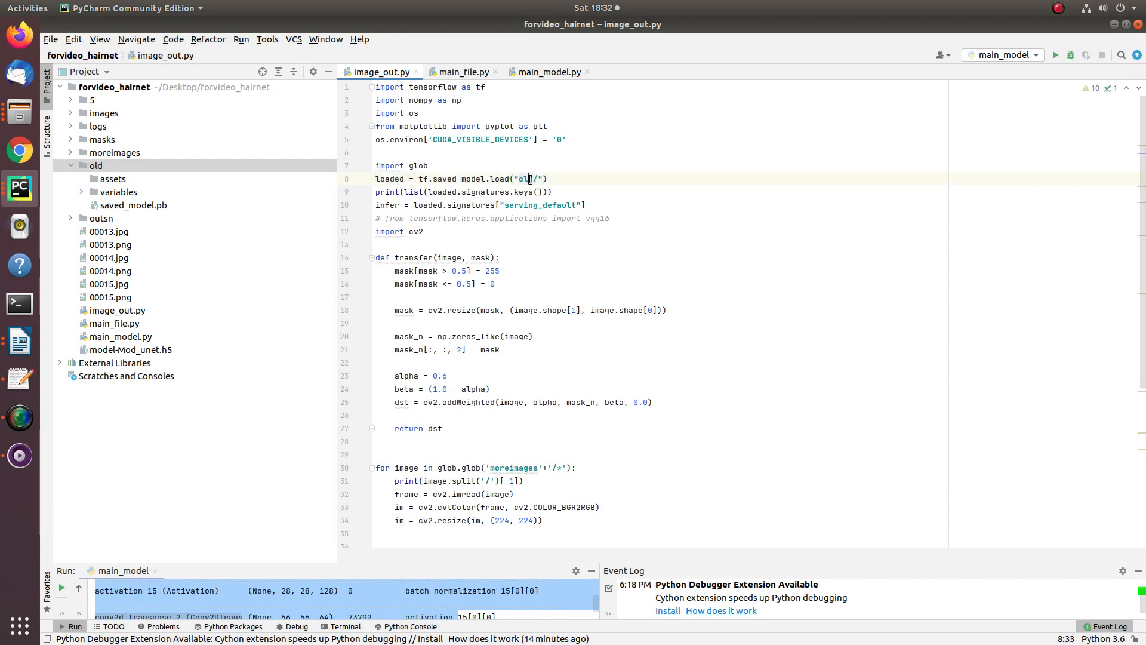
double_click(528, 178)
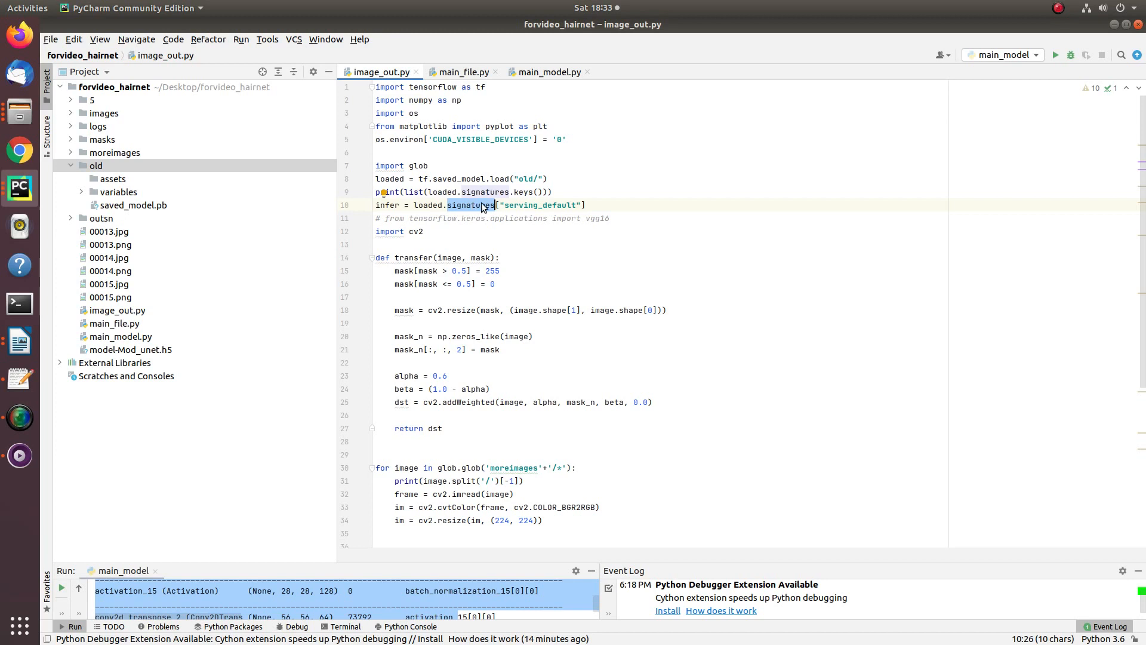
double_click(540, 205)
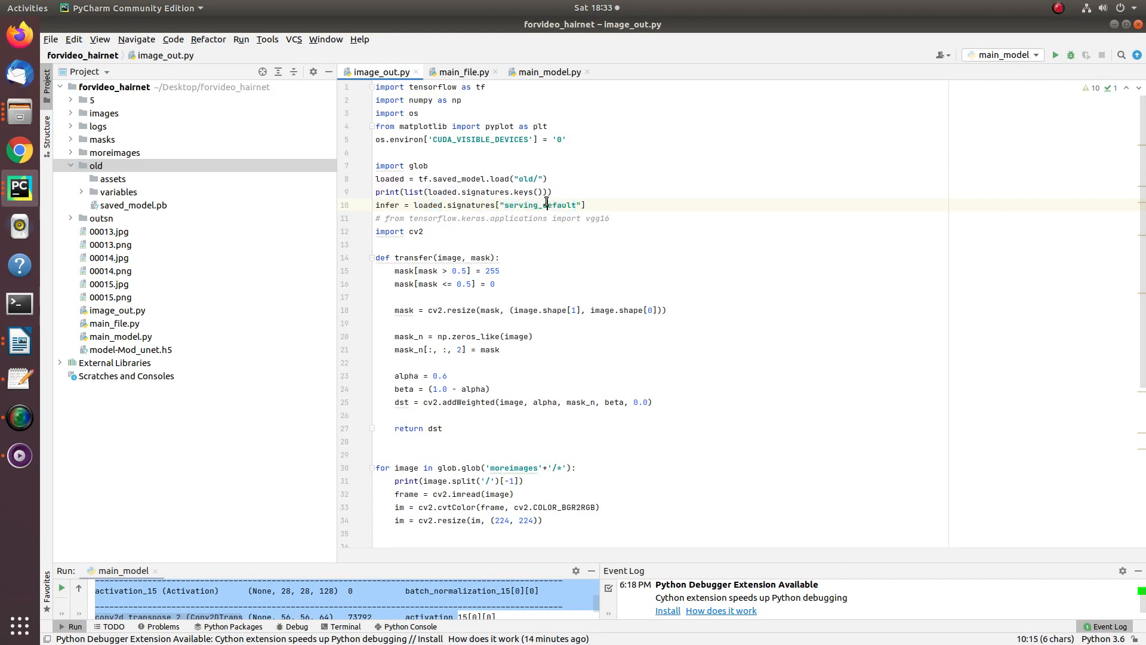
click(389, 205)
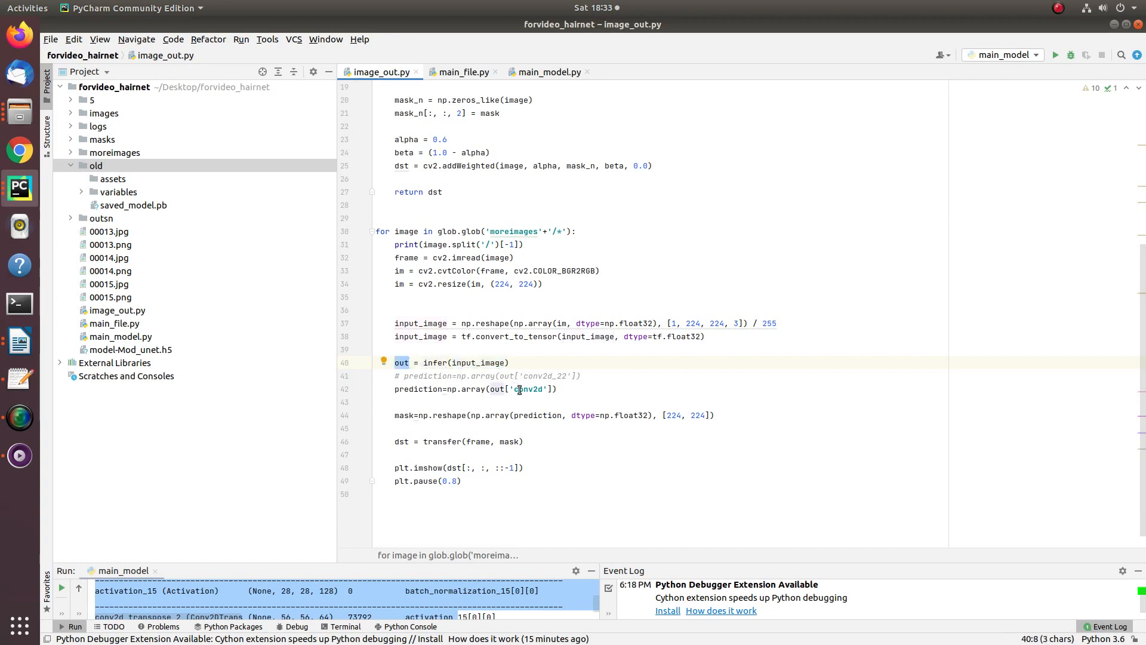
double_click(528, 389)
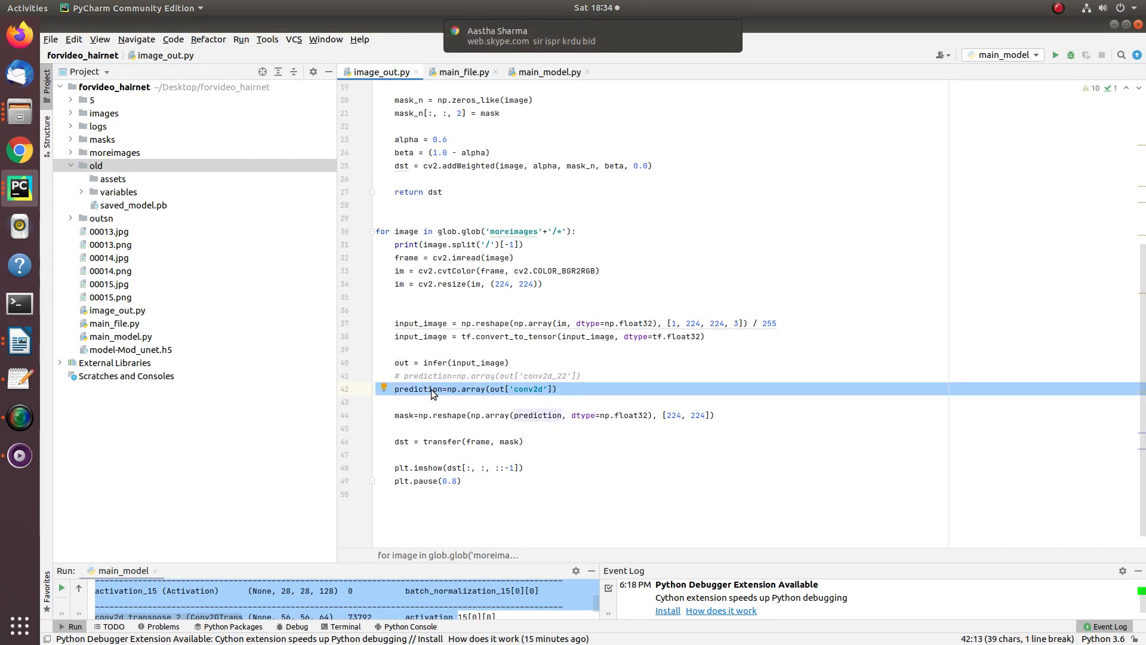
double_click(417, 389)
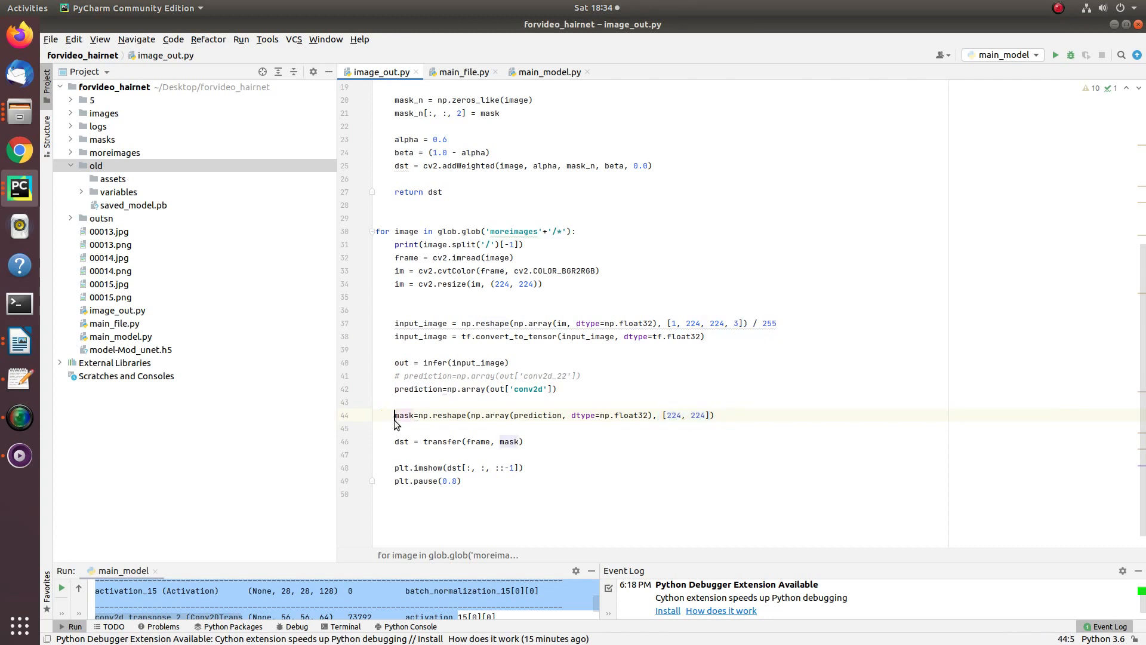
double_click(442, 441)
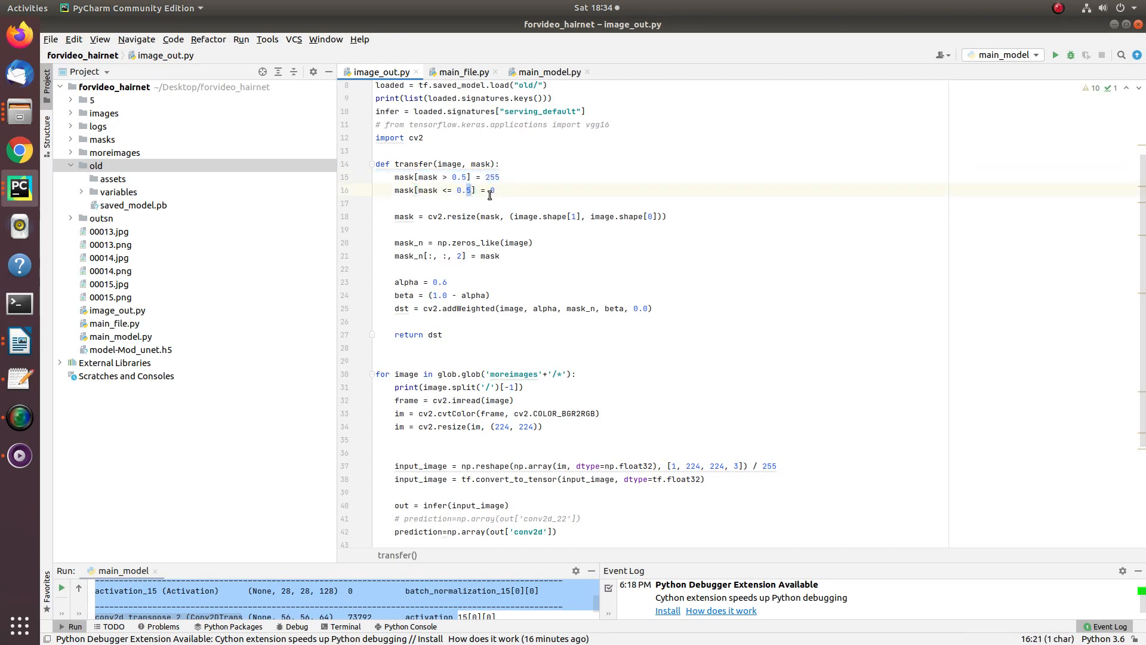
Step: Run image_out.py via the editor's Run 'image_out' context action
scroll(down, 3)
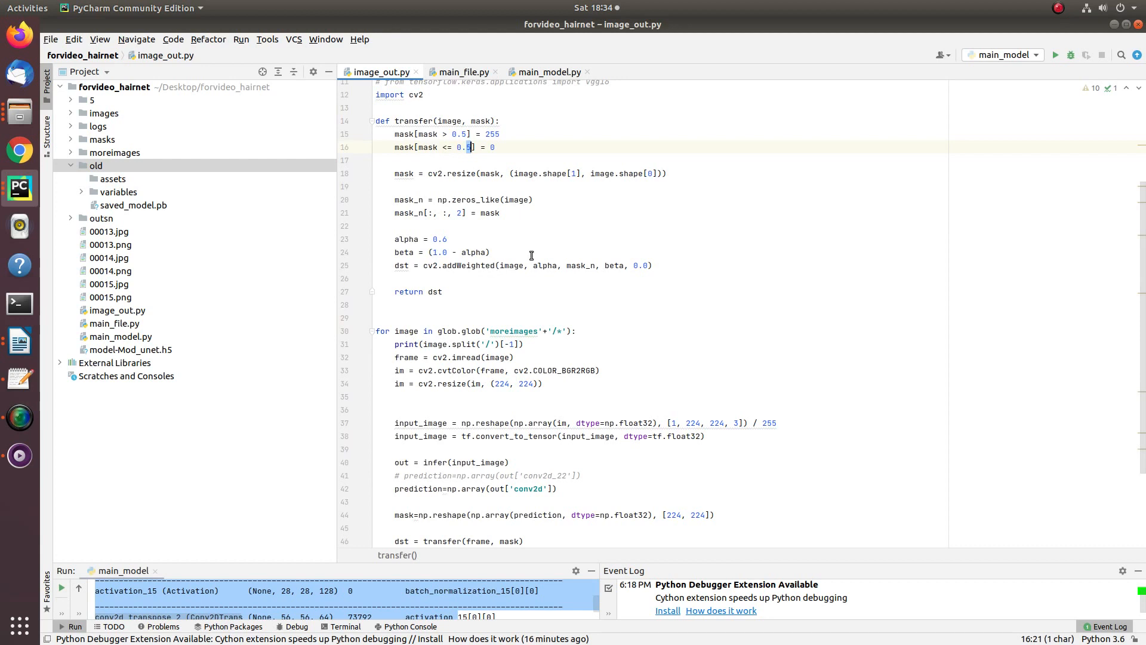
scroll(down, 3)
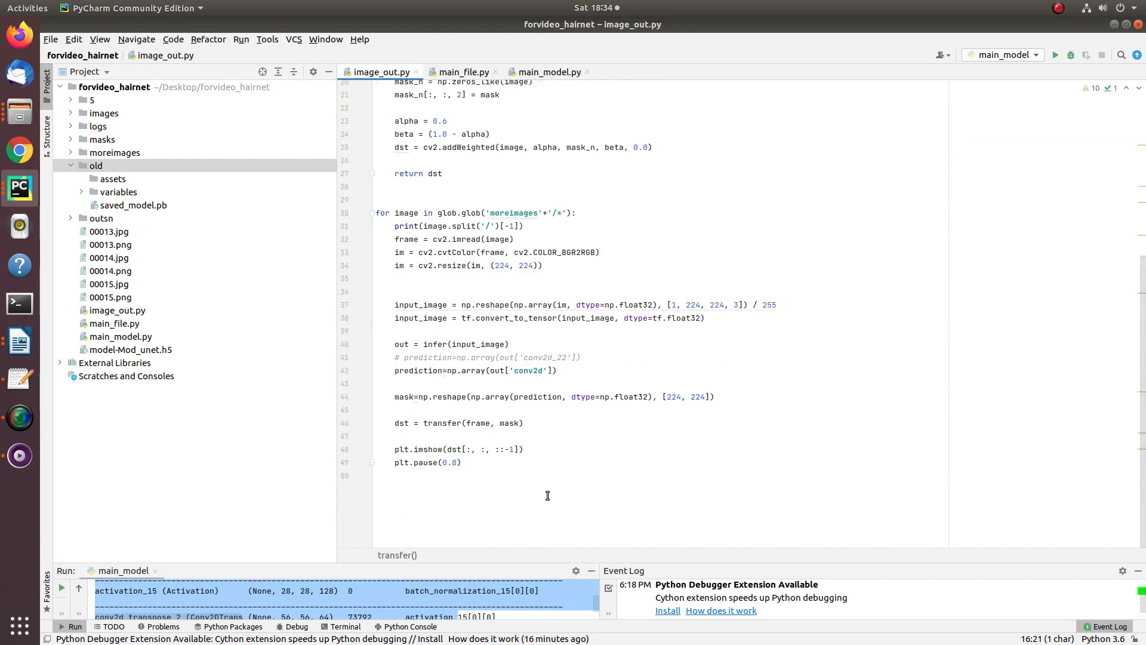
right_click(464, 133)
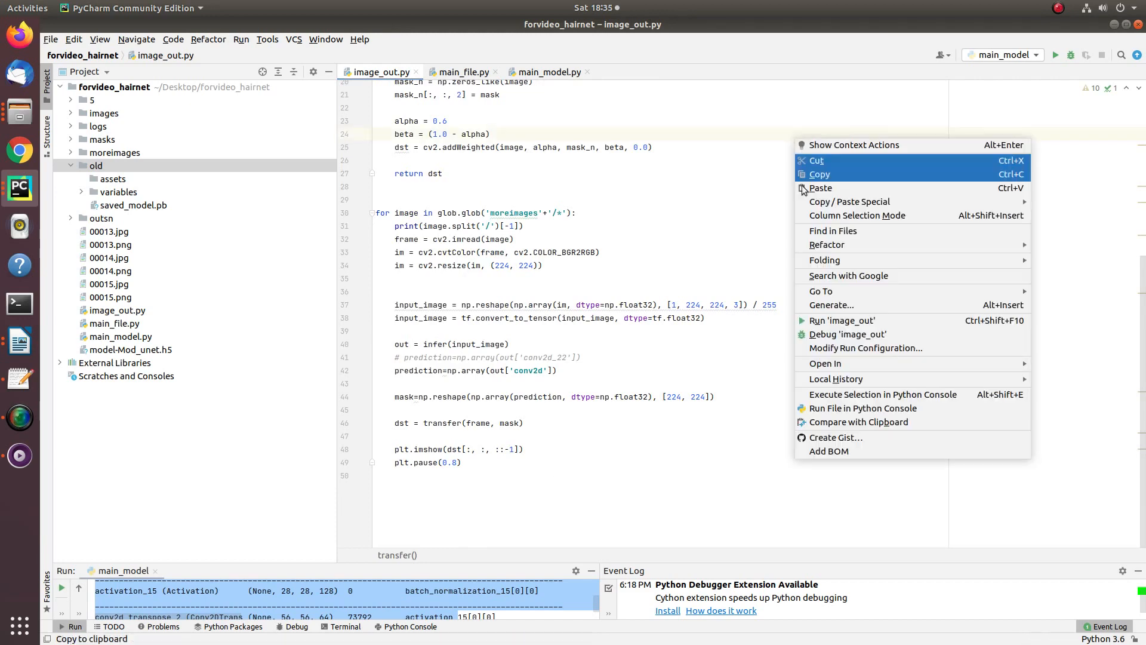
click(842, 320)
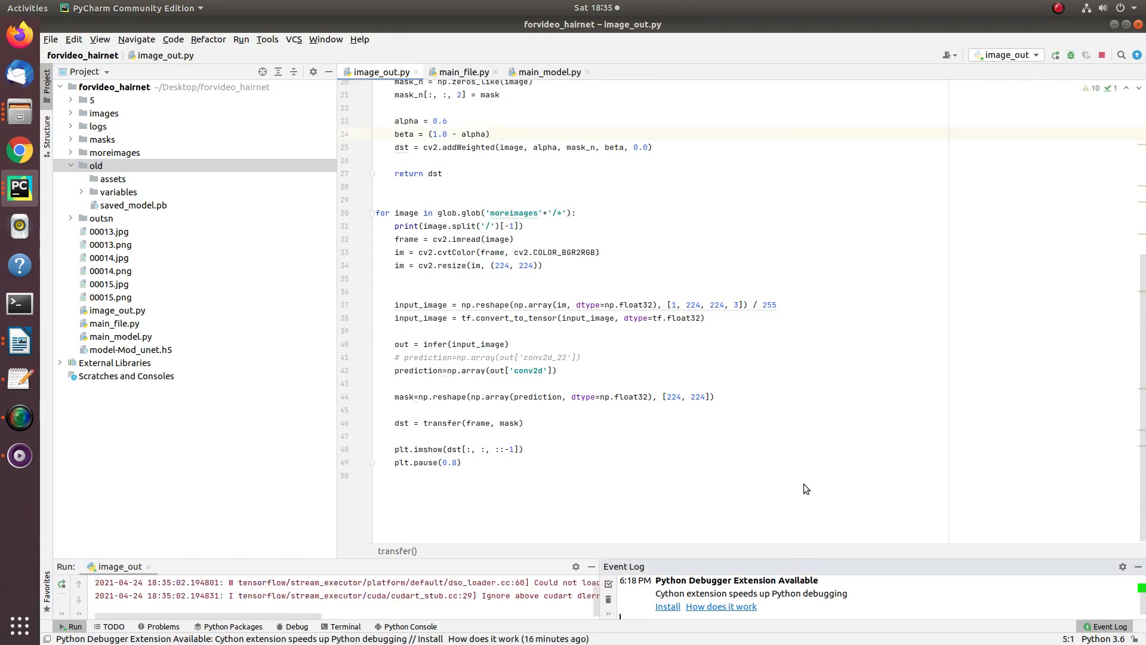